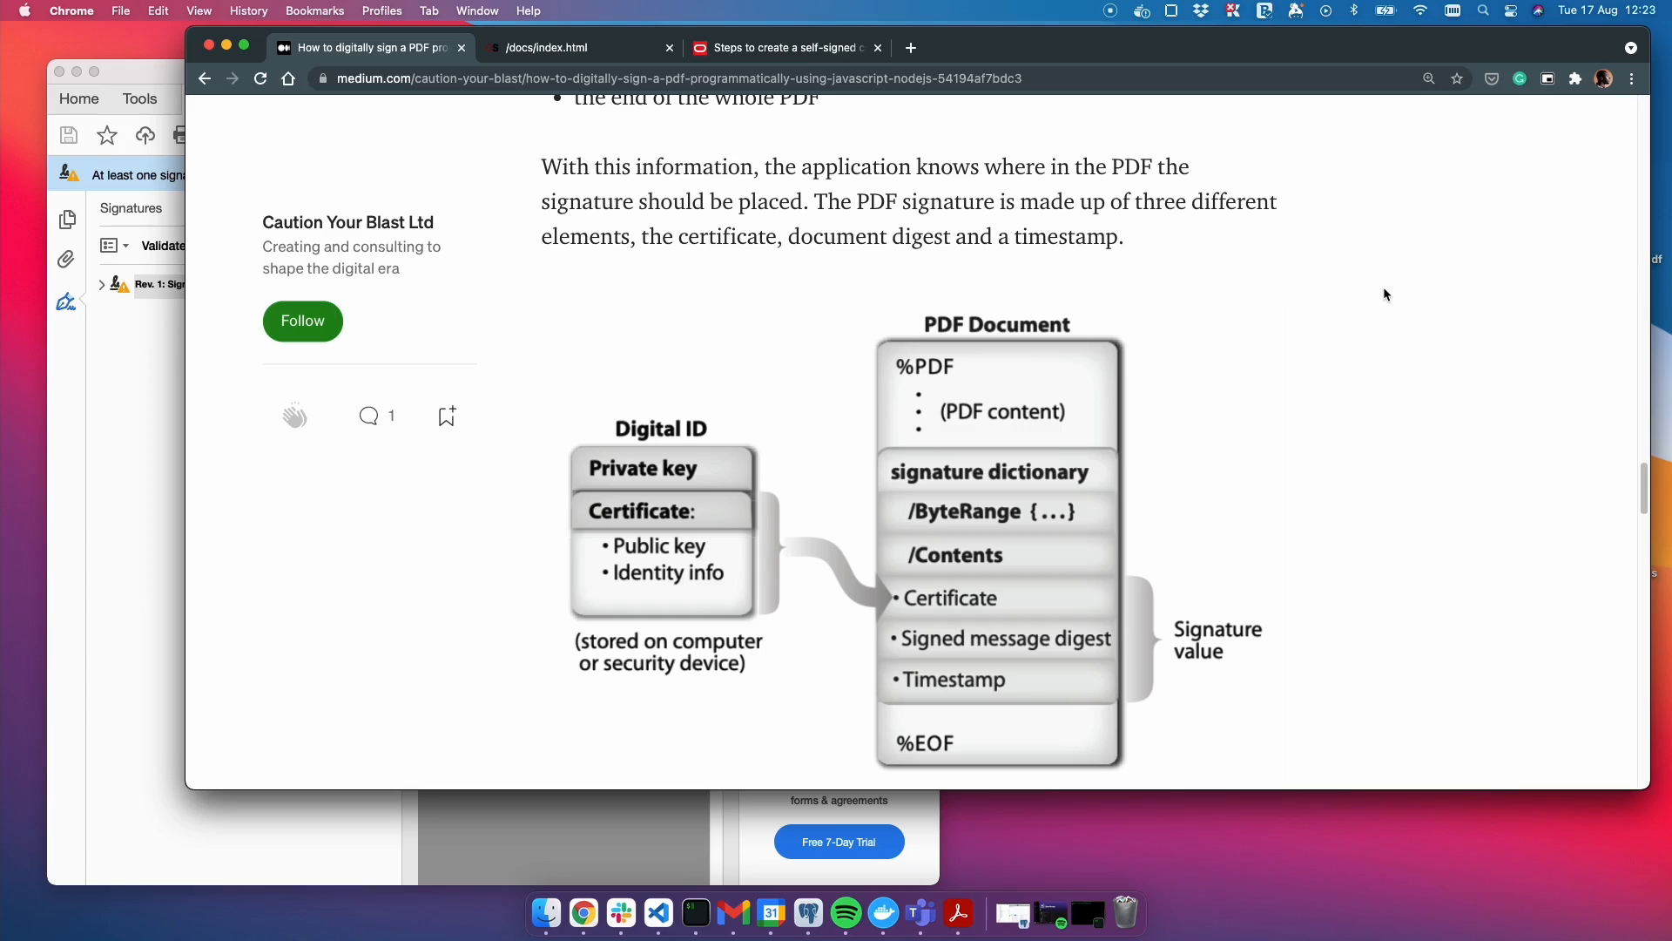
Switch from the openssl.org docs to the 'Steps to create a self-signed certificate' article and scroll to its first step
{"action": "scroll", "scroll_direction": "down", "scroll_amount": 3}
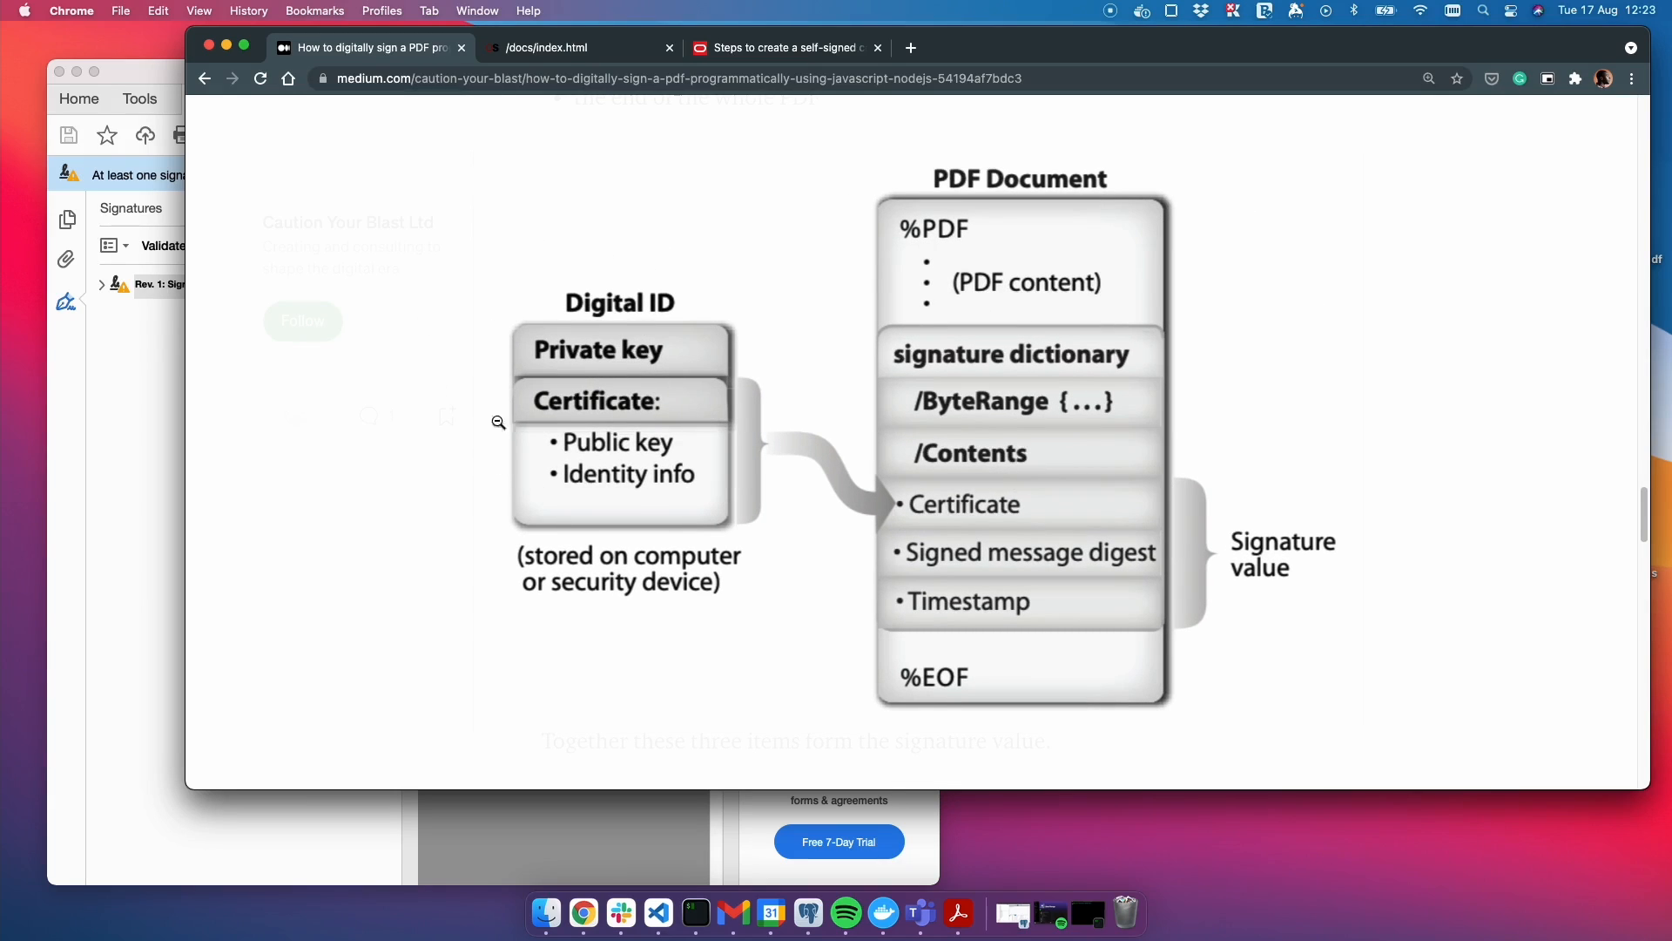
{"action": "scroll", "scroll_direction": "down", "scroll_amount": 3}
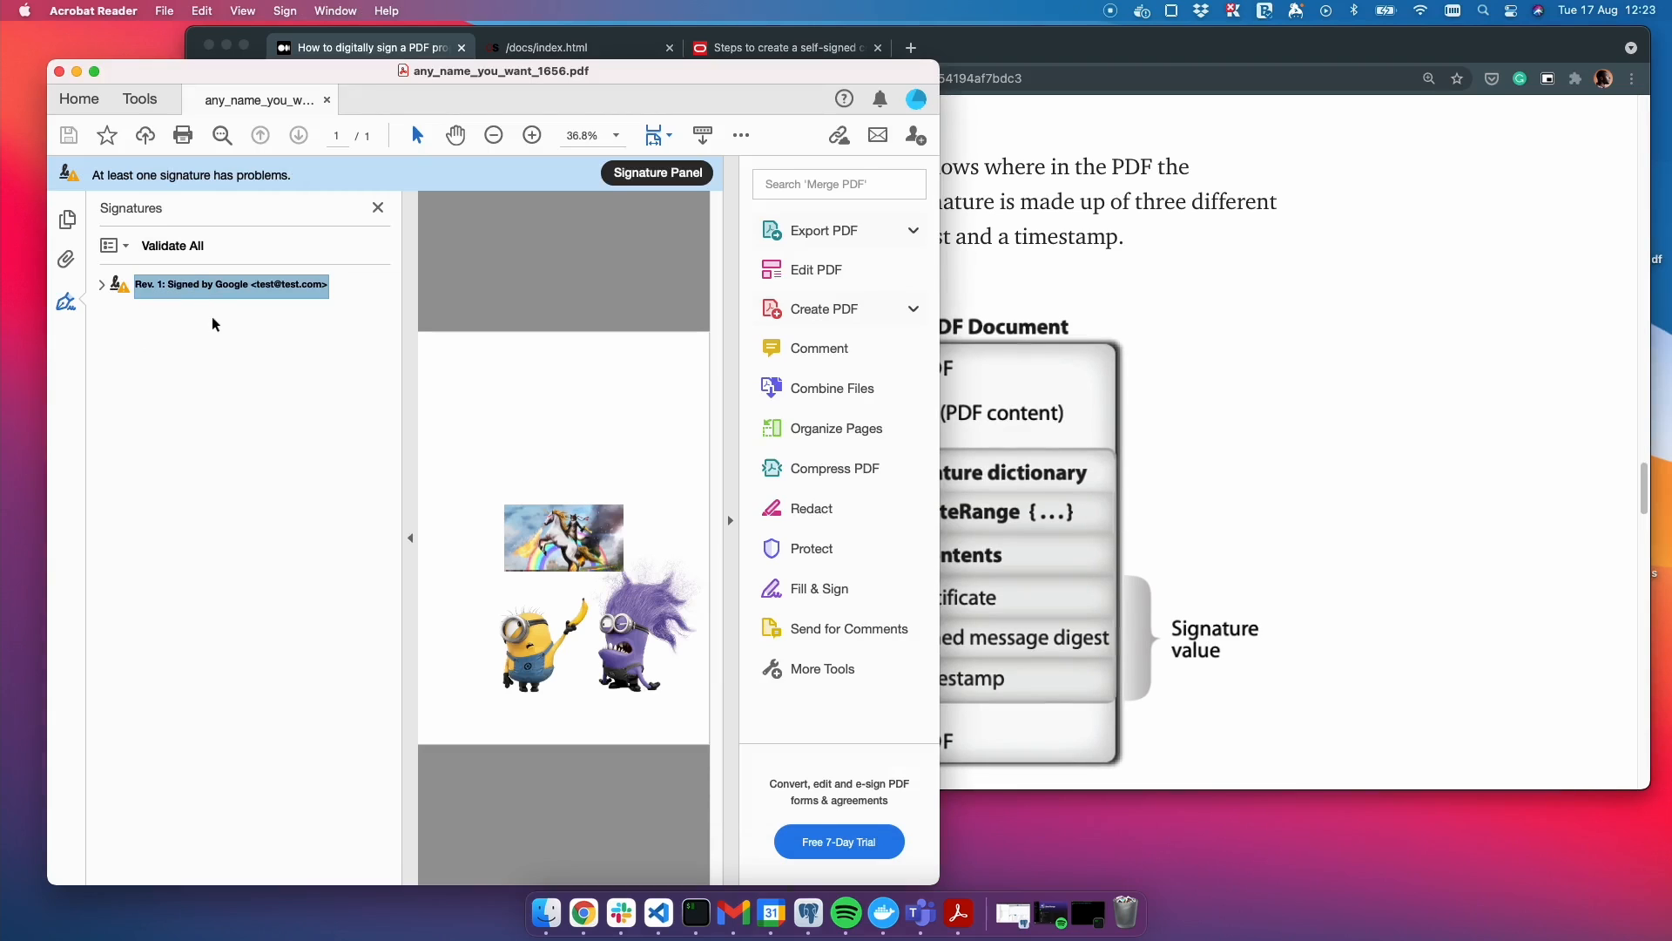
{"action": "mouse_move", "coordinate": [1329, 274]}
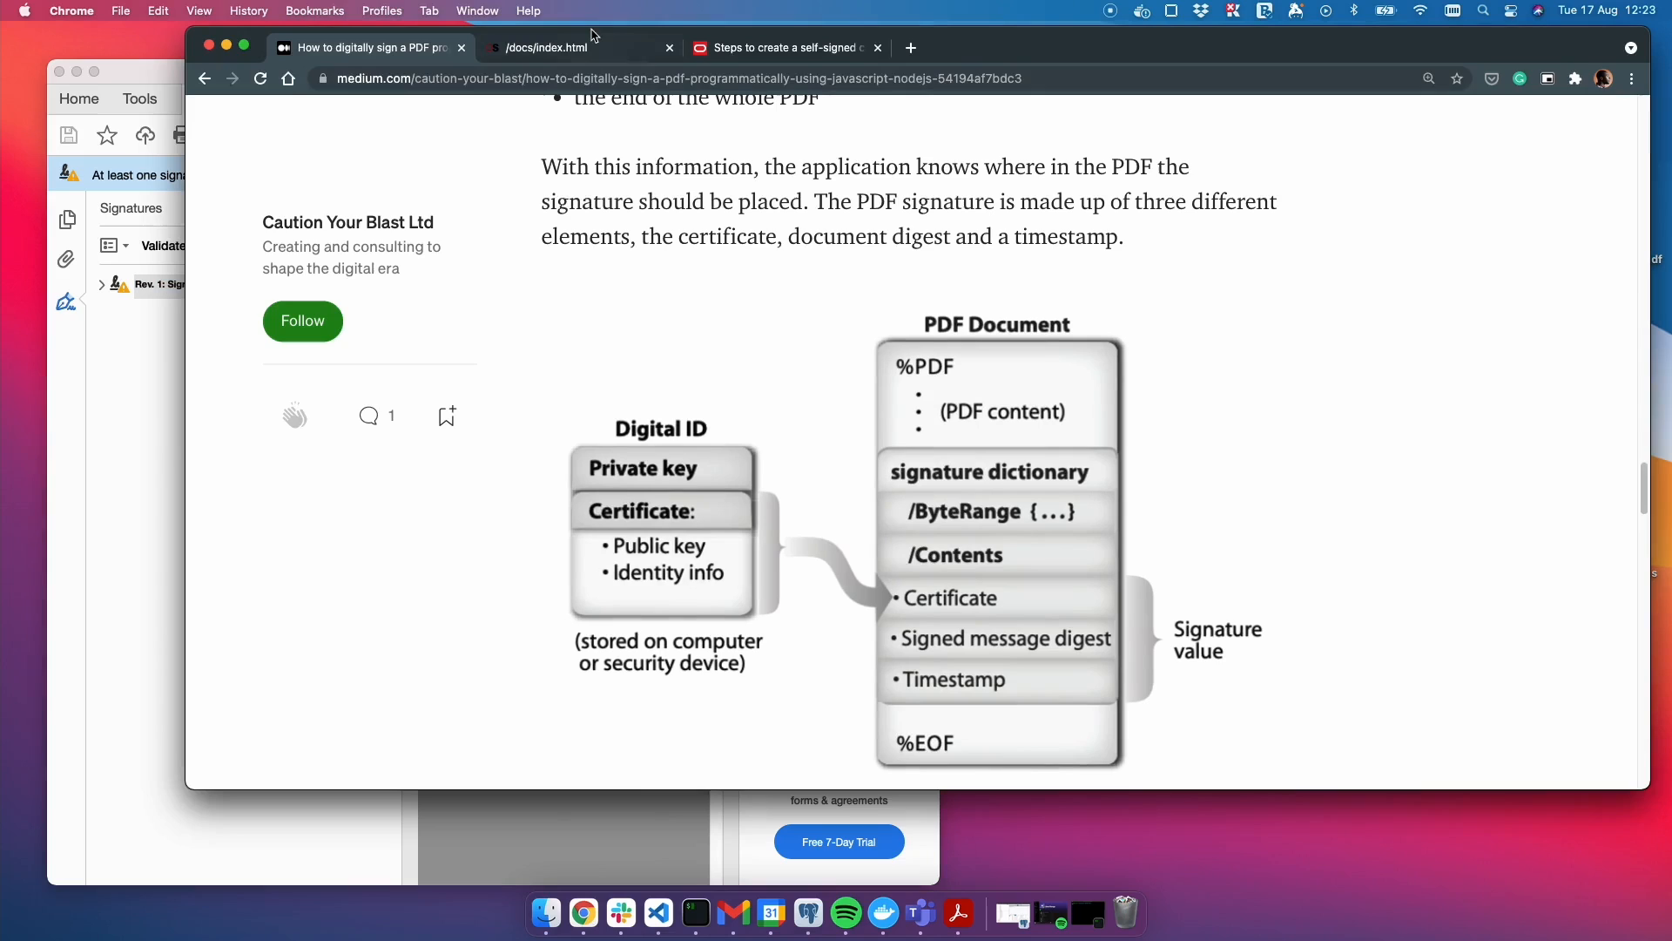
{"action": "left_click", "coordinate": [547, 47]}
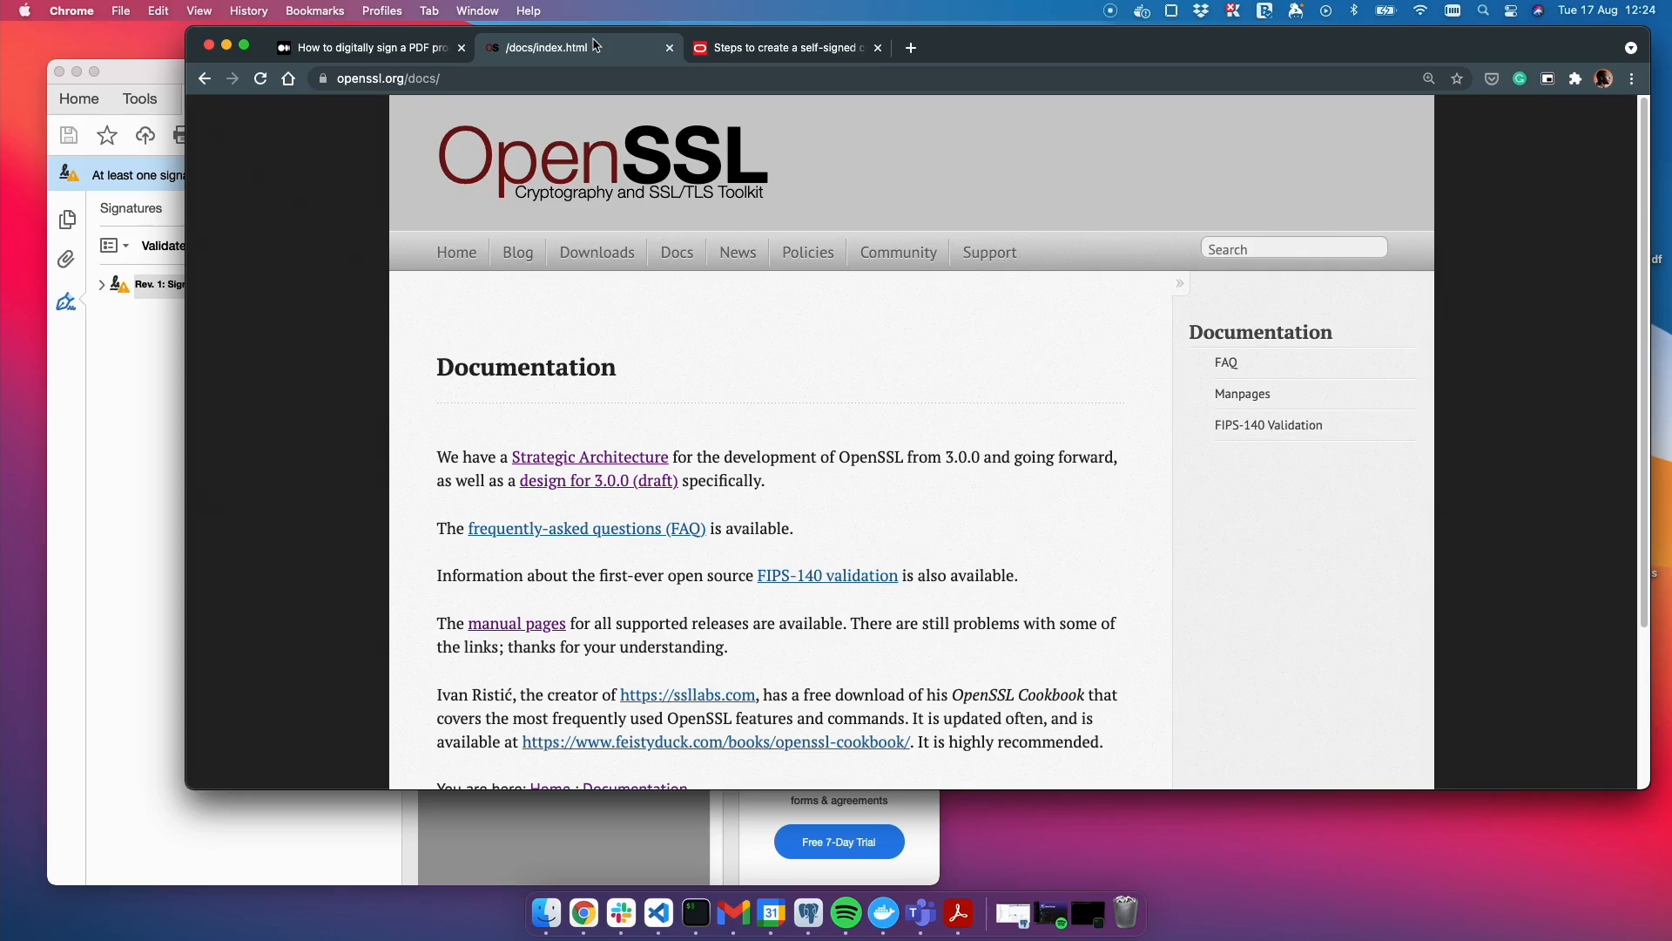
{"action": "left_click", "coordinate": [784, 47]}
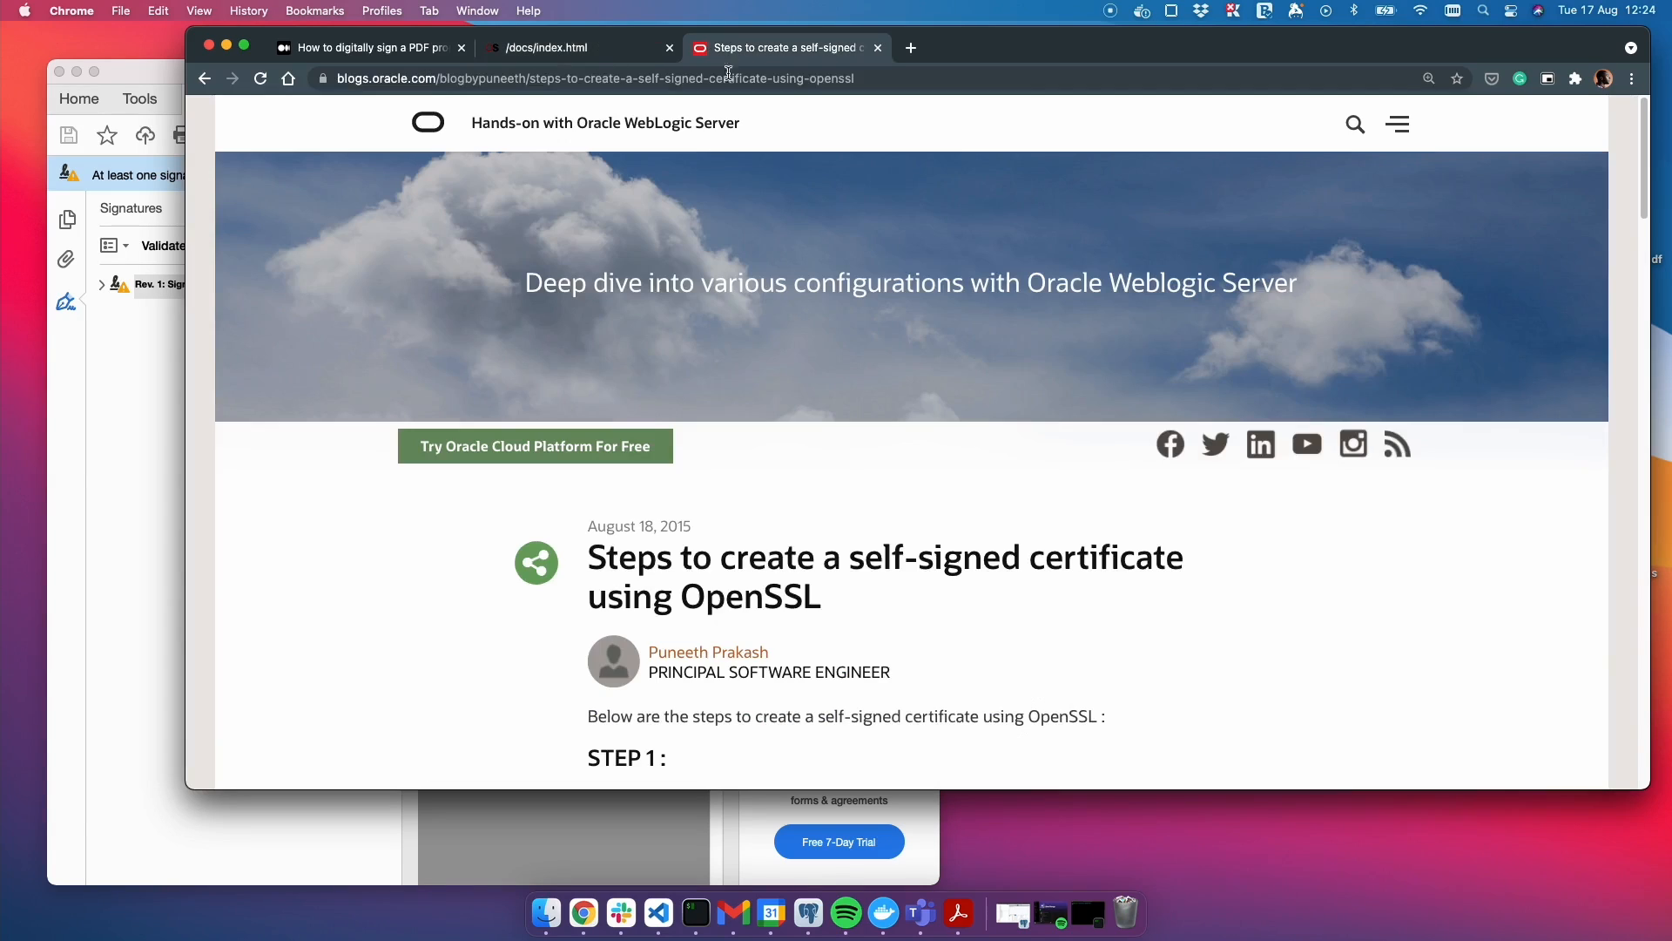
{"action": "scroll", "scroll_direction": "down", "scroll_amount": 3}
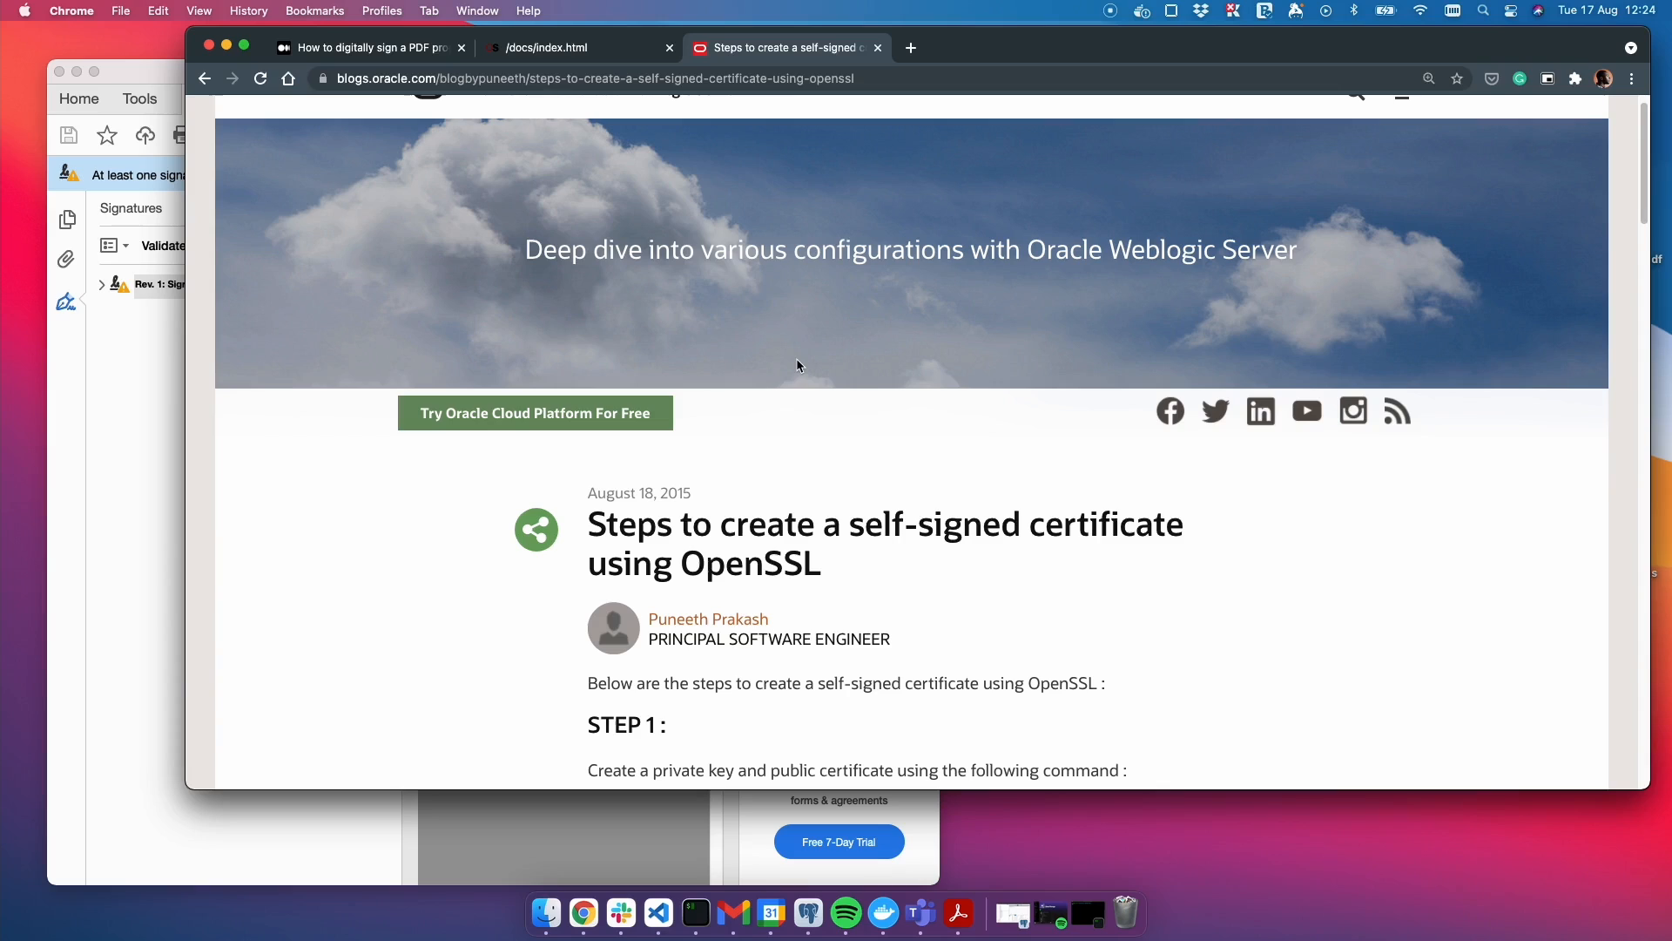
{"action": "mouse_move", "coordinate": [1171, 805]}
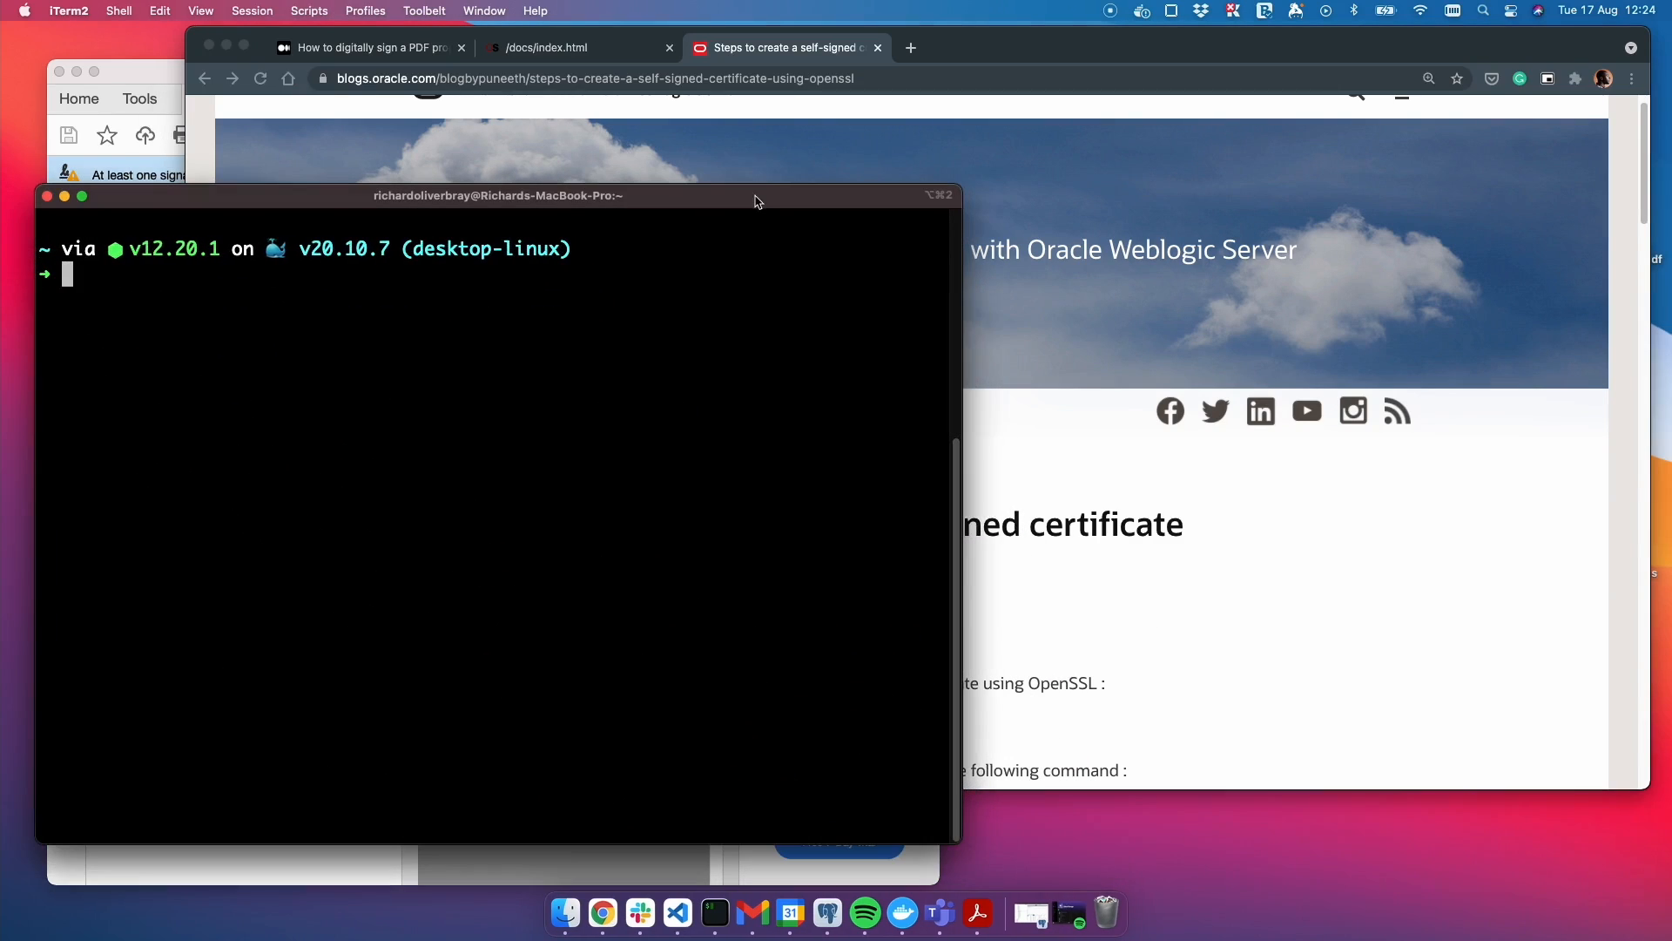
Centre the terminal, run openssl to confirm the interactive prompt works, exit it with Ctrl+C, and begin a new openssl command
{"action": "left_click_drag", "start_coordinate": [498, 195], "coordinate": [834, 193]}
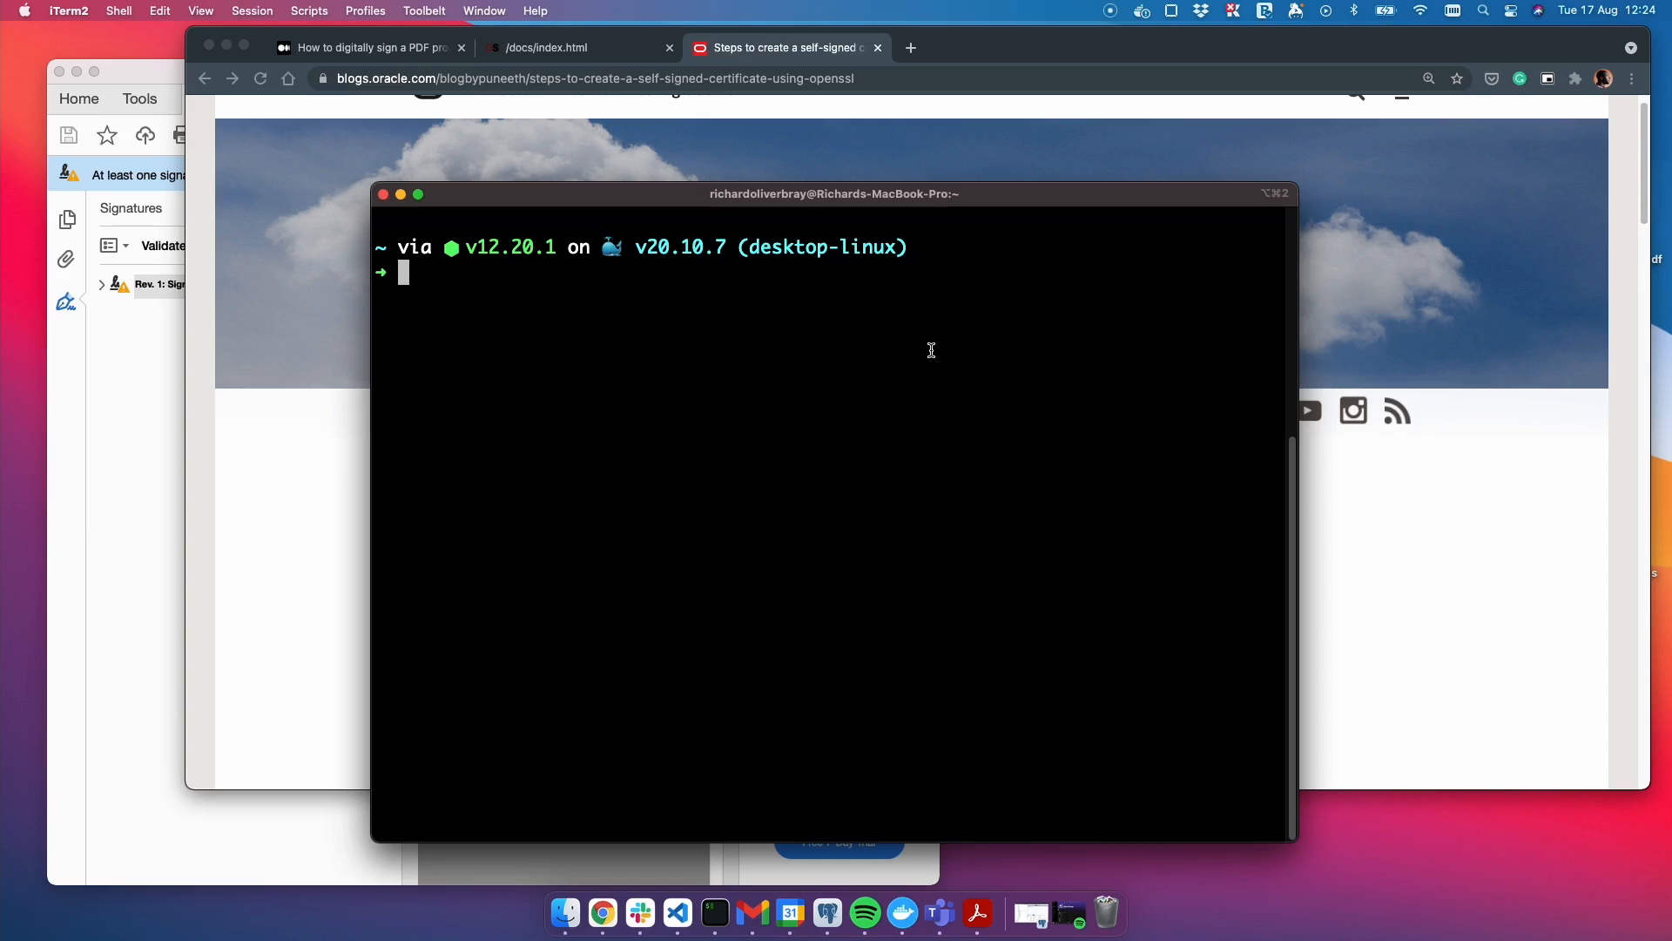
{"action": "type", "text": "openssl"}
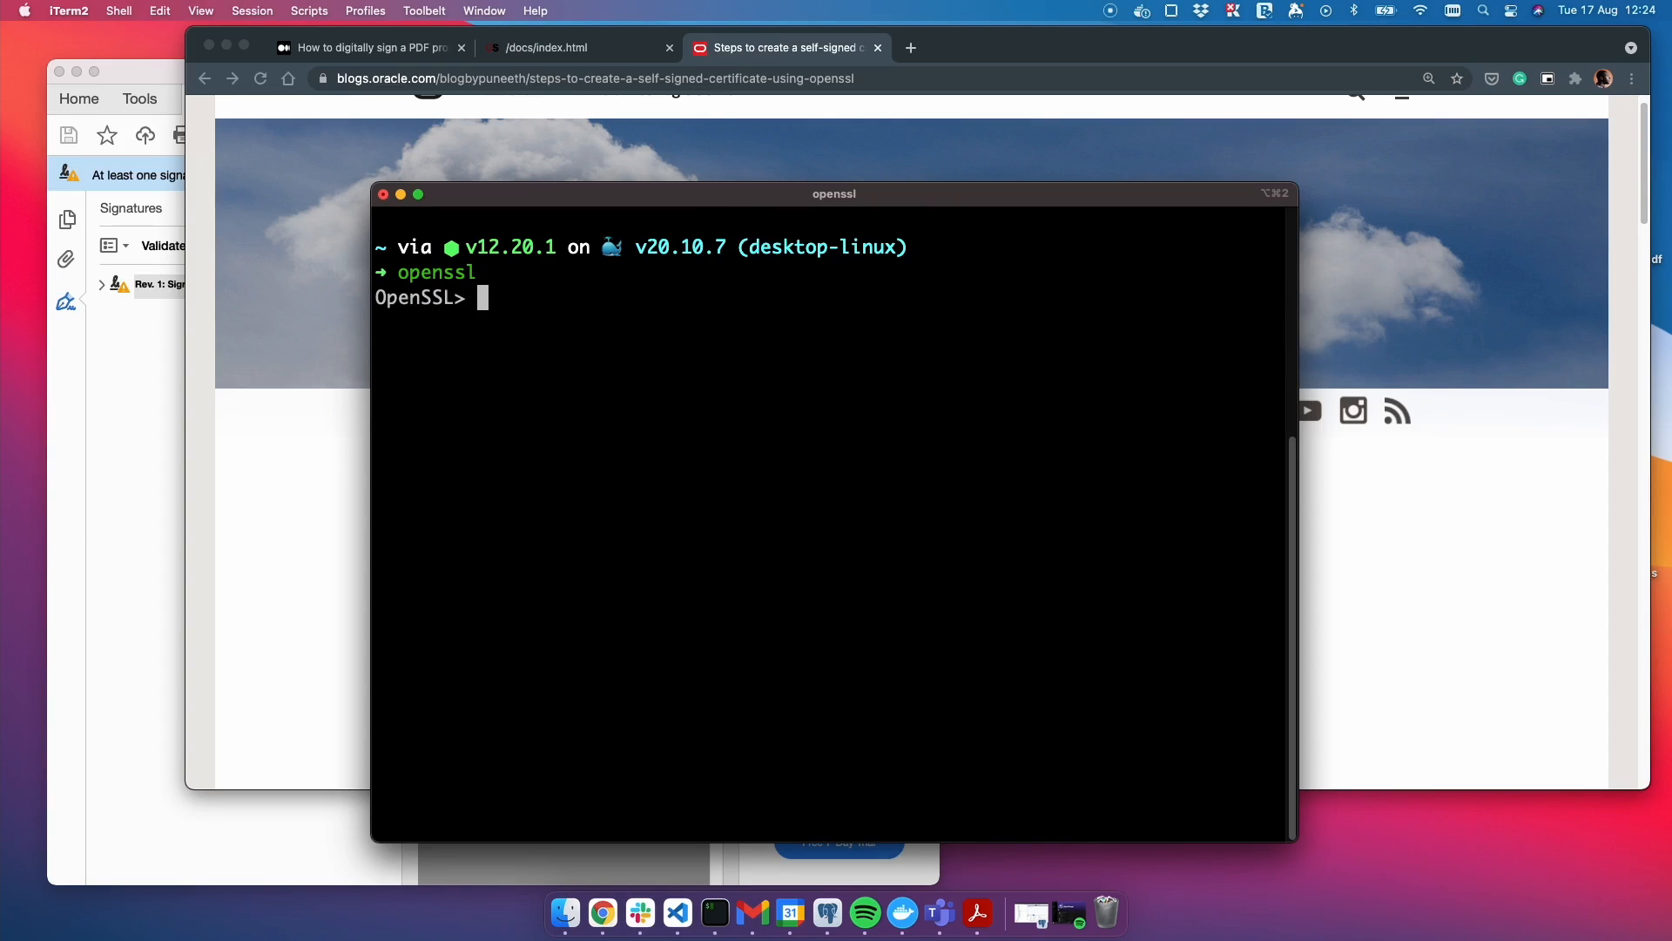
{"action": "key", "text": "ctrl+c"}
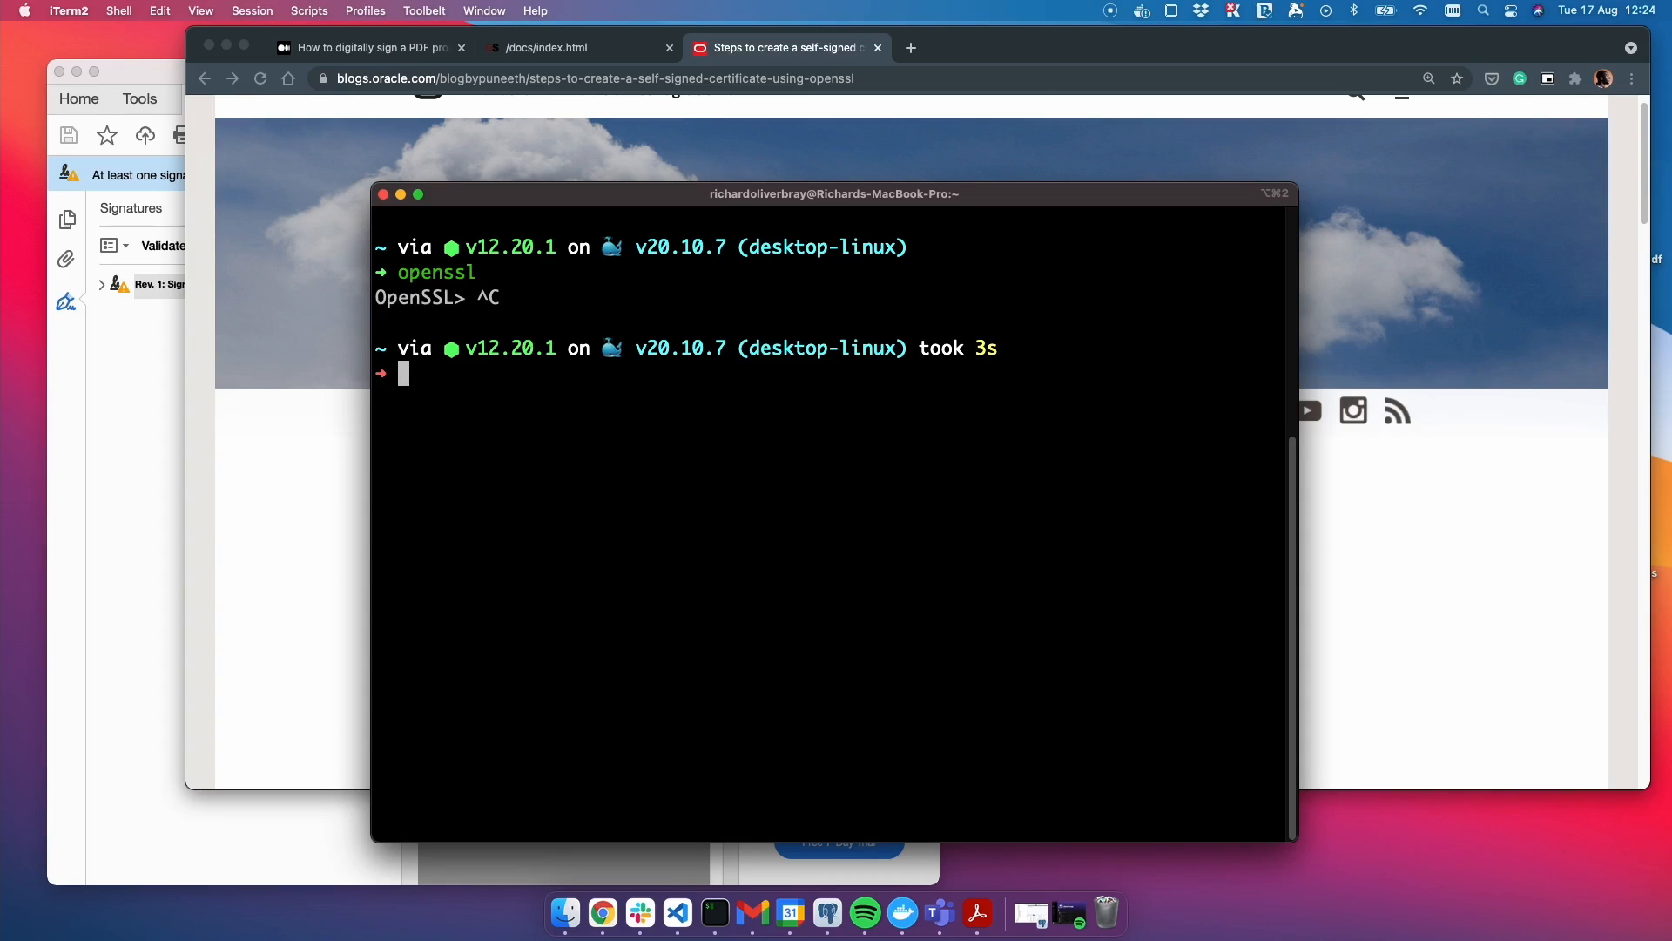
{"action": "type", "text": "openssl"}
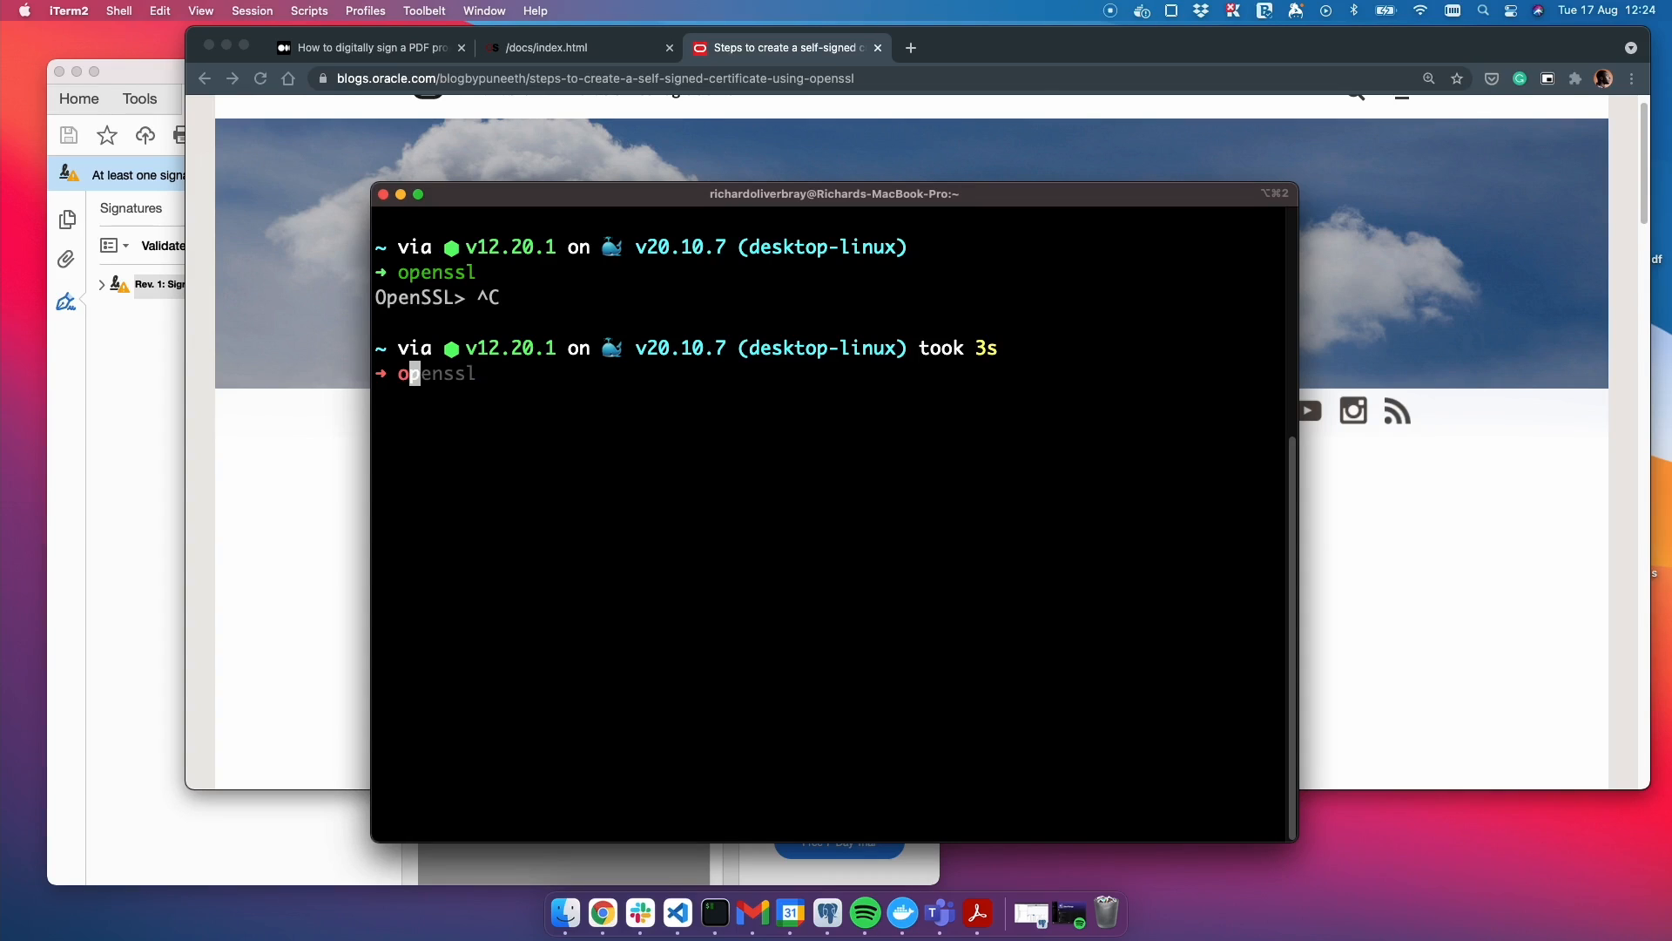
Compose openssl req -x509 -newkey rsa:2048 -nodes -keyout myKey.pem -out cert.pem -days 365 and highlight req, x509 and newkey to explain them
{"action": "type", "text": "req -x509 -newkey rsa:2048 -nodes -keyout myKey.pem -out cert.pem -days 365"}
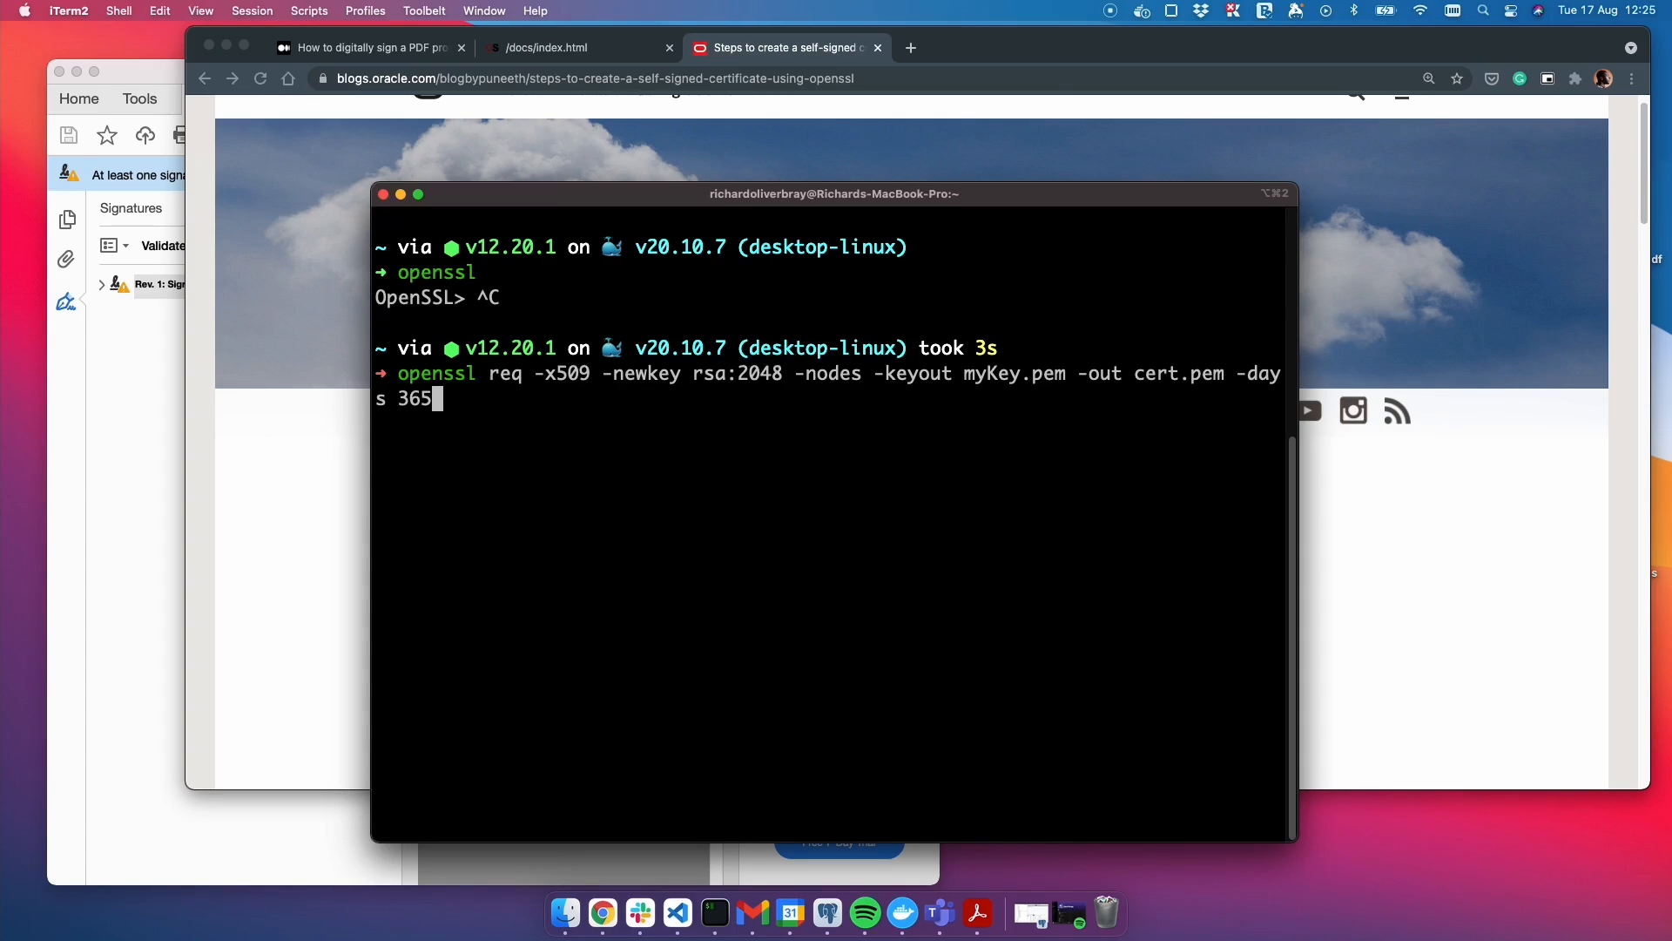
{"action": "mouse_move", "coordinate": [511, 425]}
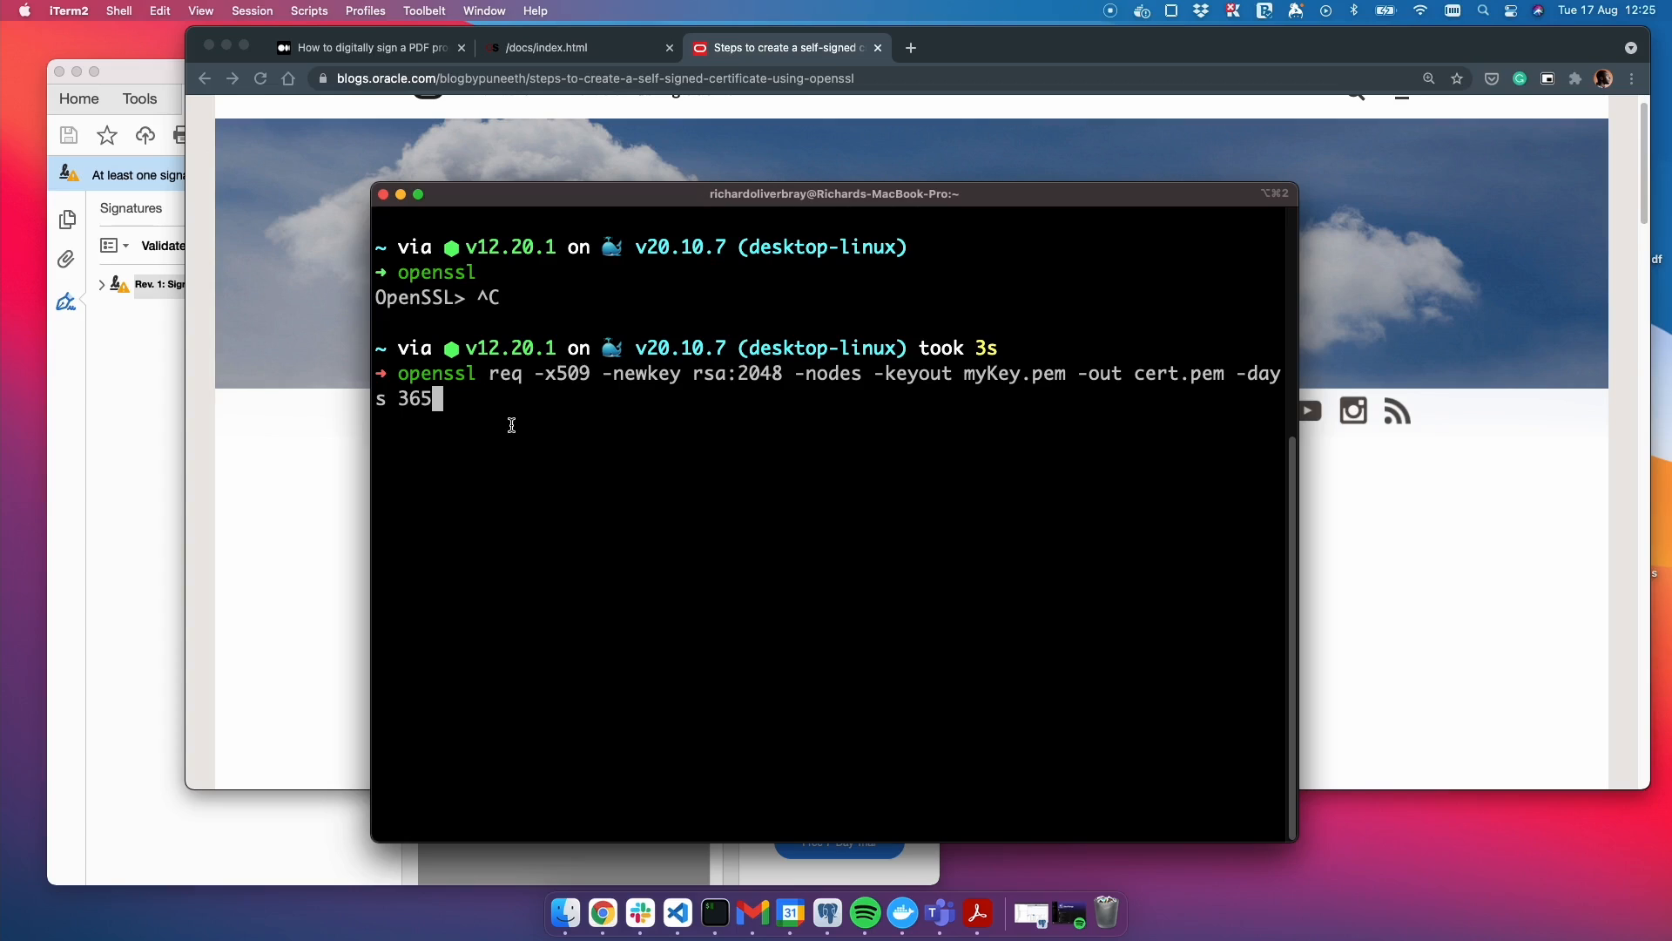
{"action": "double_click", "coordinate": [505, 373]}
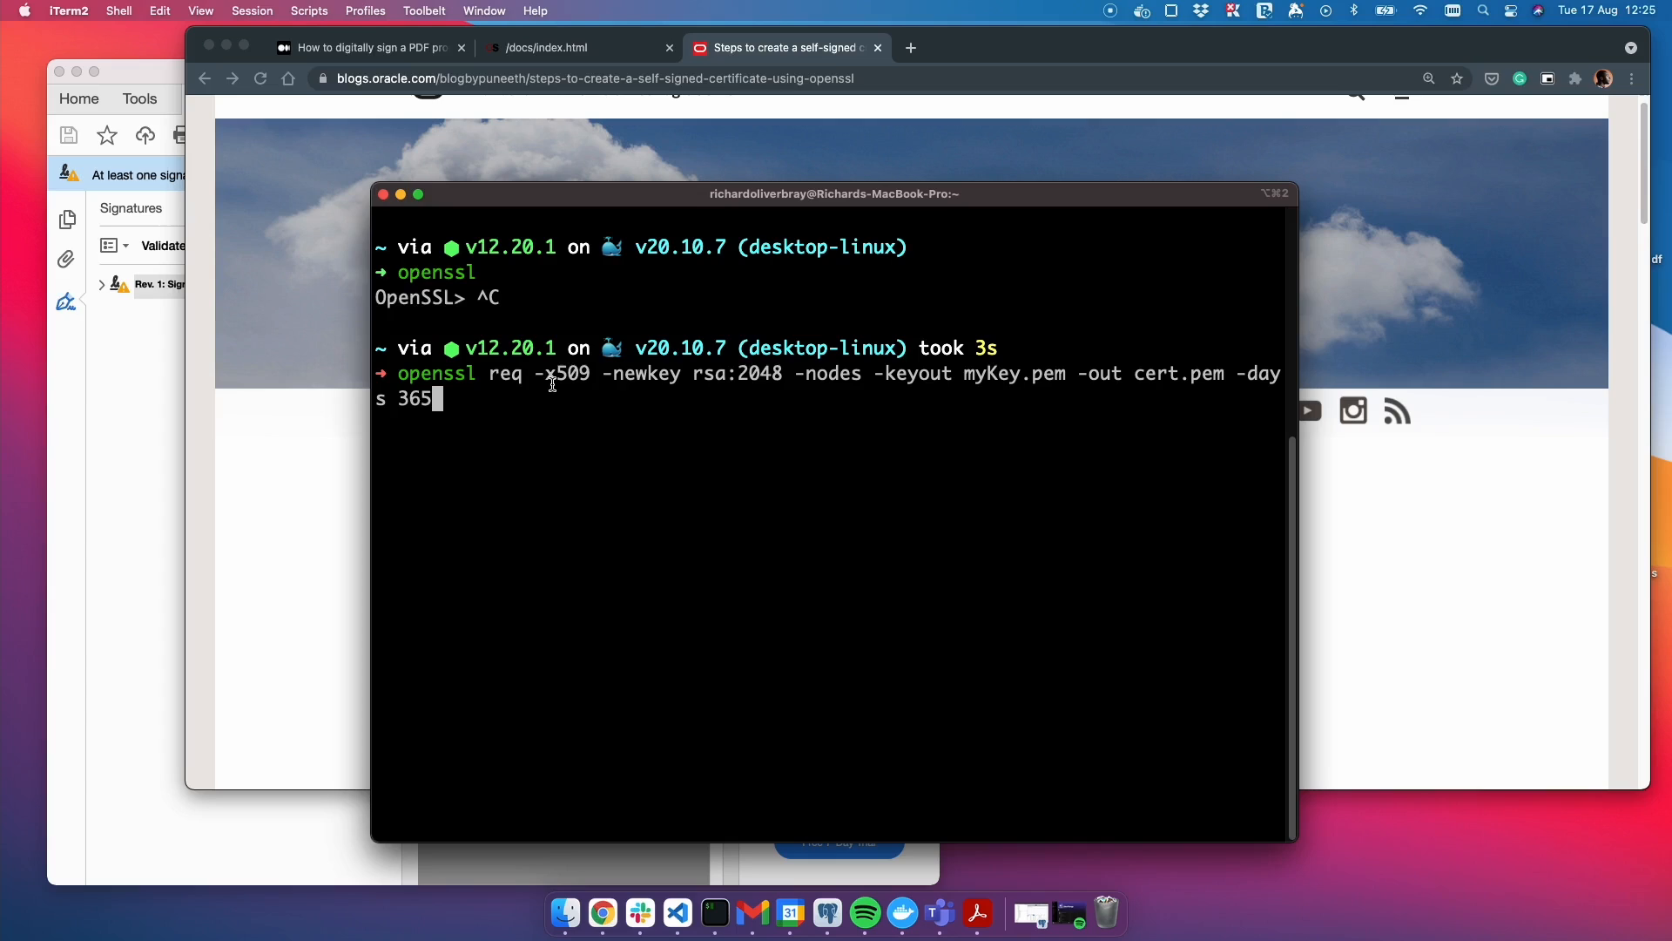
{"action": "double_click", "coordinate": [568, 373]}
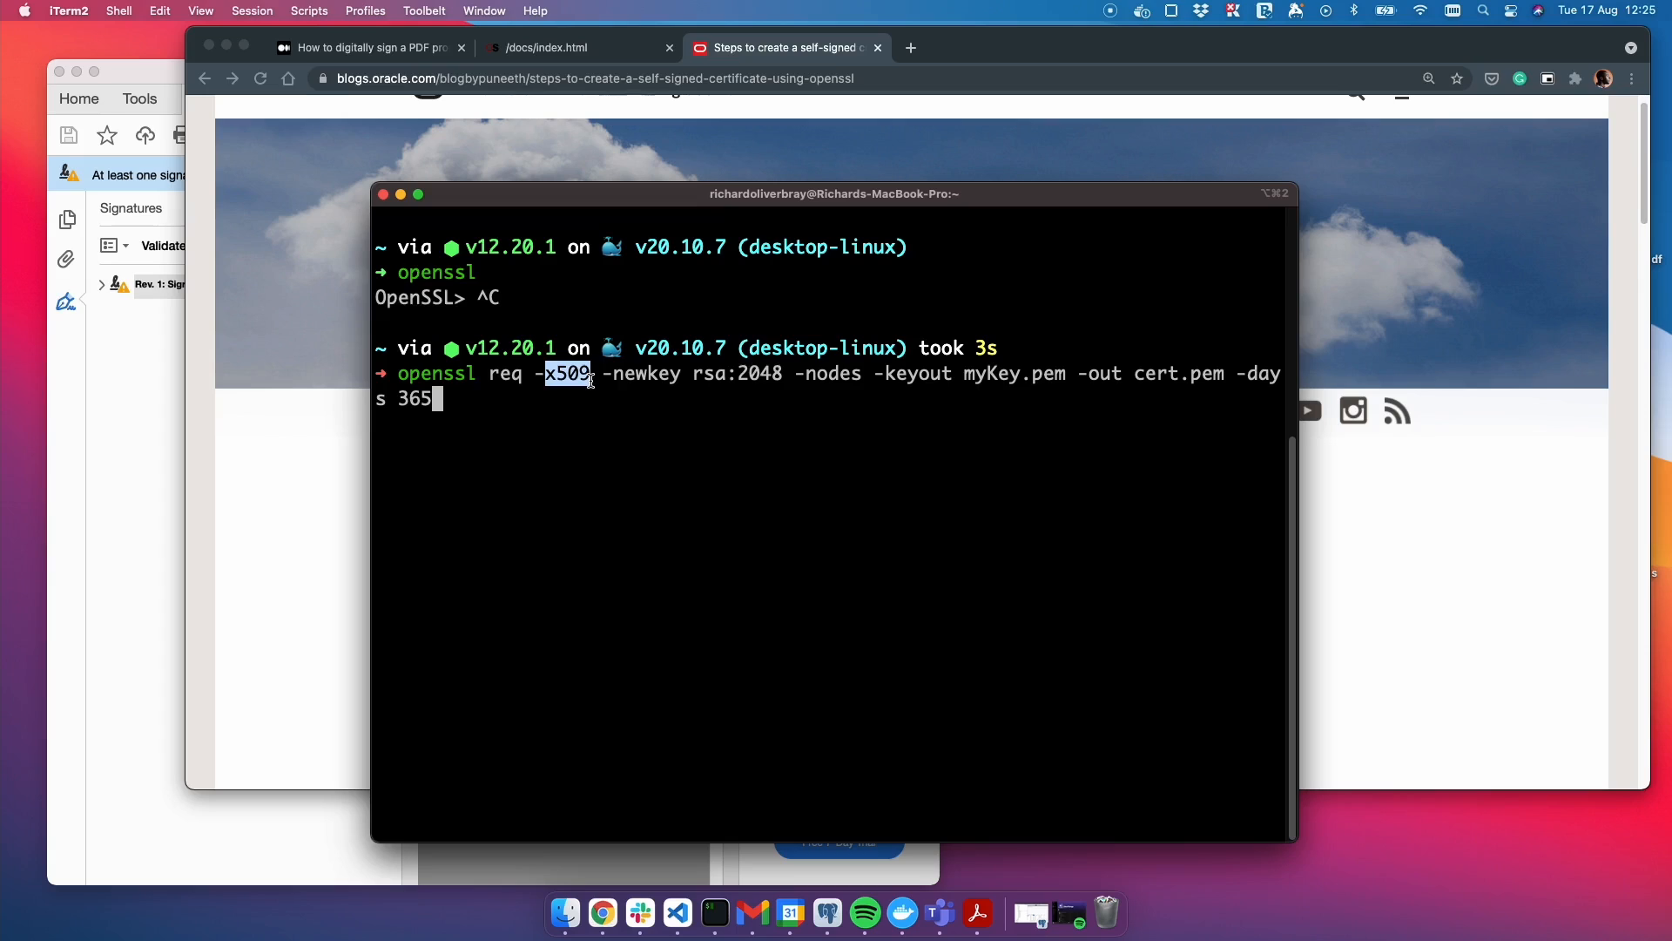
{"action": "double_click", "coordinate": [641, 373]}
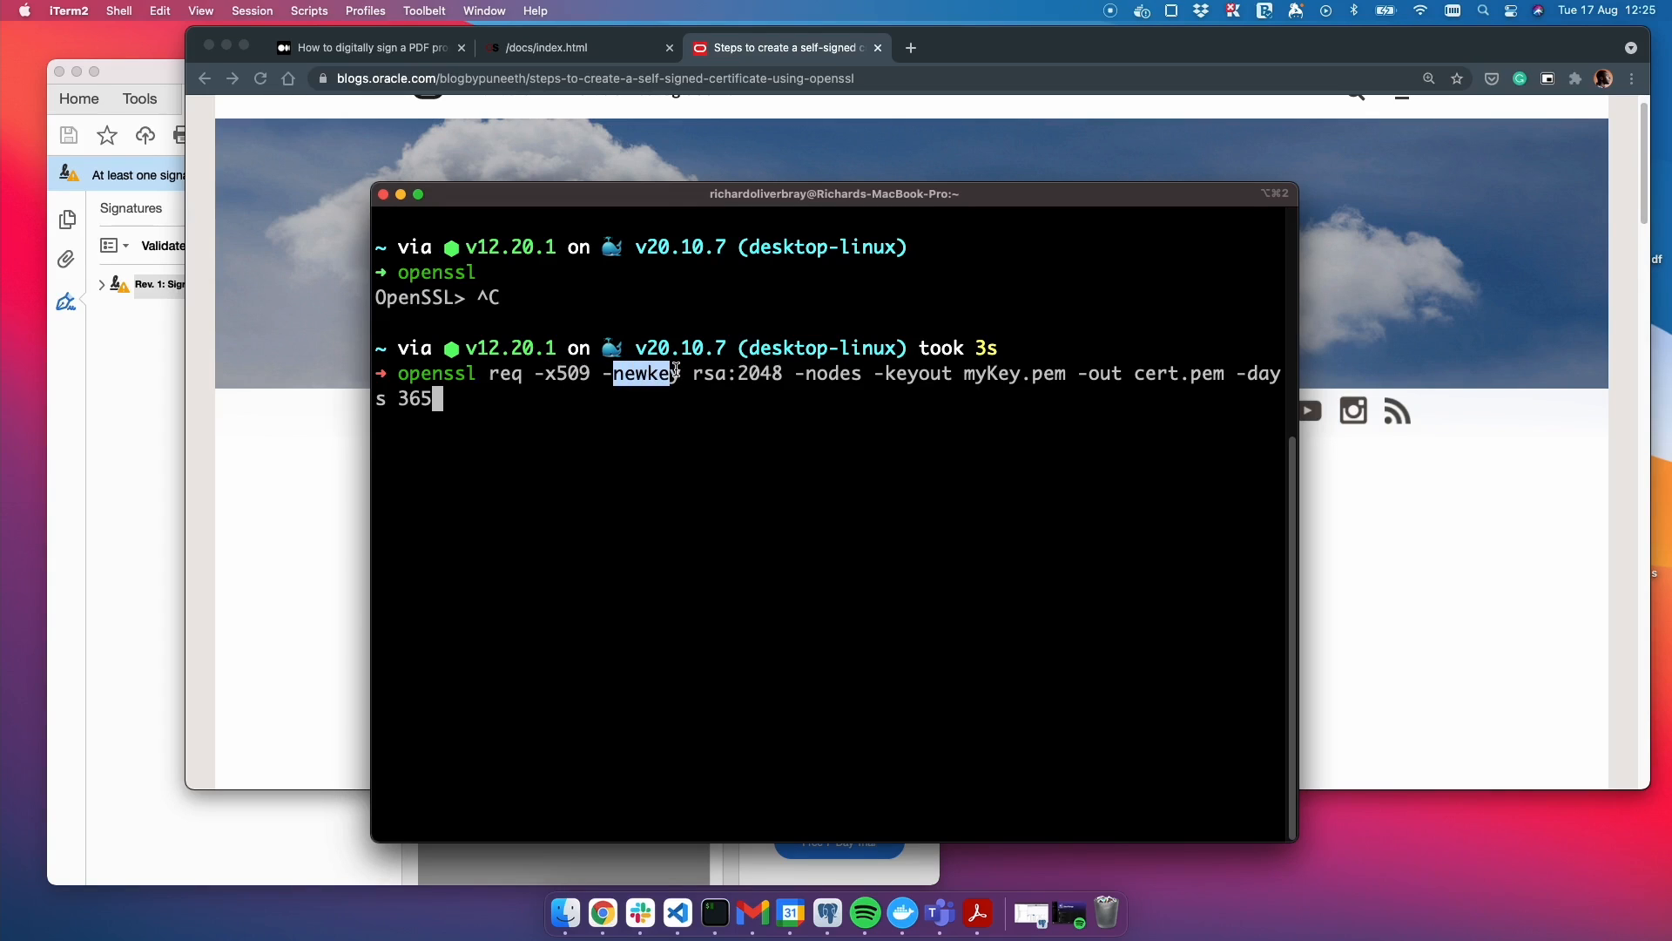
{"action": "mouse_move", "coordinate": [738, 380]}
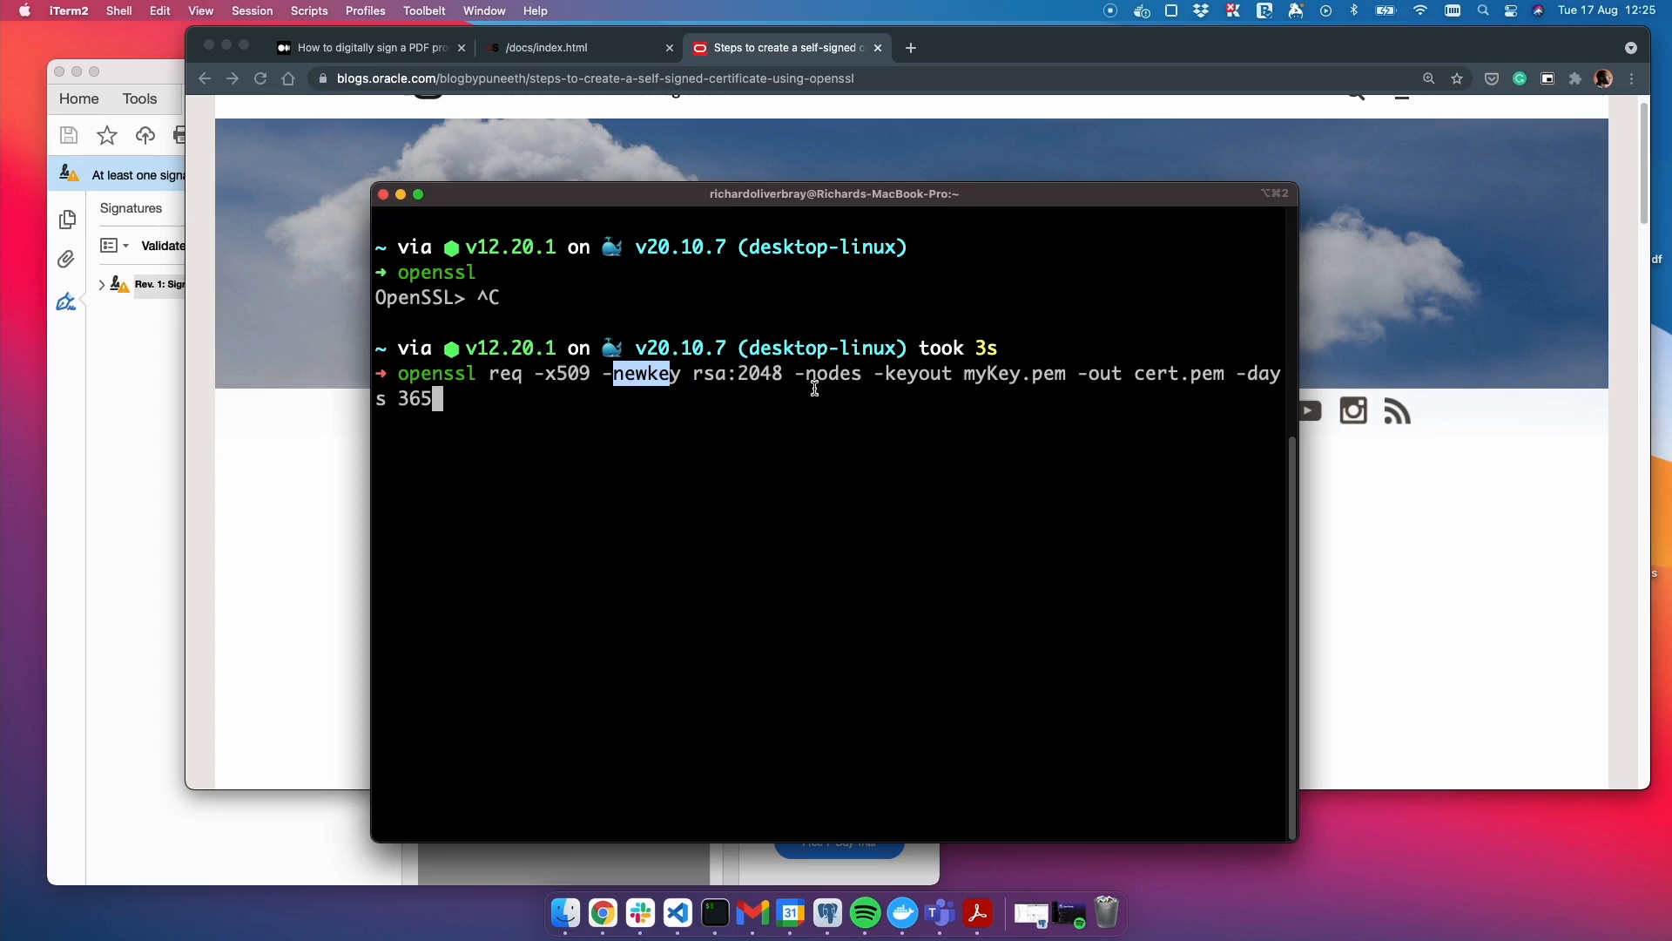
{"action": "mouse_move", "coordinate": [801, 381]}
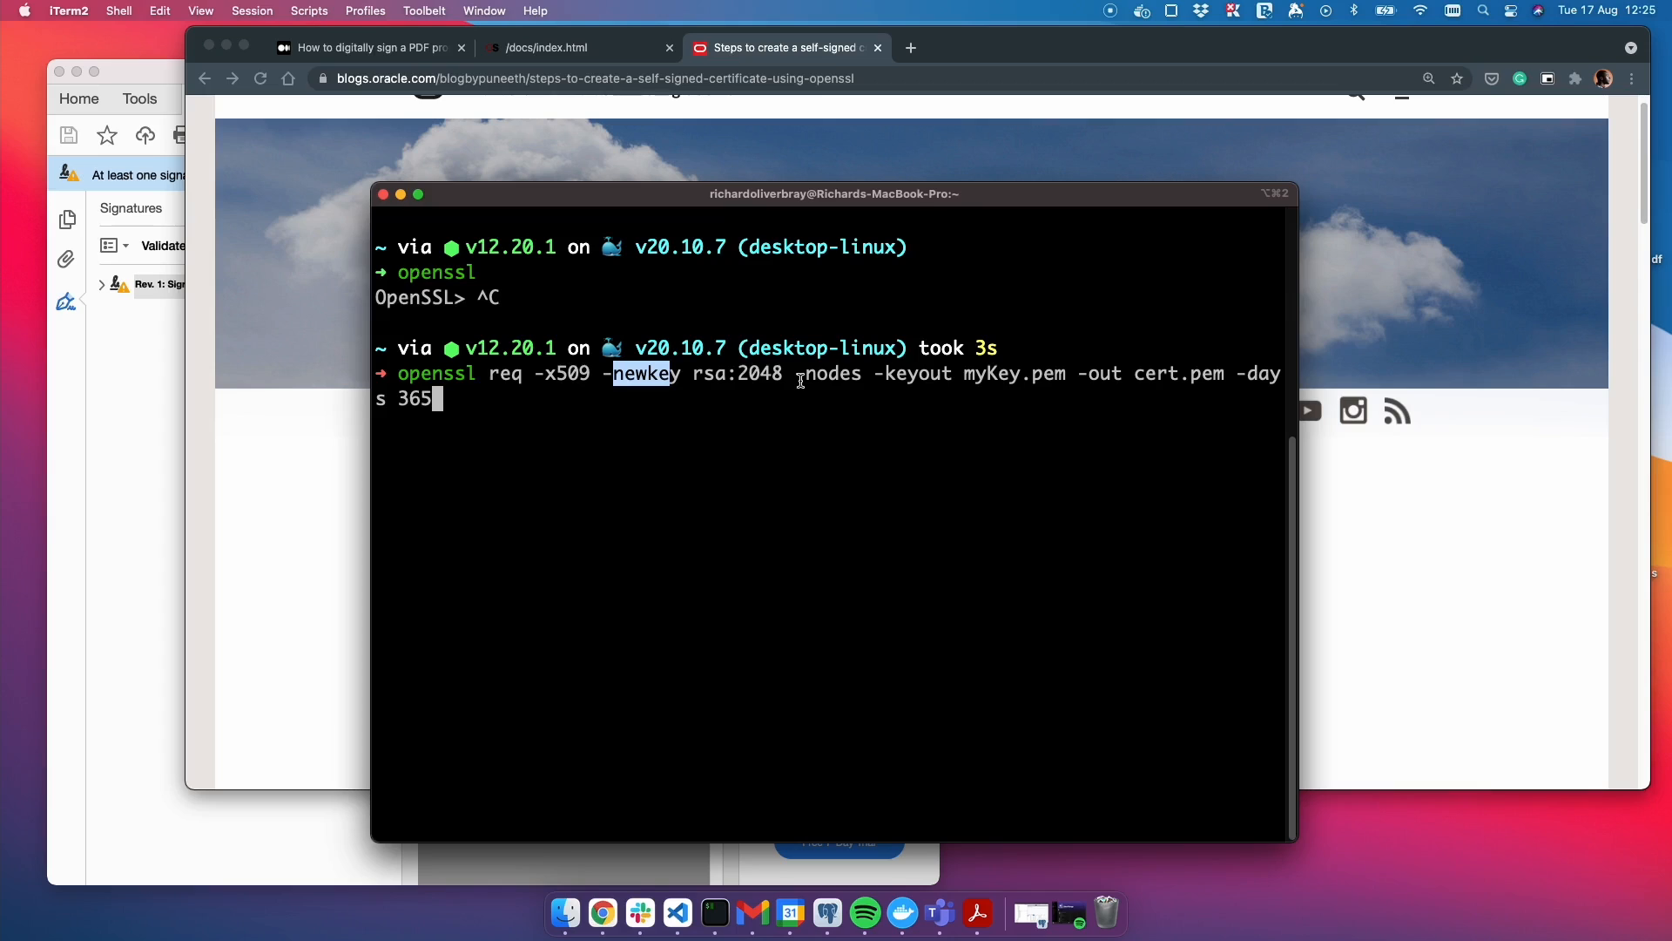
{"action": "mouse_move", "coordinate": [885, 378]}
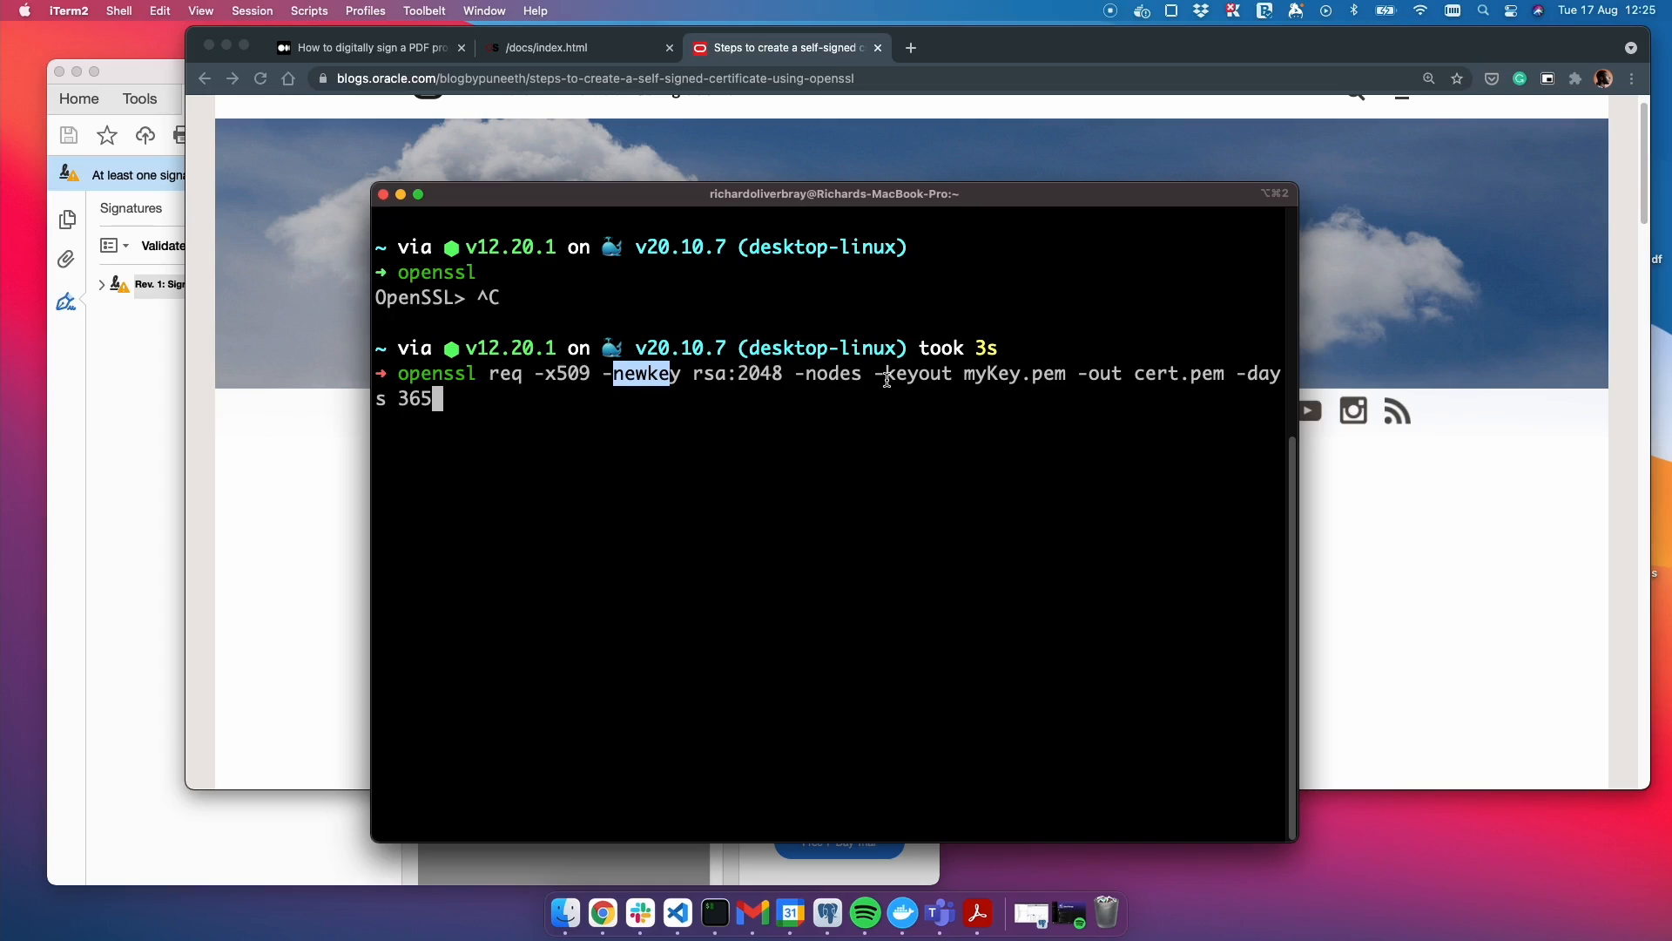
Highlight the keyout and out options and the myKey.pem file name to explain the output files
{"action": "double_click", "coordinate": [1015, 373]}
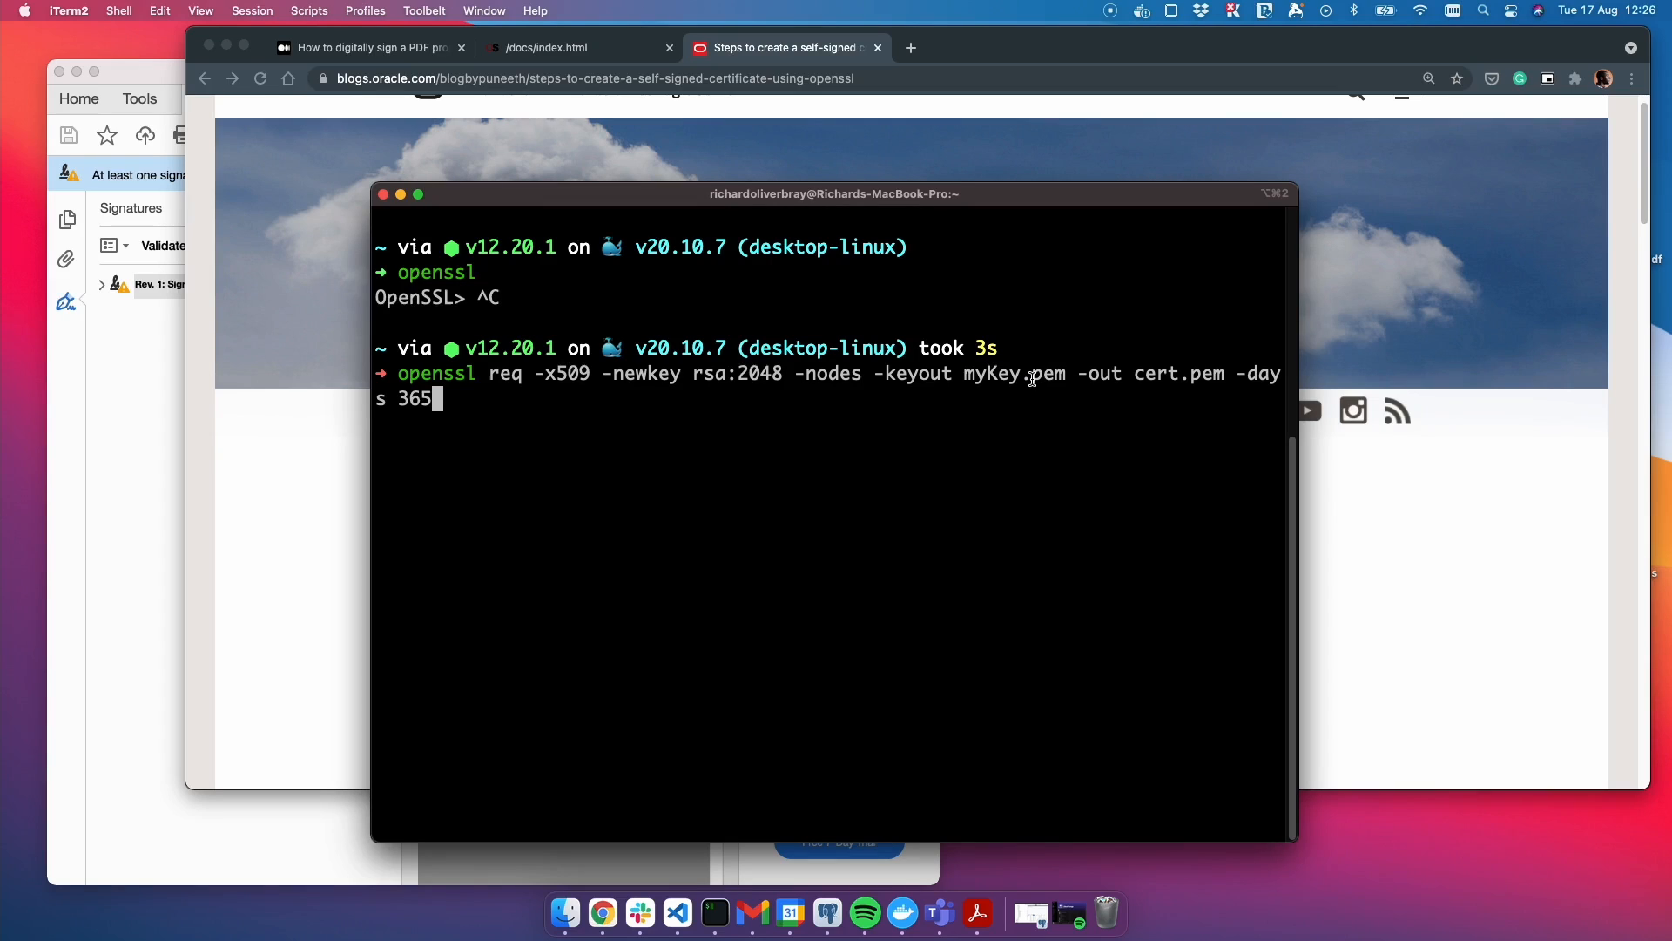
{"action": "mouse_move", "coordinate": [1029, 378]}
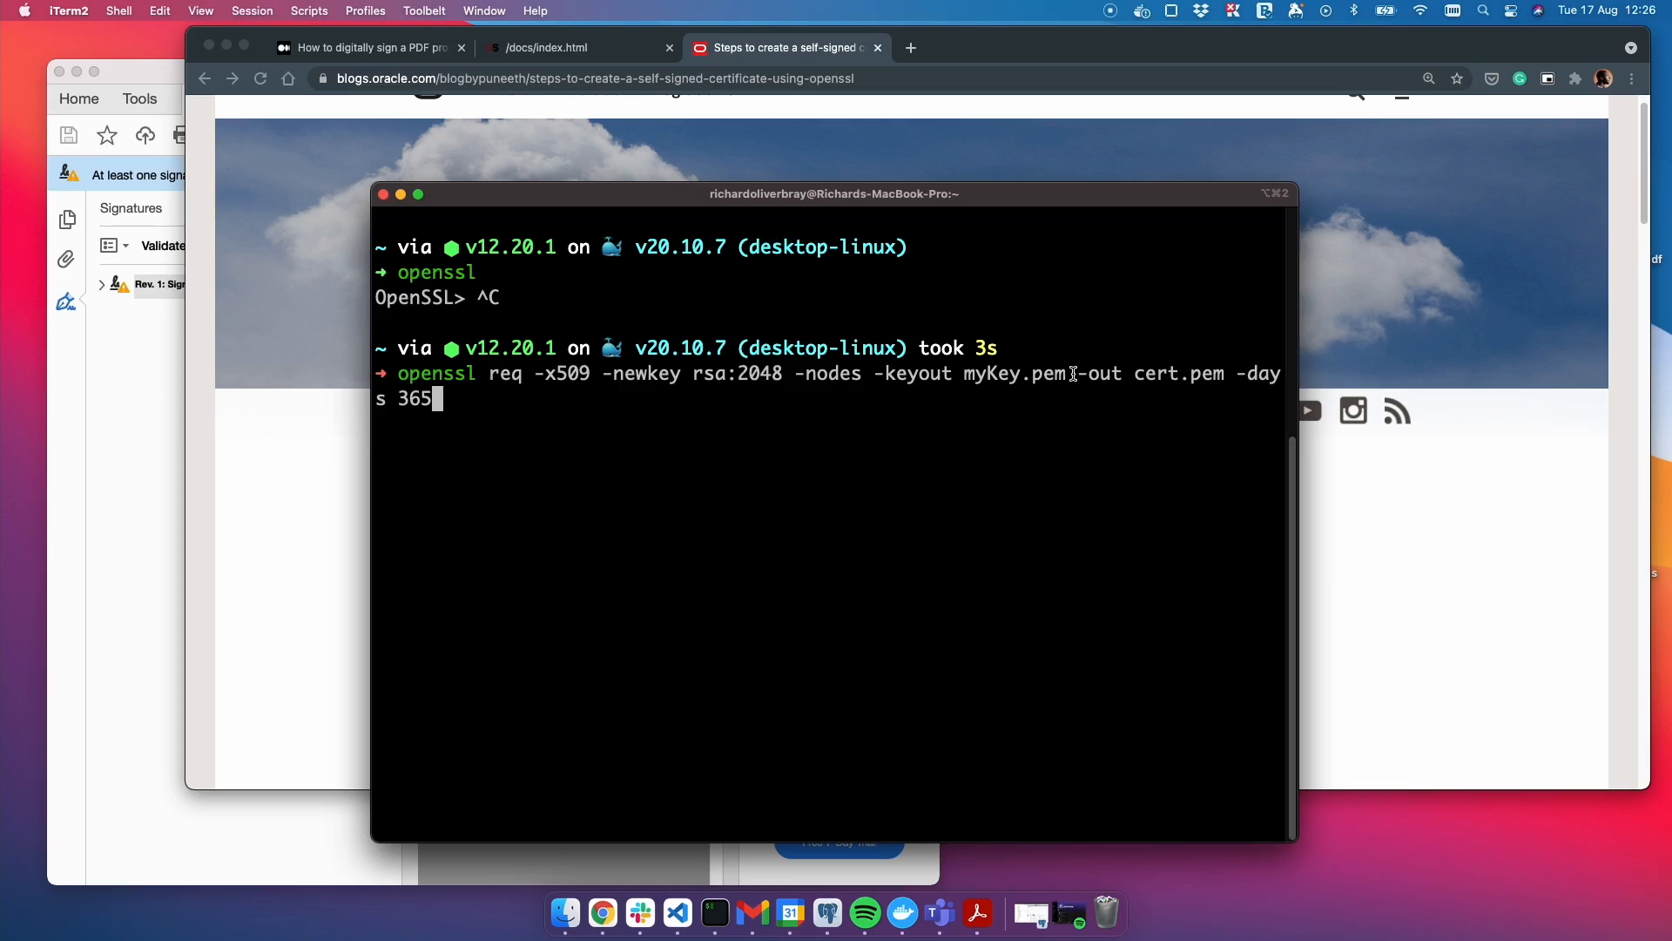
{"action": "double_click", "coordinate": [1106, 373]}
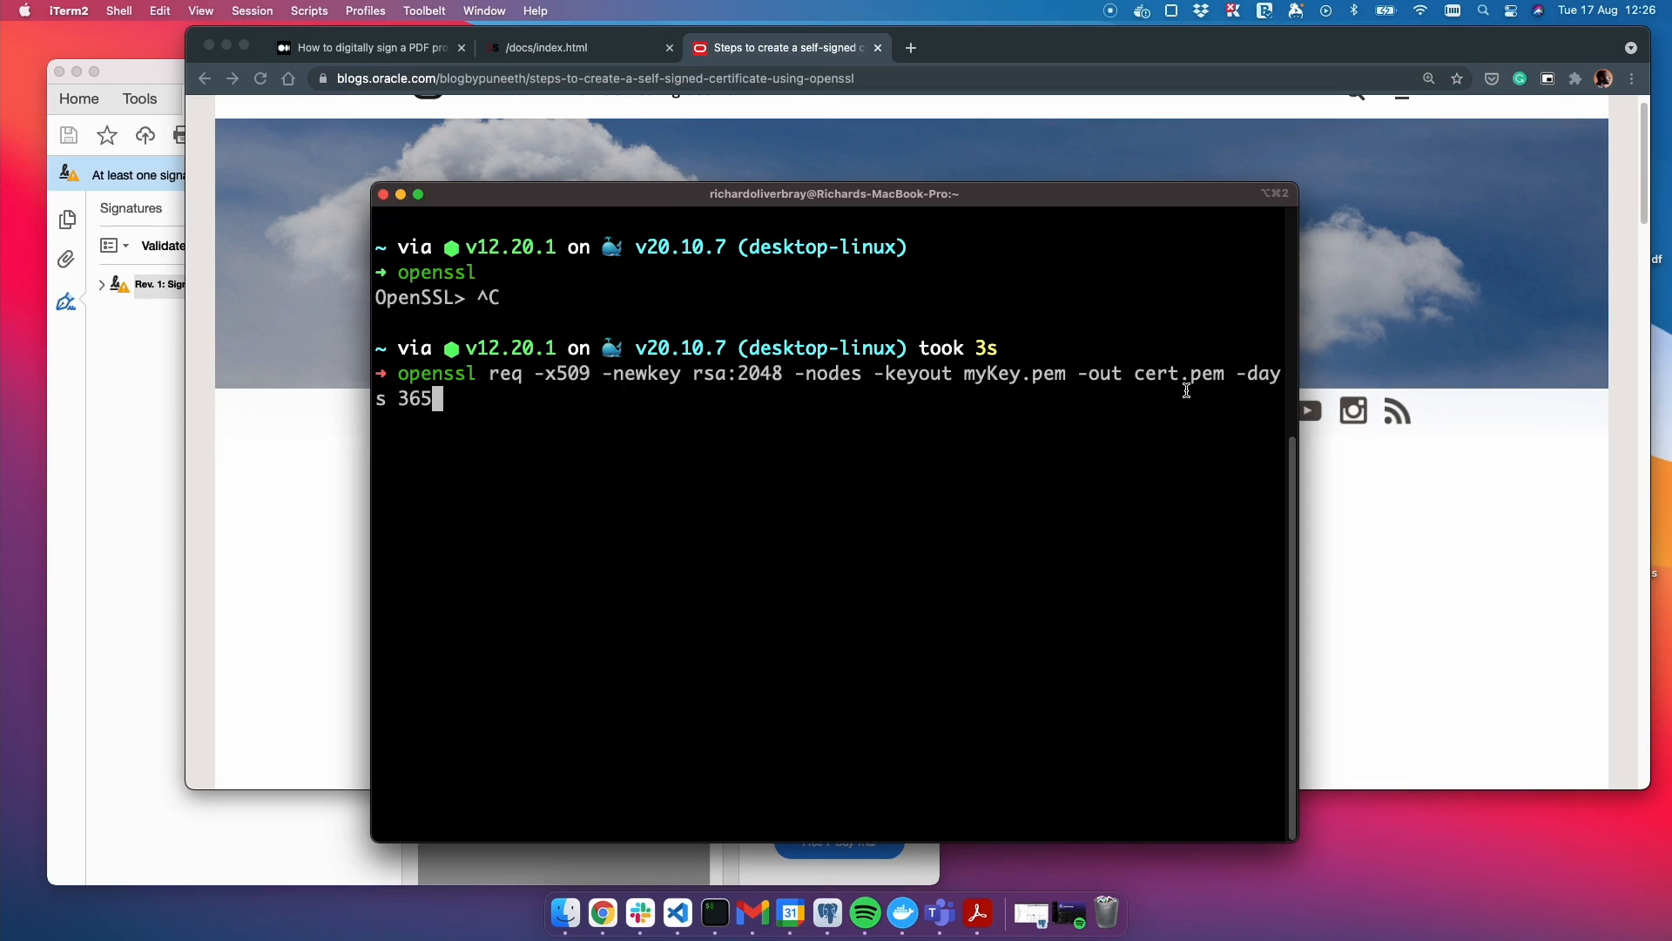
{"action": "mouse_move", "coordinate": [1009, 388]}
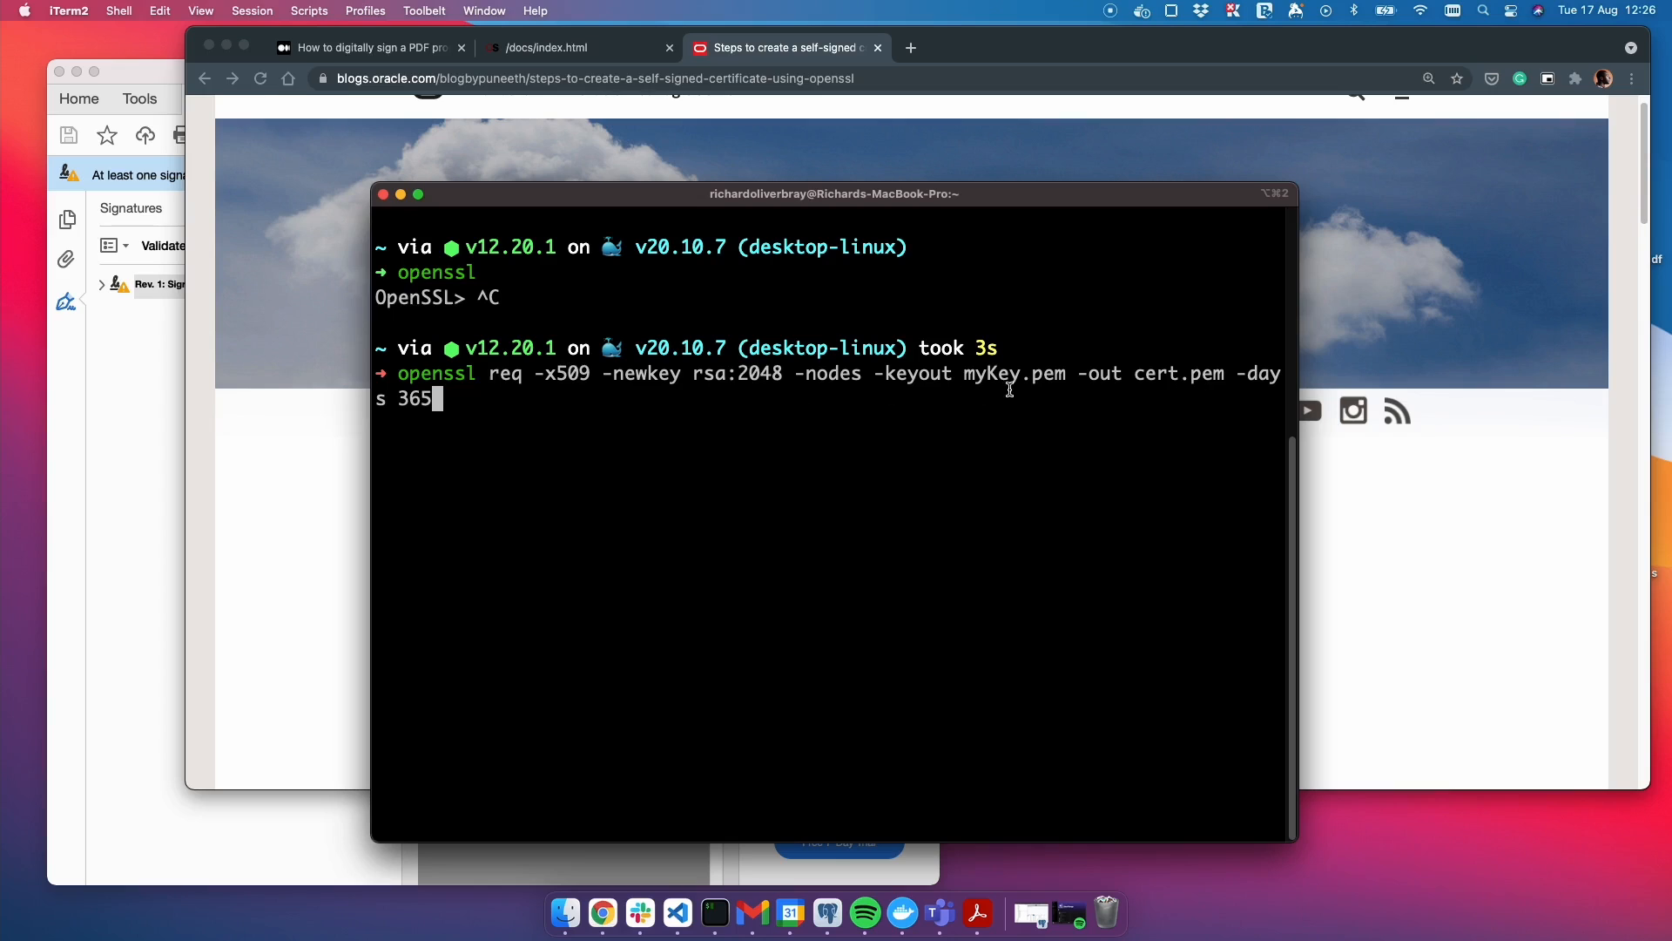
{"action": "double_click", "coordinate": [414, 397]}
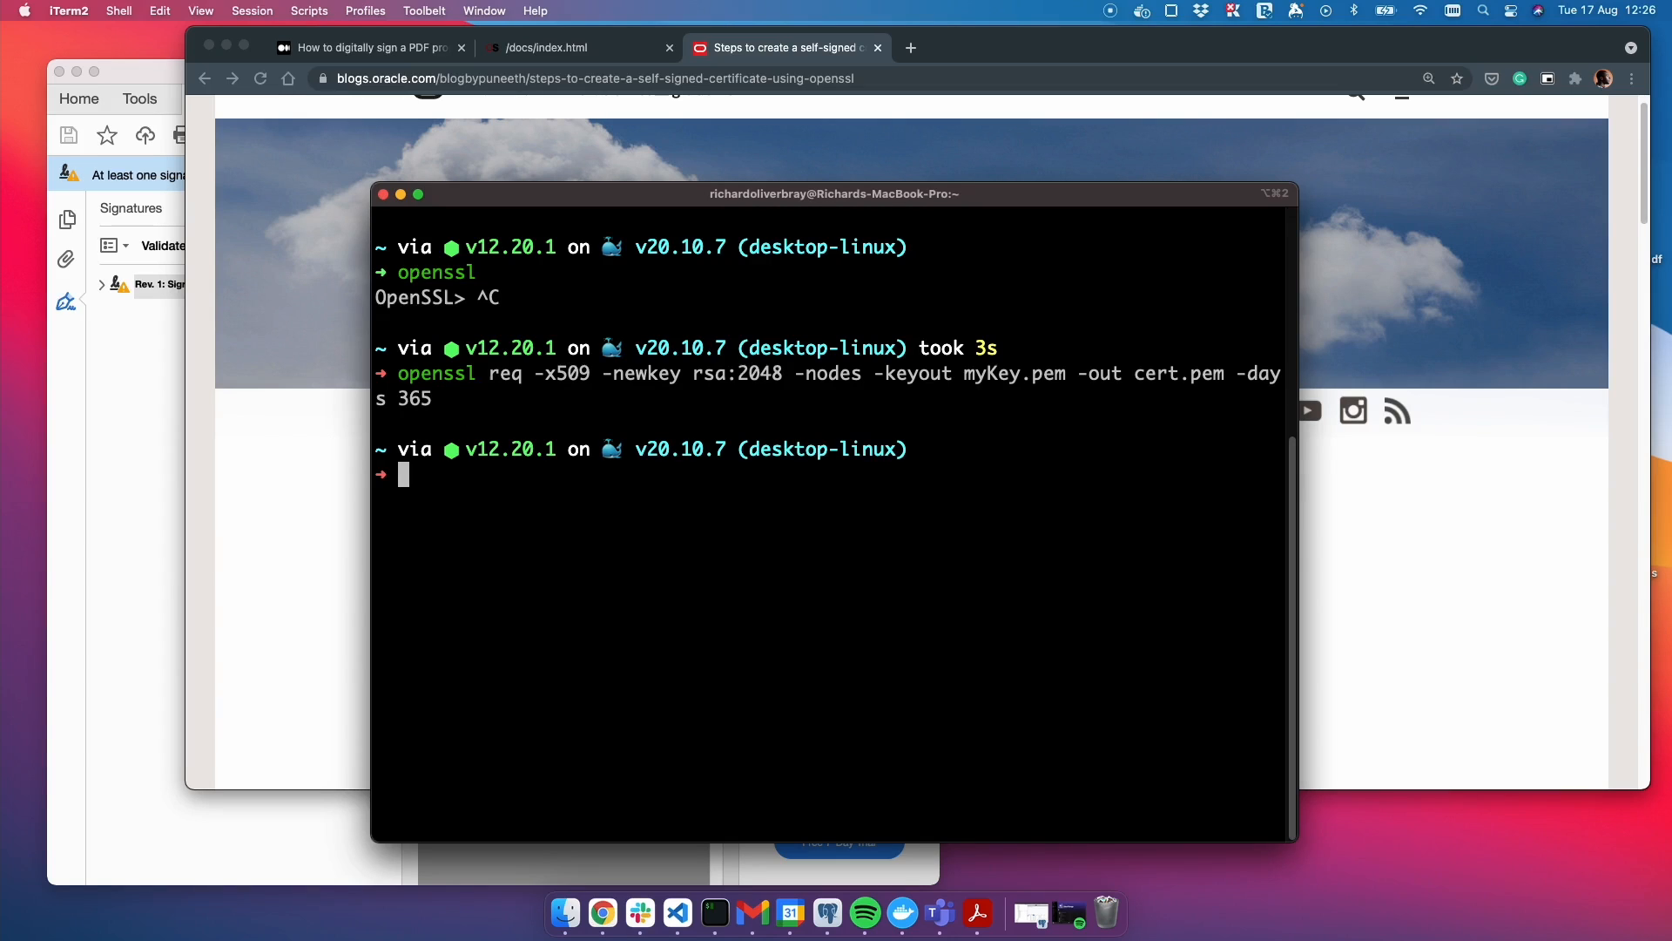
Change to the Desktop and rerun the openssl req command from there
{"action": "type", "text": "cd Desktop"}
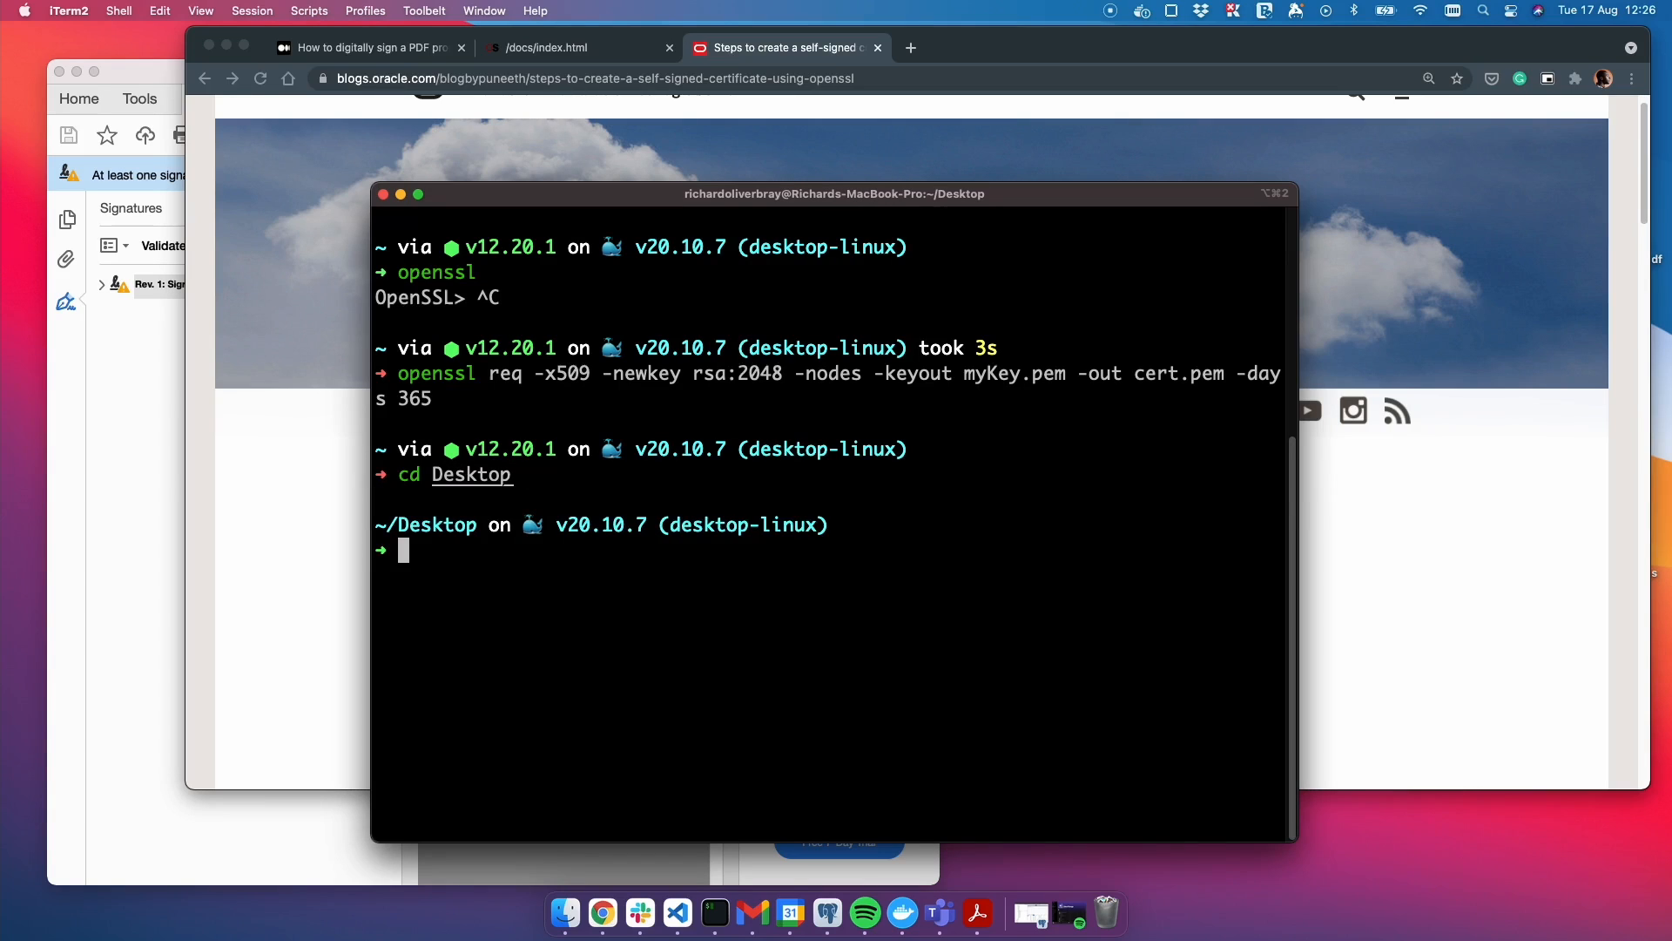
{"action": "type", "text": "oppe"}
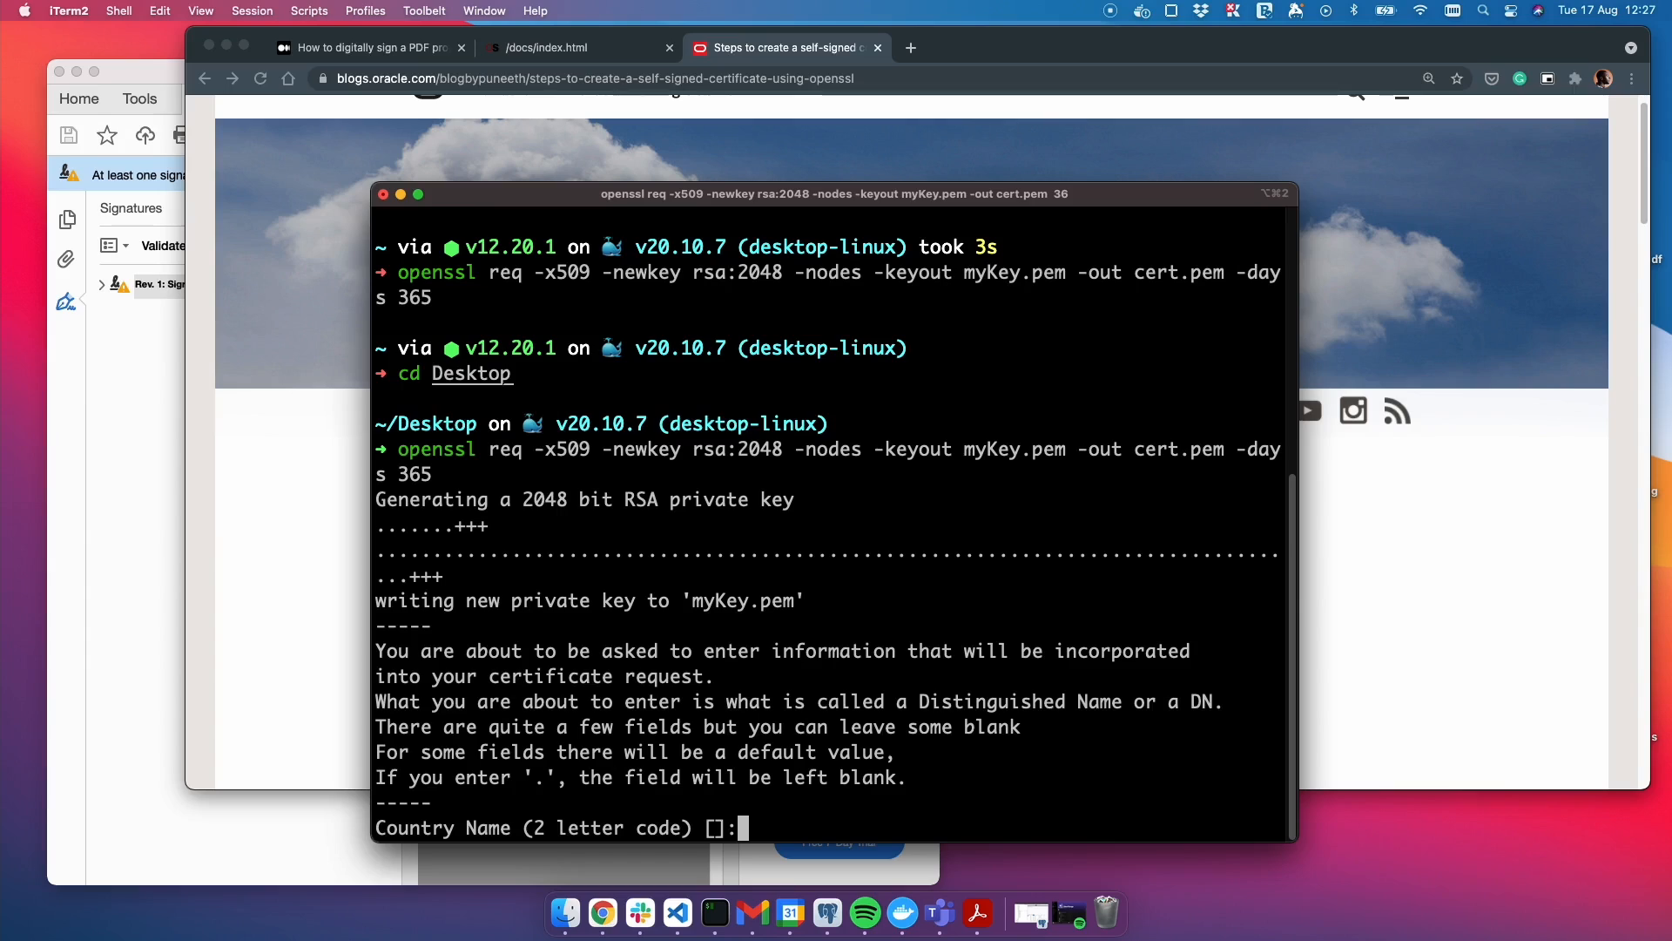
{"action": "type", "text": "UK"}
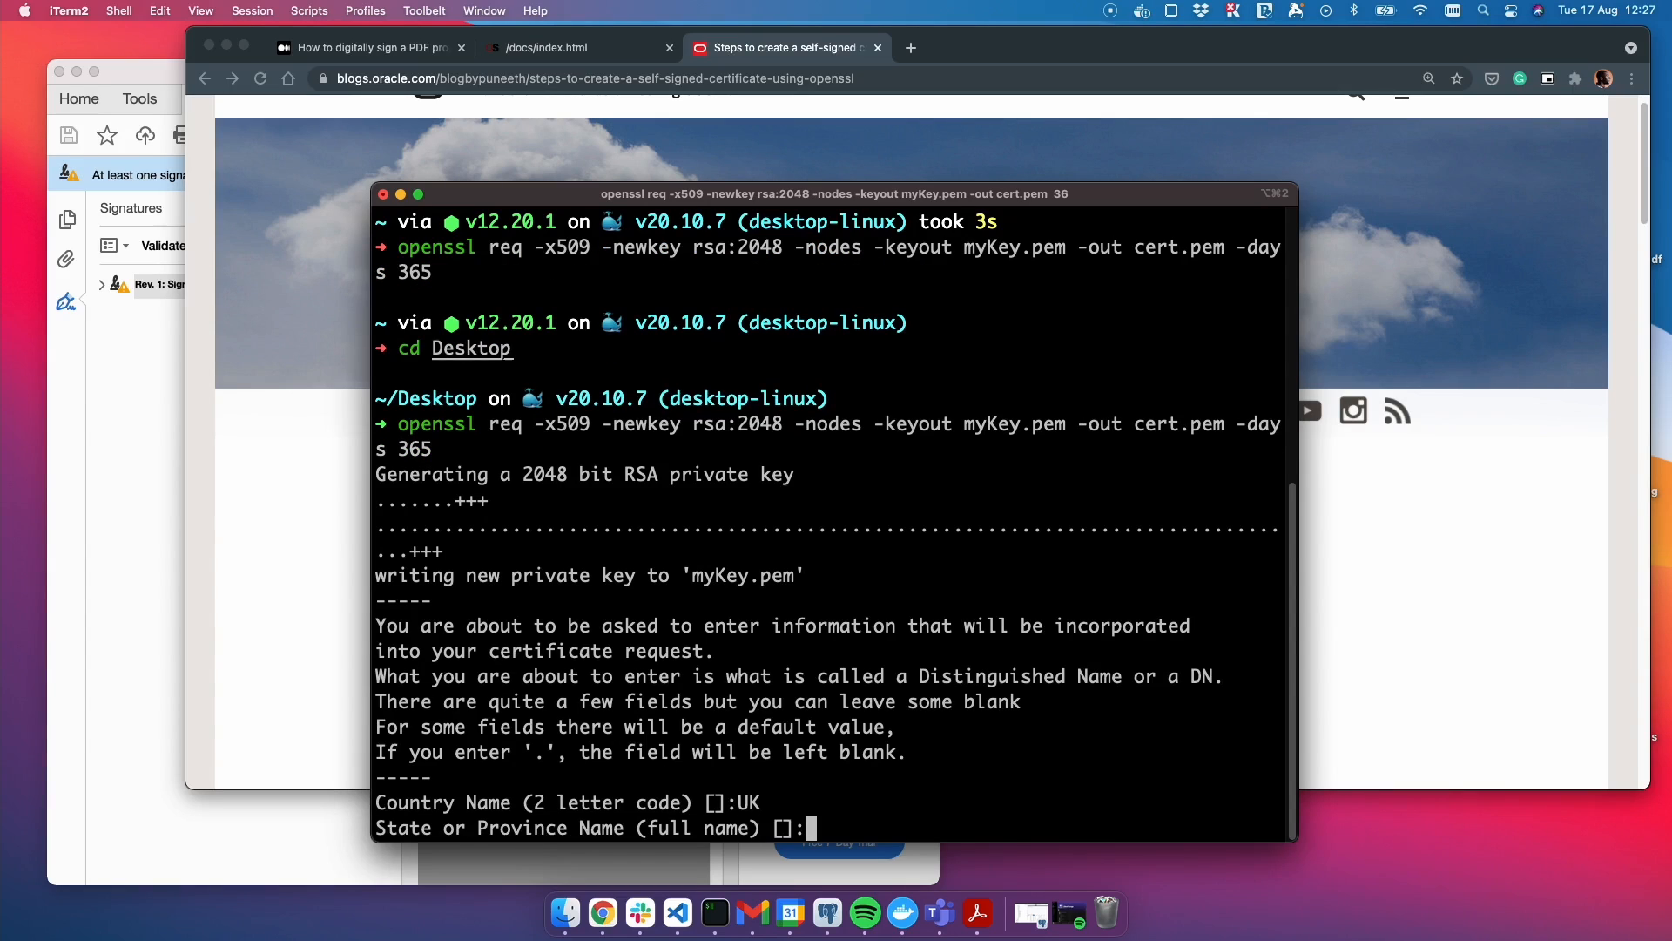
{"action": "type", "text": "London"}
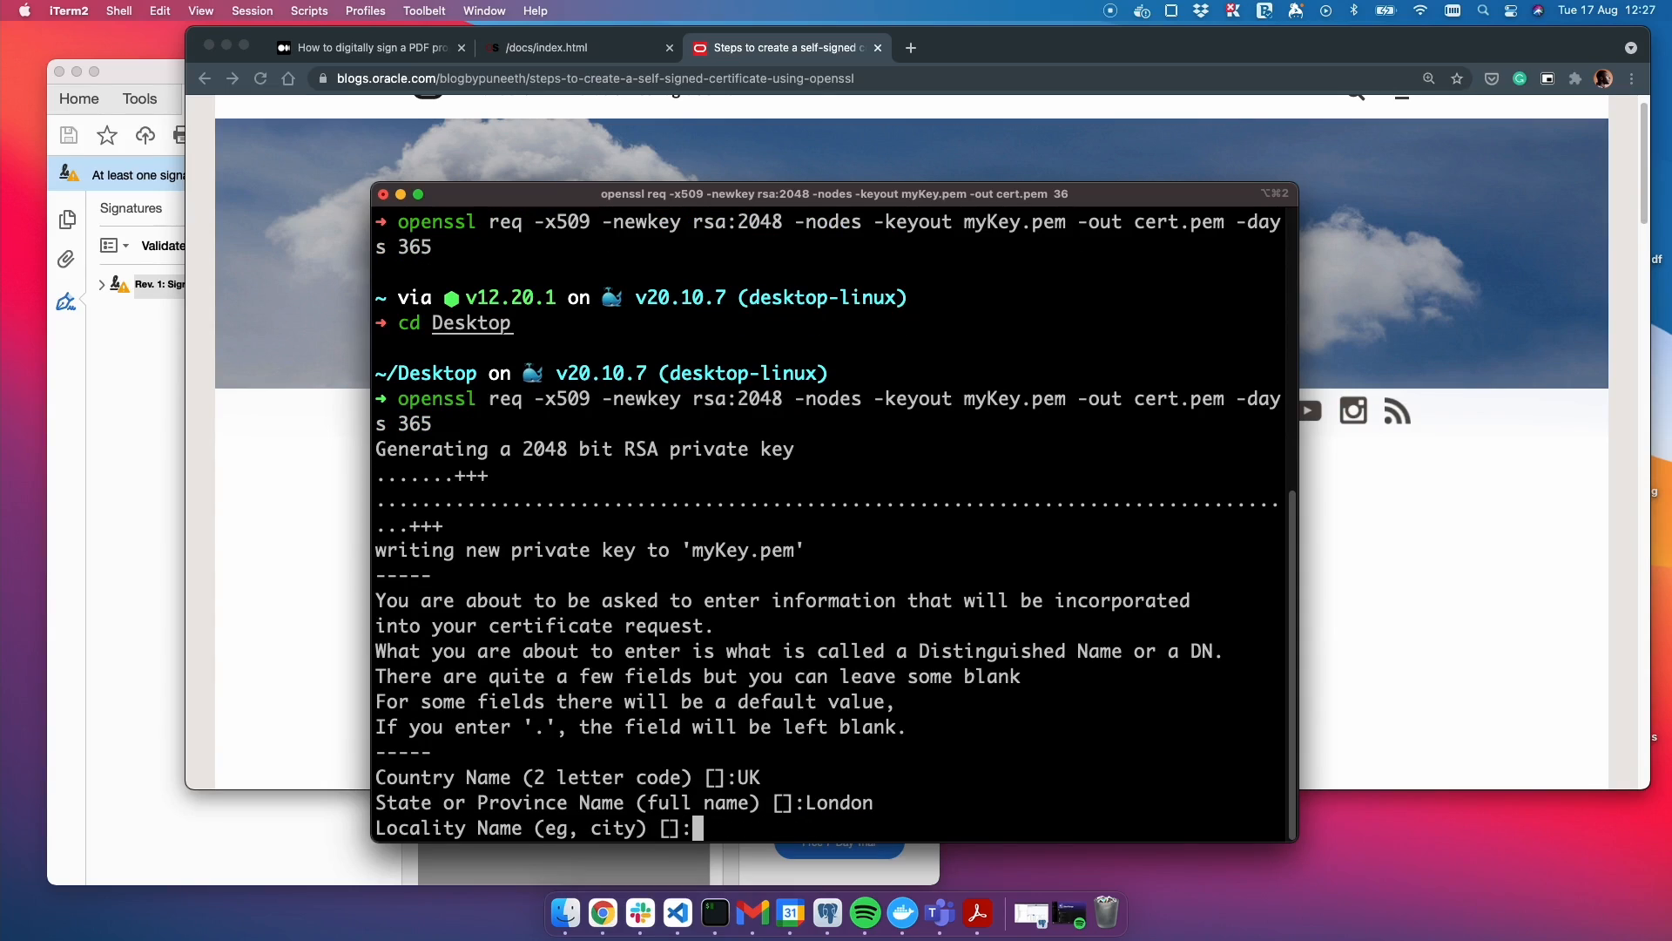
{"action": "type", "text": "London"}
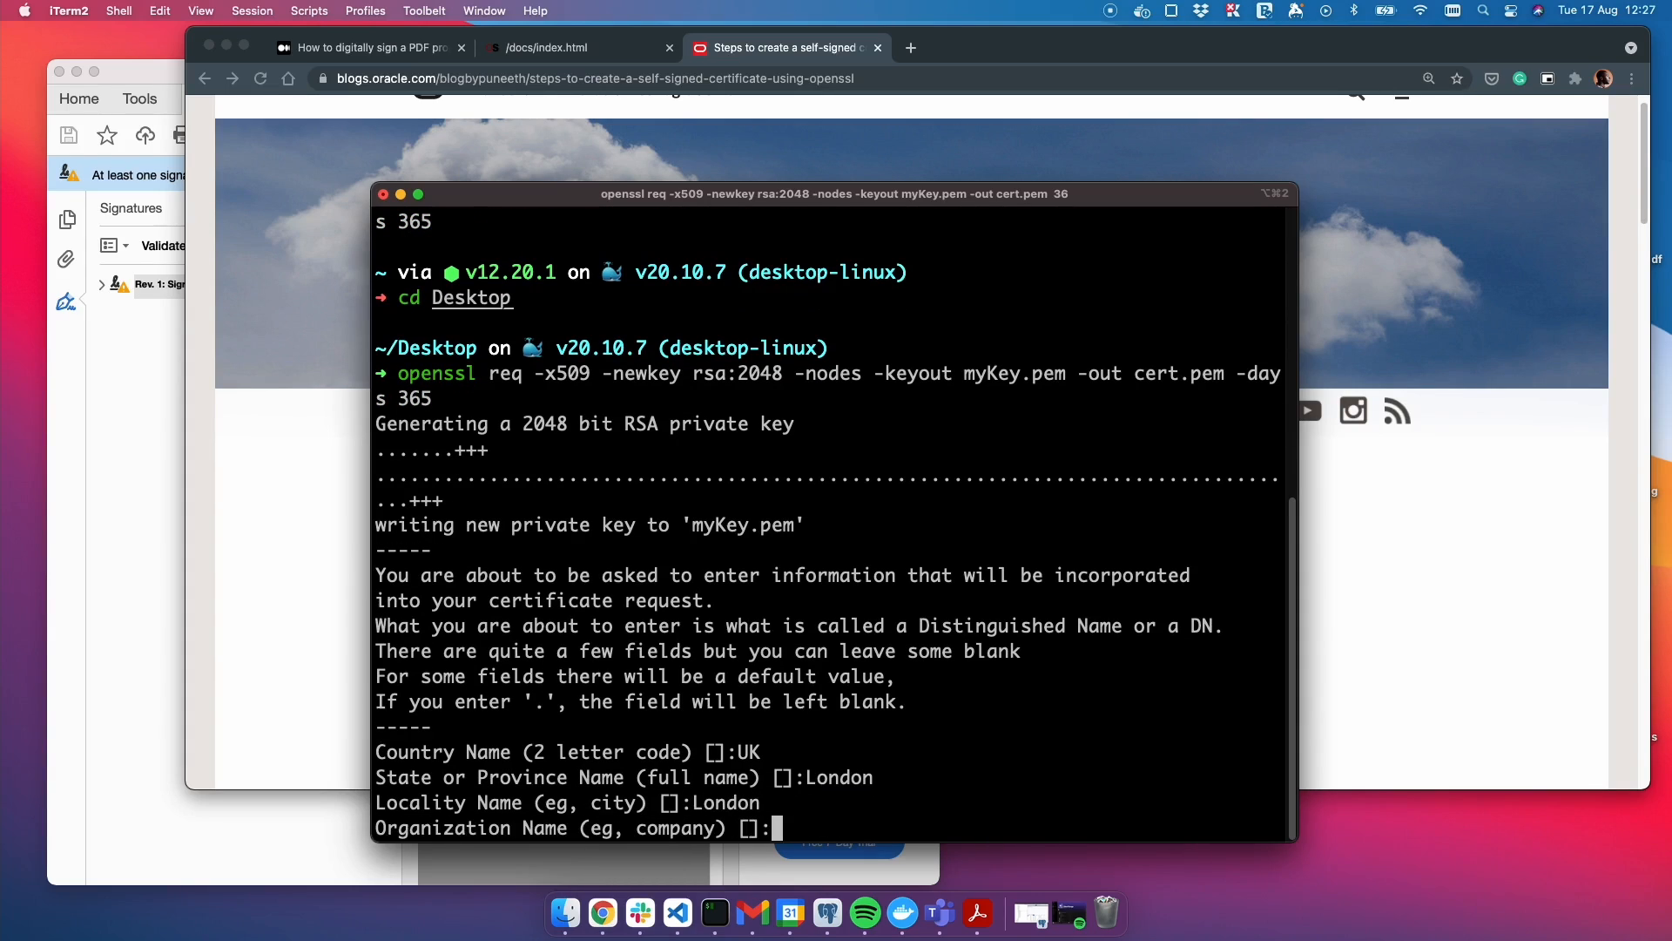
{"action": "type", "text": "Twitter"}
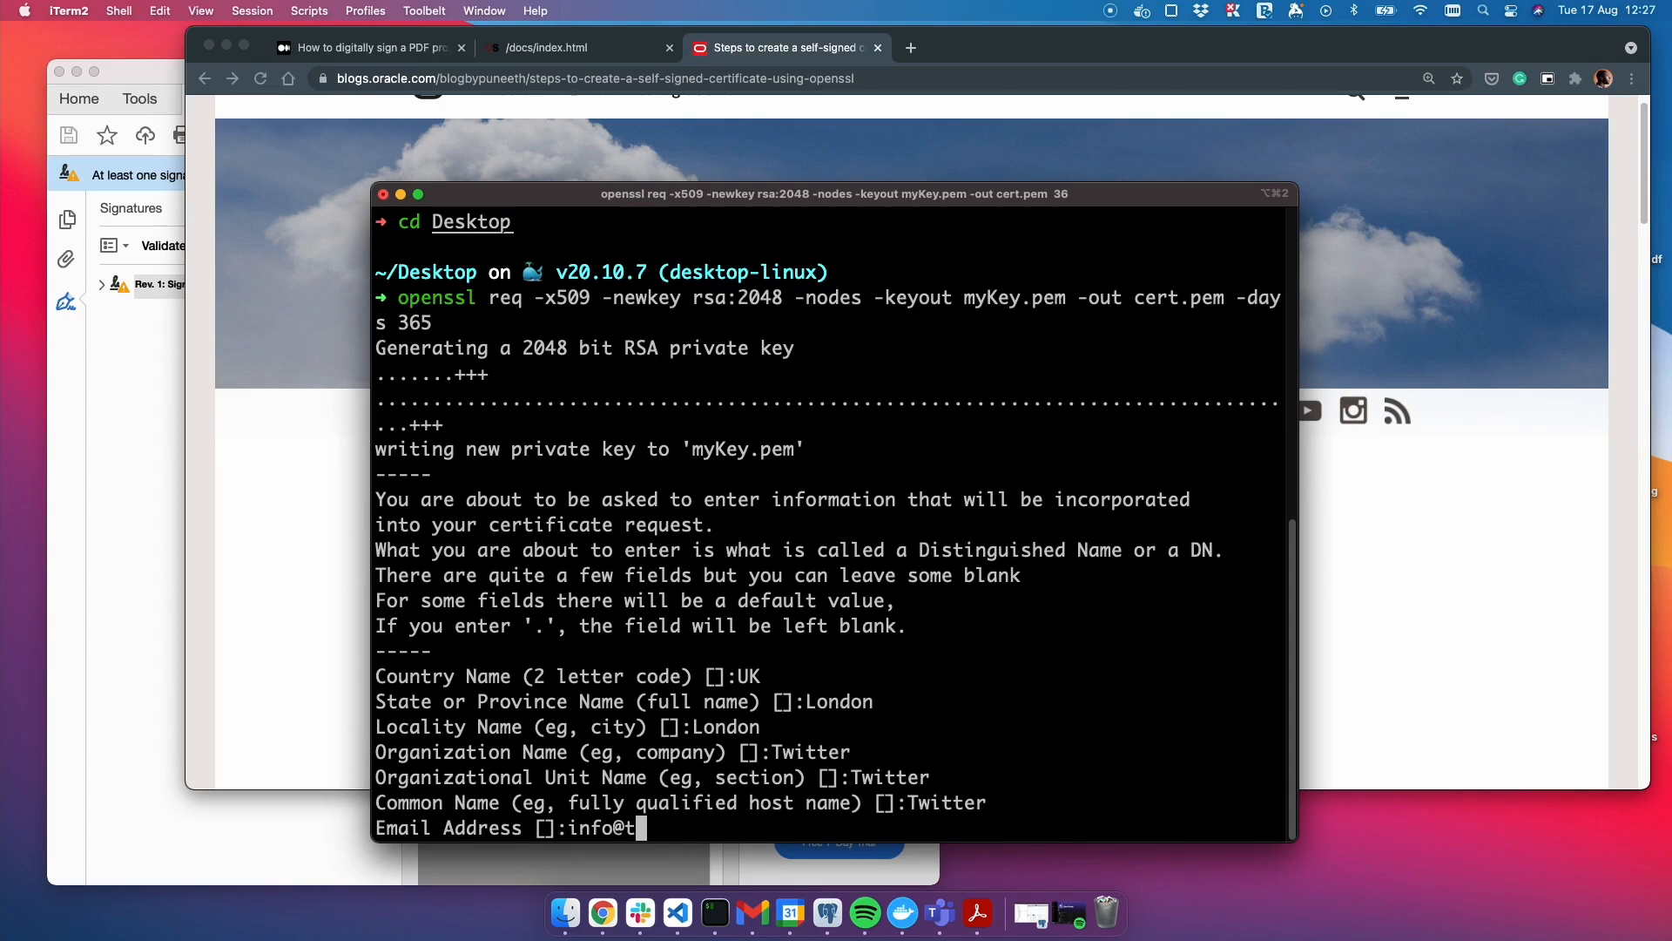
{"action": "type", "text": "witter.com"}
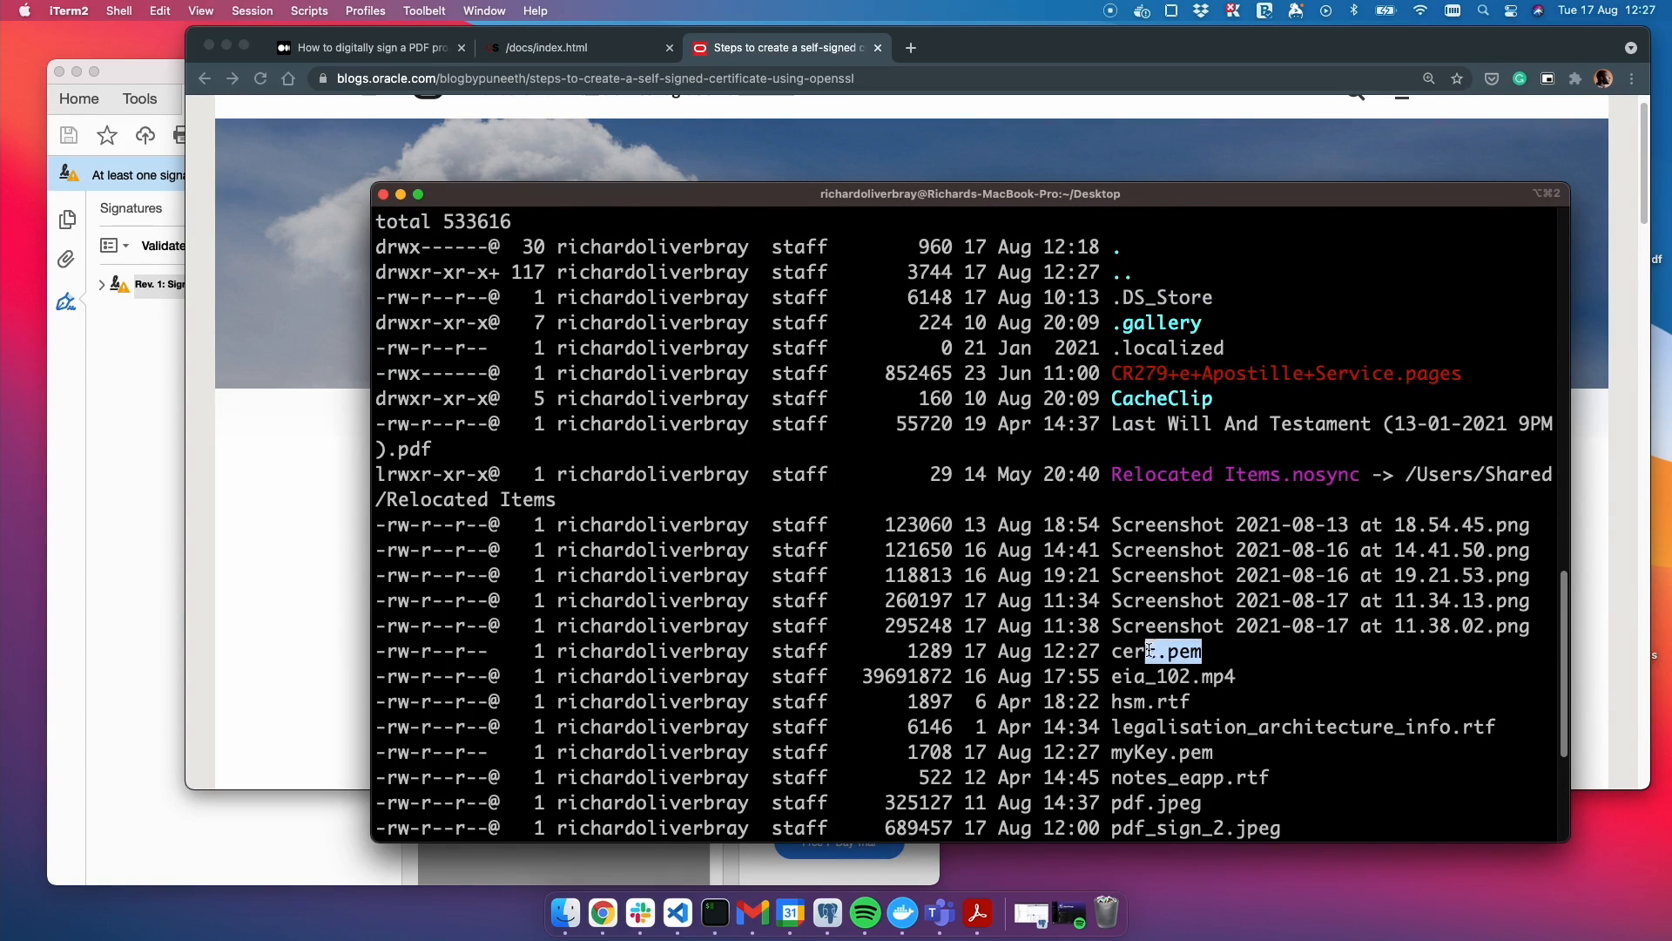
{"action": "double_click", "coordinate": [1195, 753]}
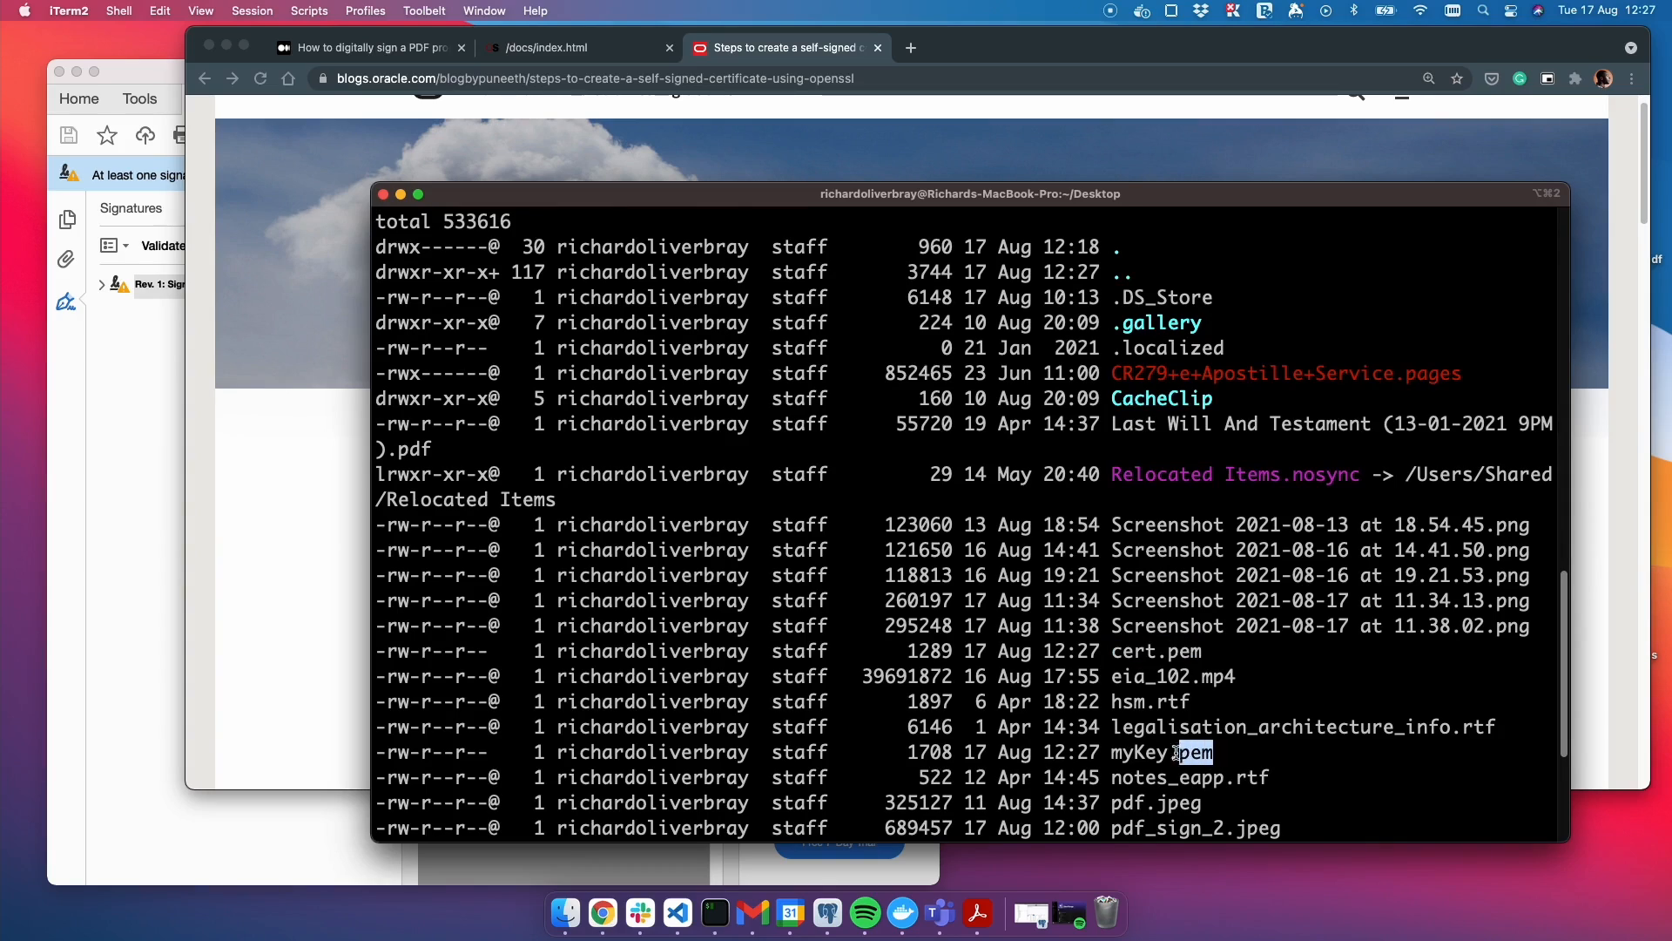
{"action": "double_click", "coordinate": [1161, 752]}
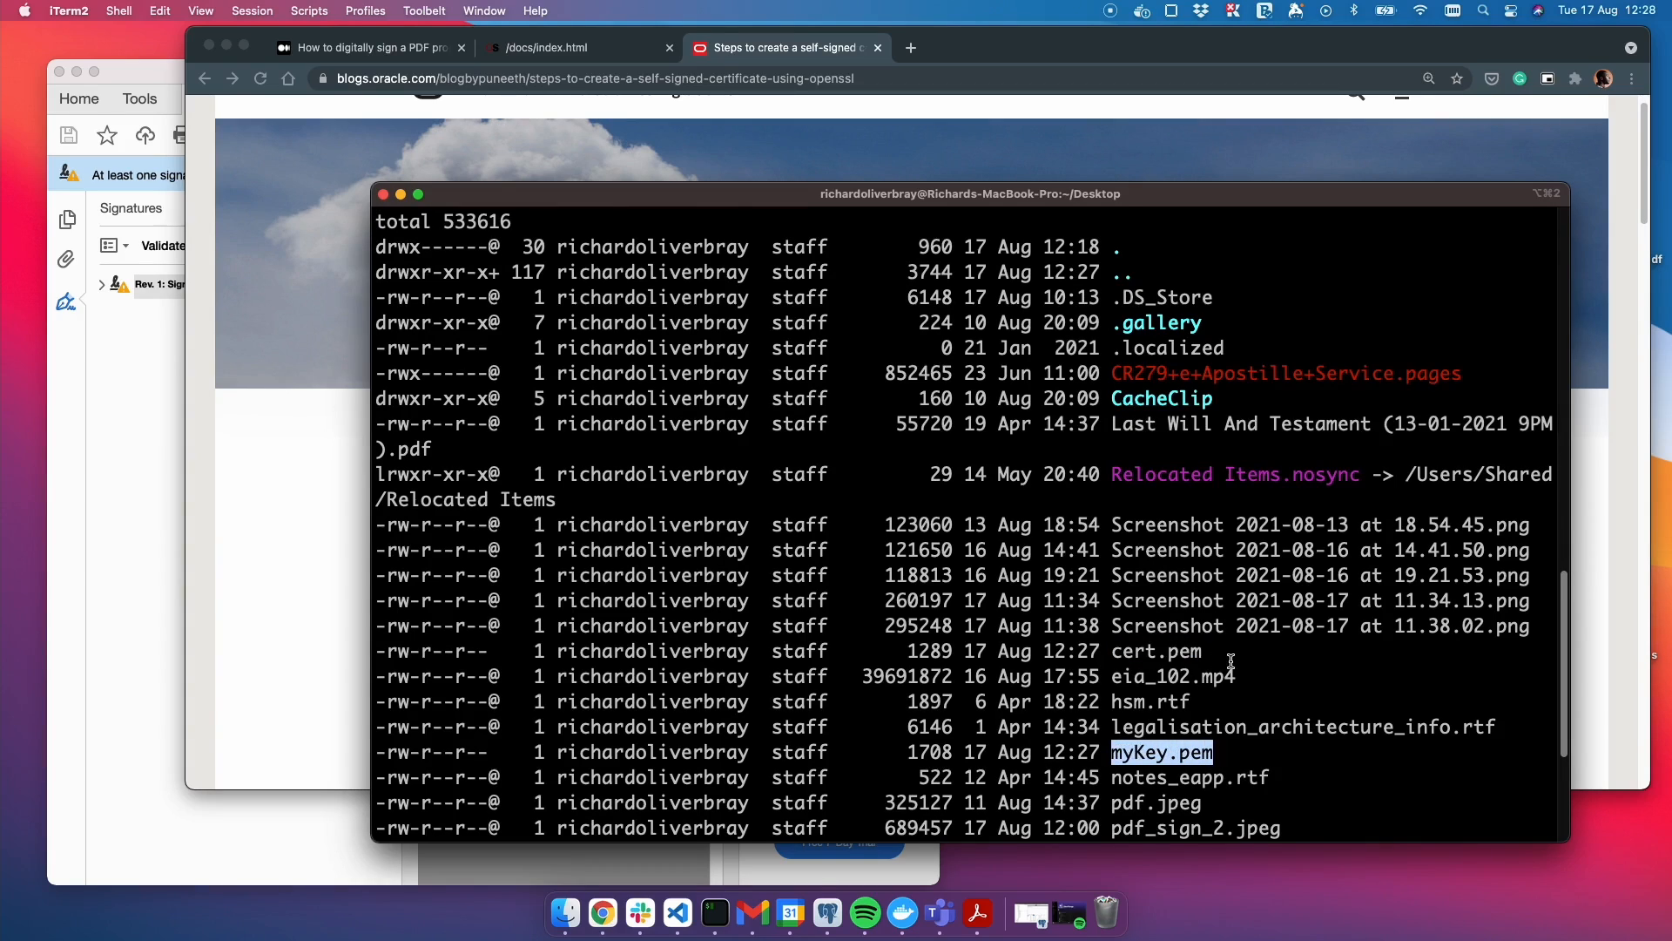
{"action": "double_click", "coordinate": [1155, 650]}
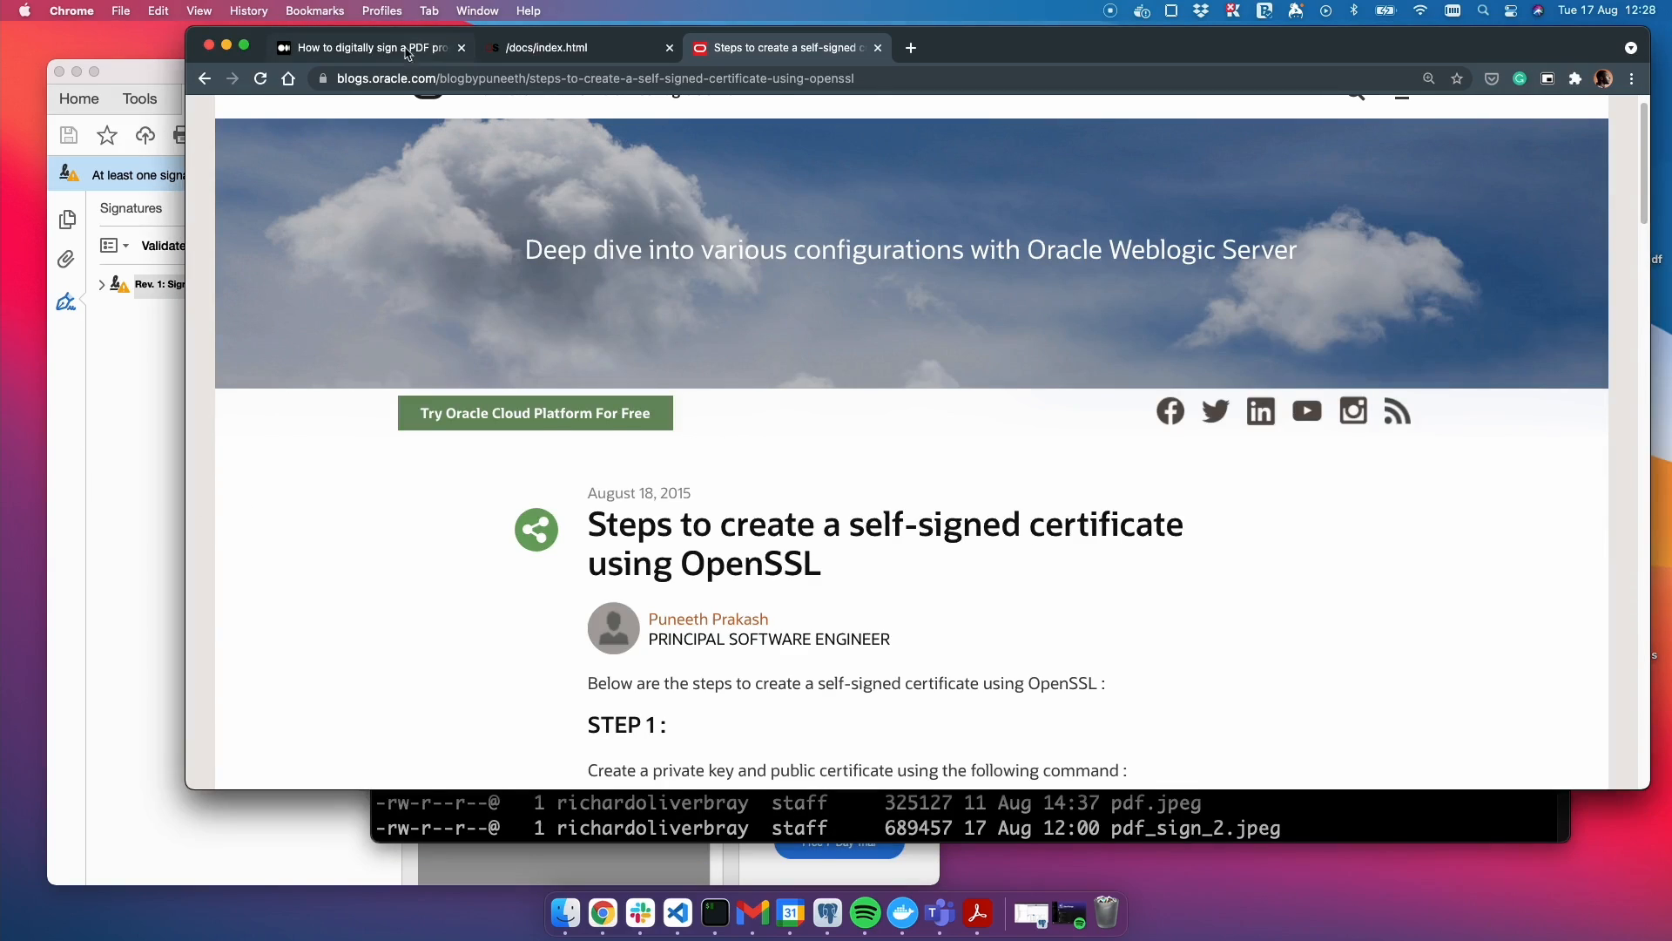
{"action": "left_click", "coordinate": [368, 47]}
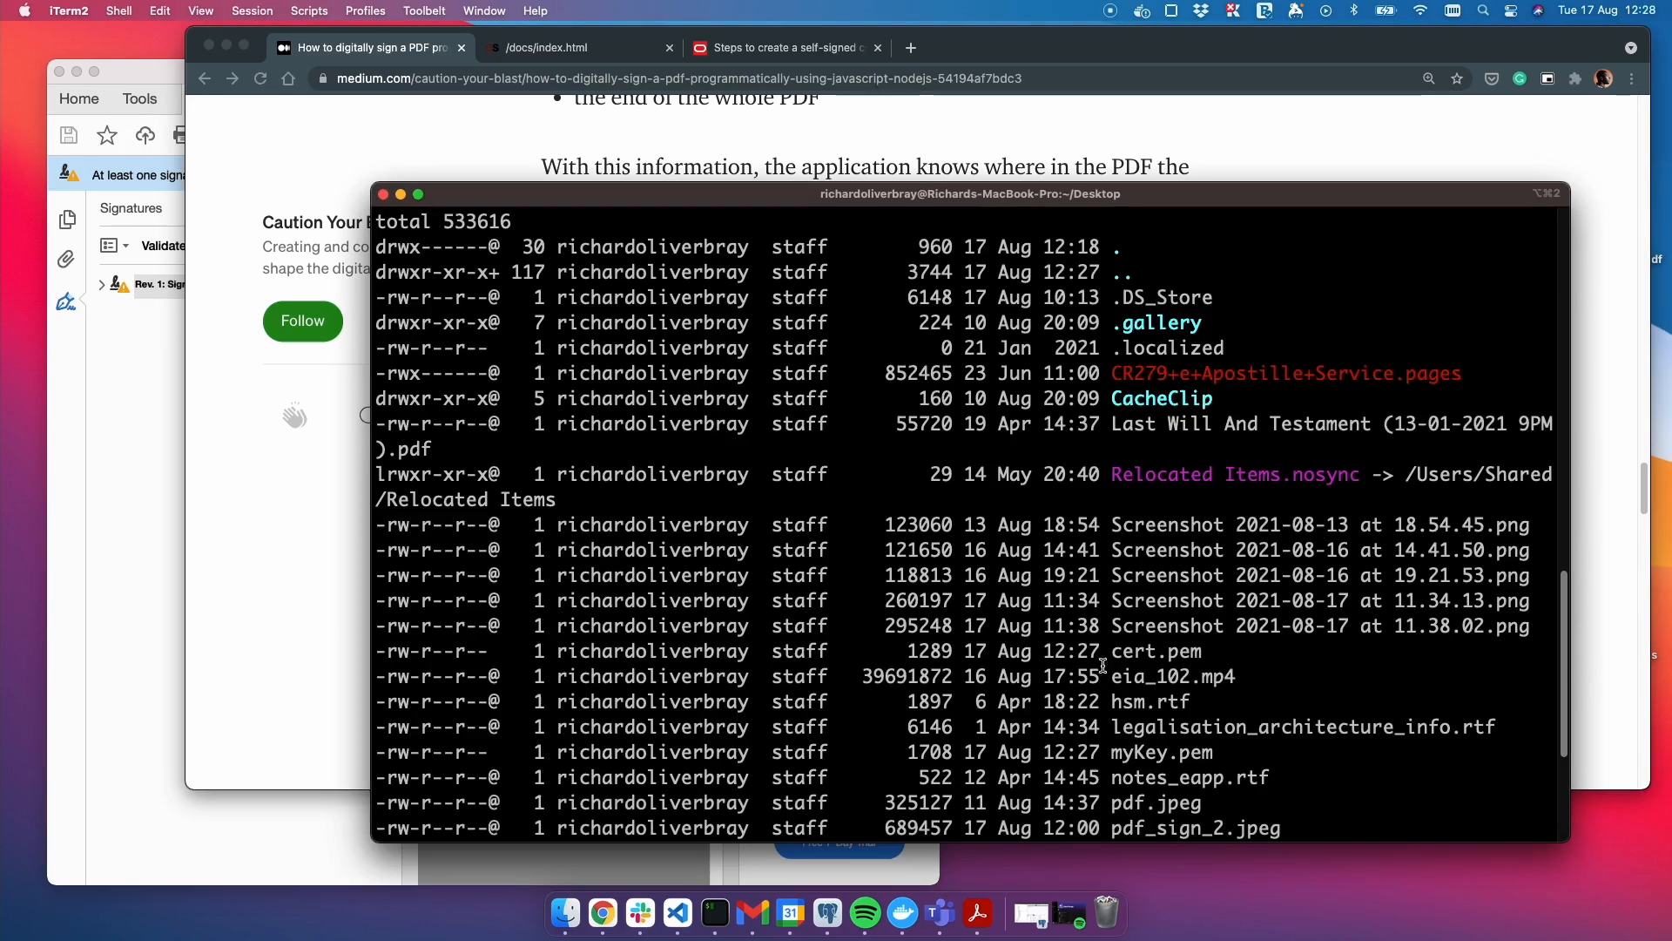
{"action": "double_click", "coordinate": [1162, 753]}
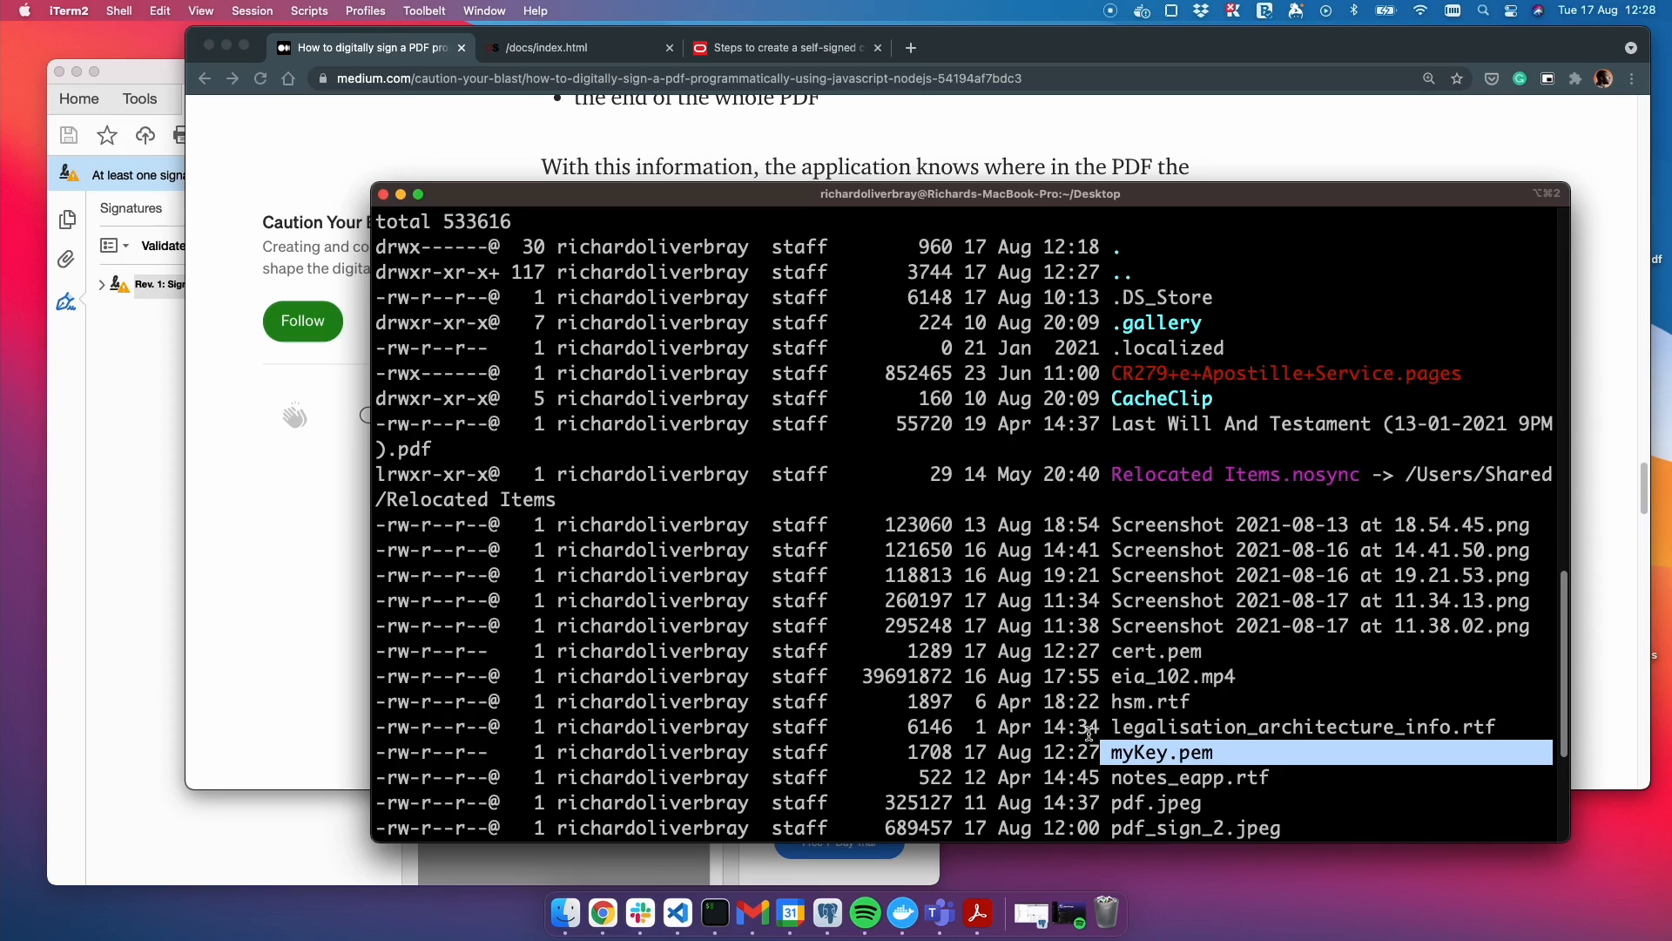
{"action": "scroll", "scroll_direction": "down", "scroll_amount": 3}
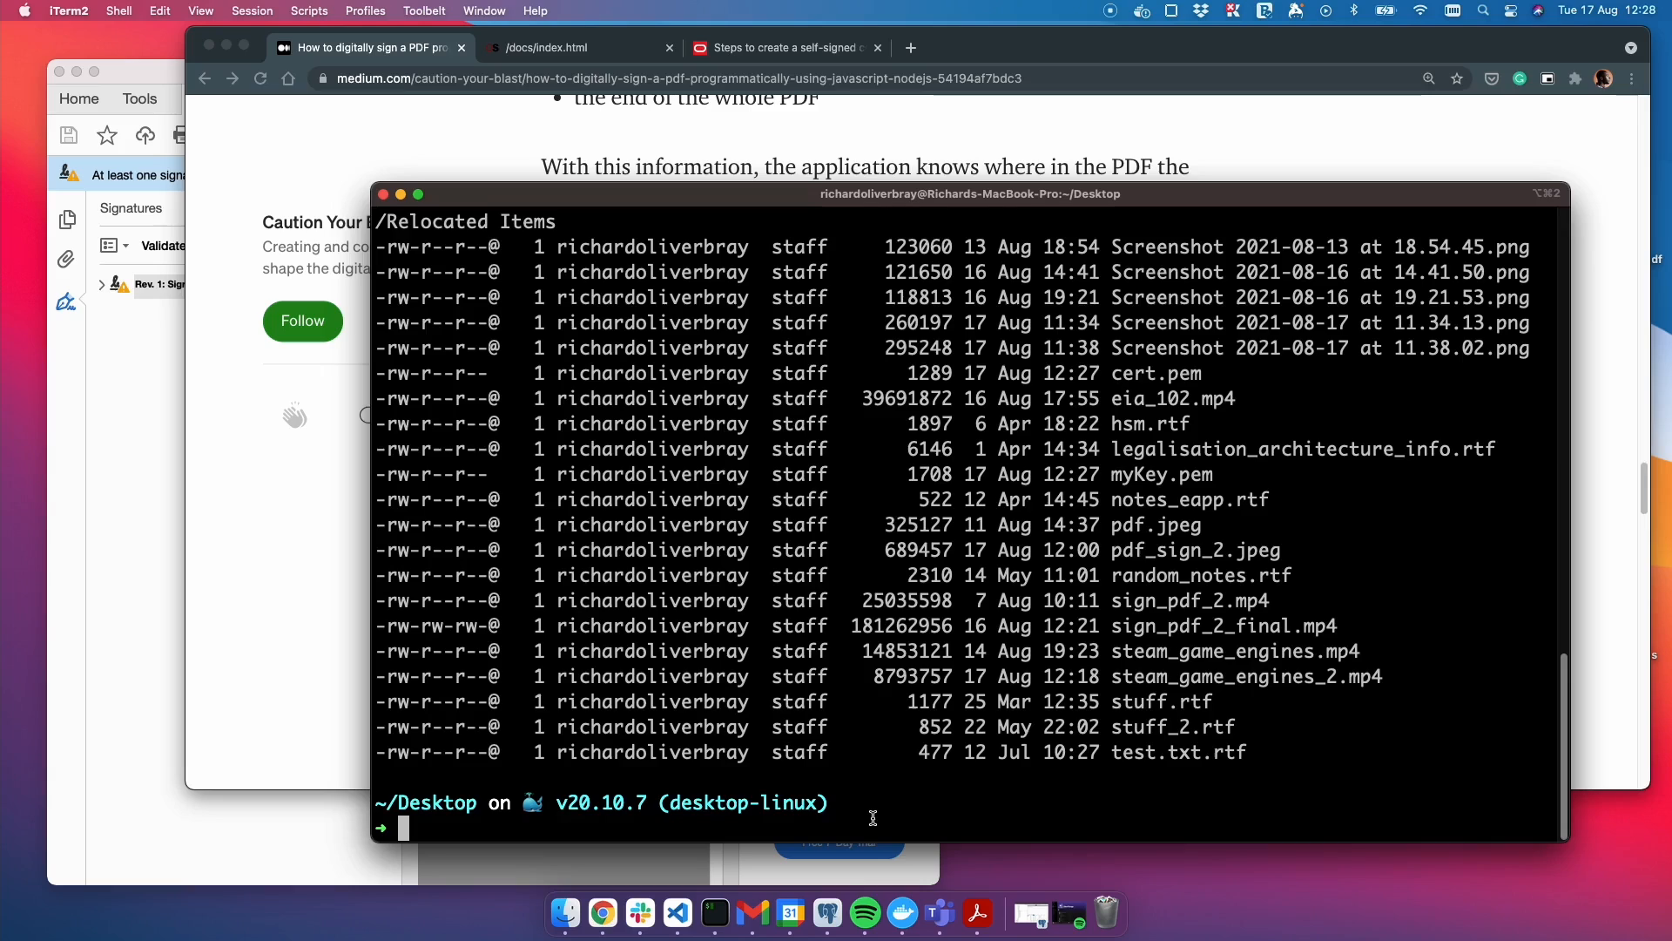
{"action": "mouse_move", "coordinate": [1263, 651]}
{"action": "type", "text": "open ."}
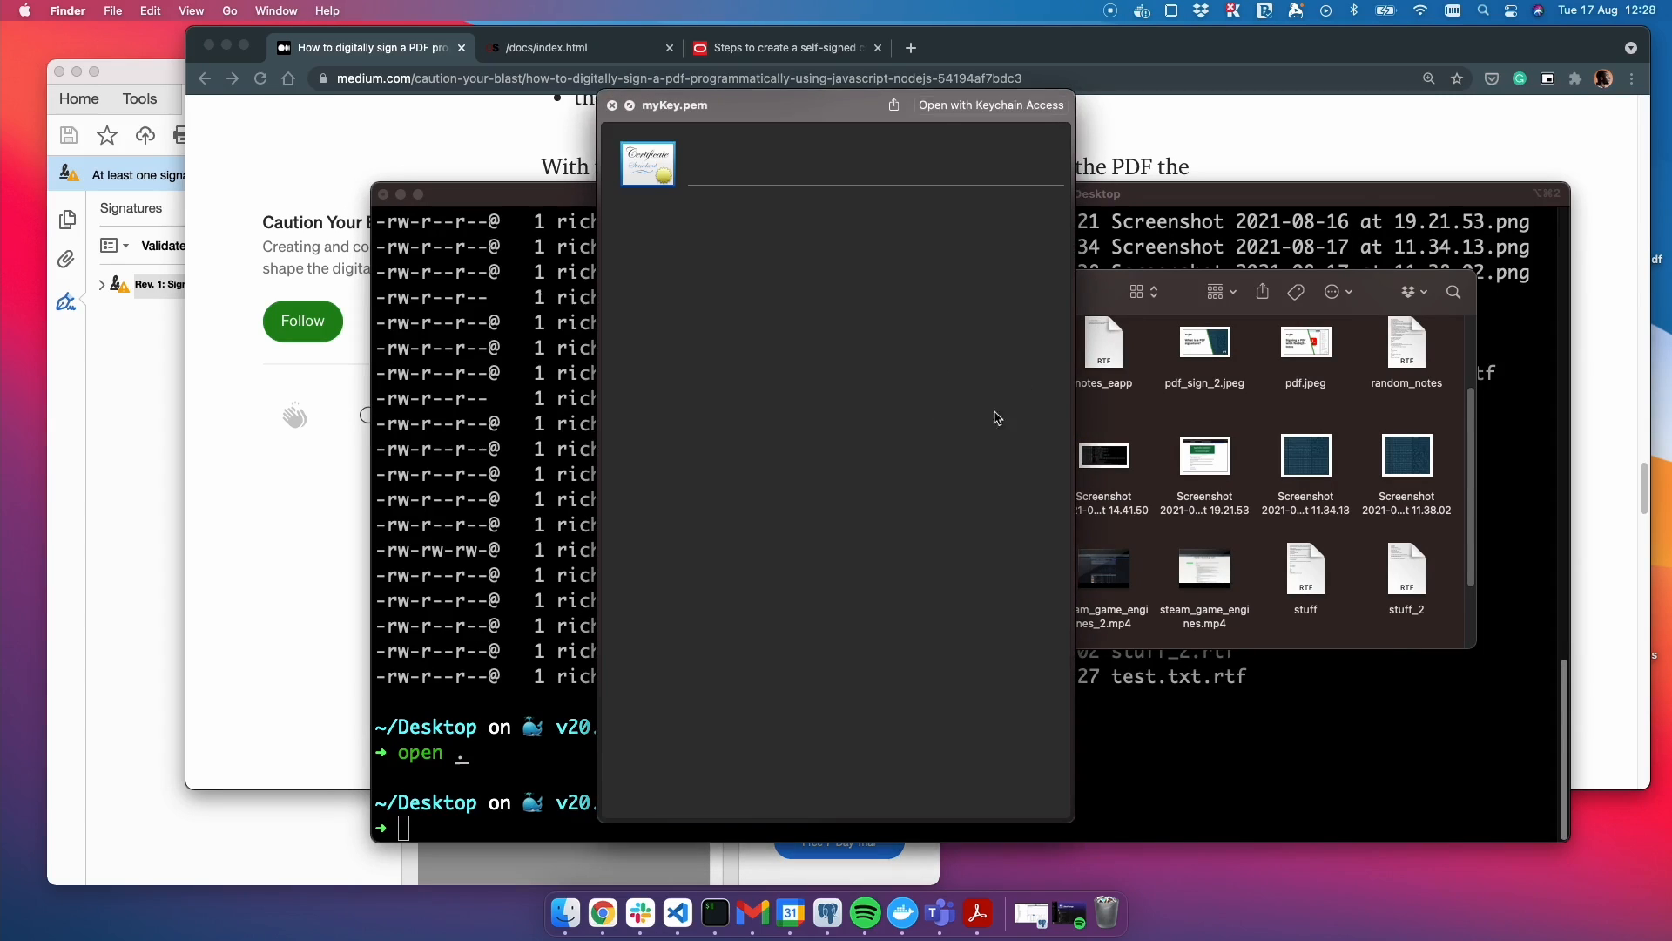
Close the myKey.pem Quick Look preview, select cert.pem and bring up its Open With choices
{"action": "left_click", "coordinate": [1004, 352]}
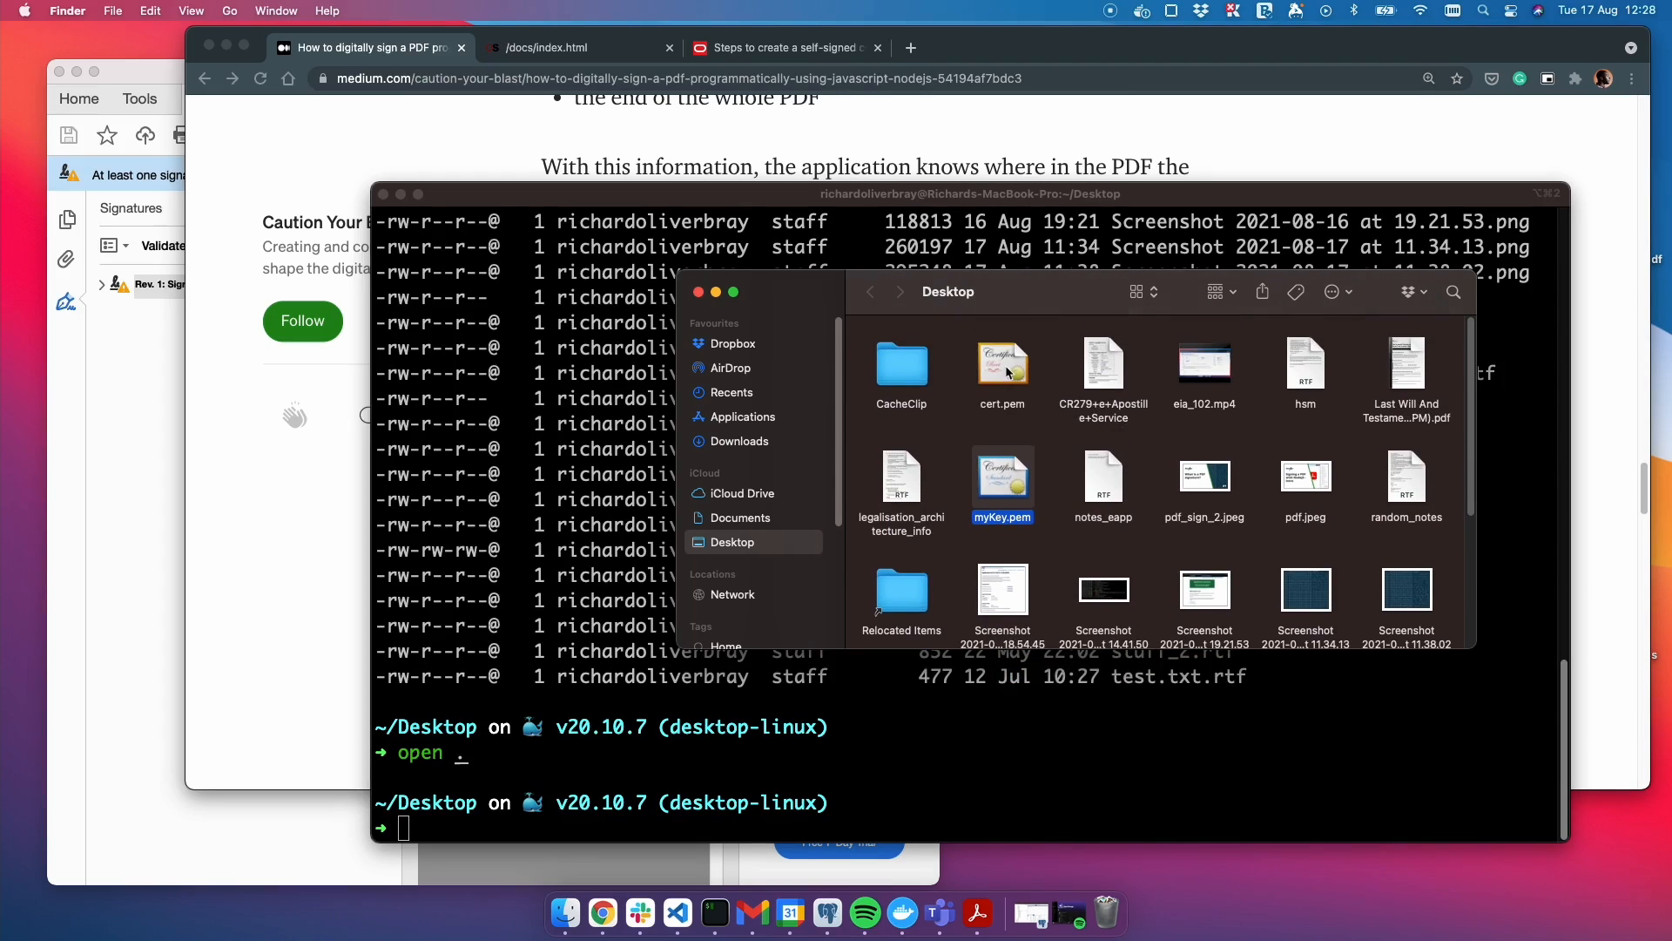
{"action": "left_click", "coordinate": [1002, 364]}
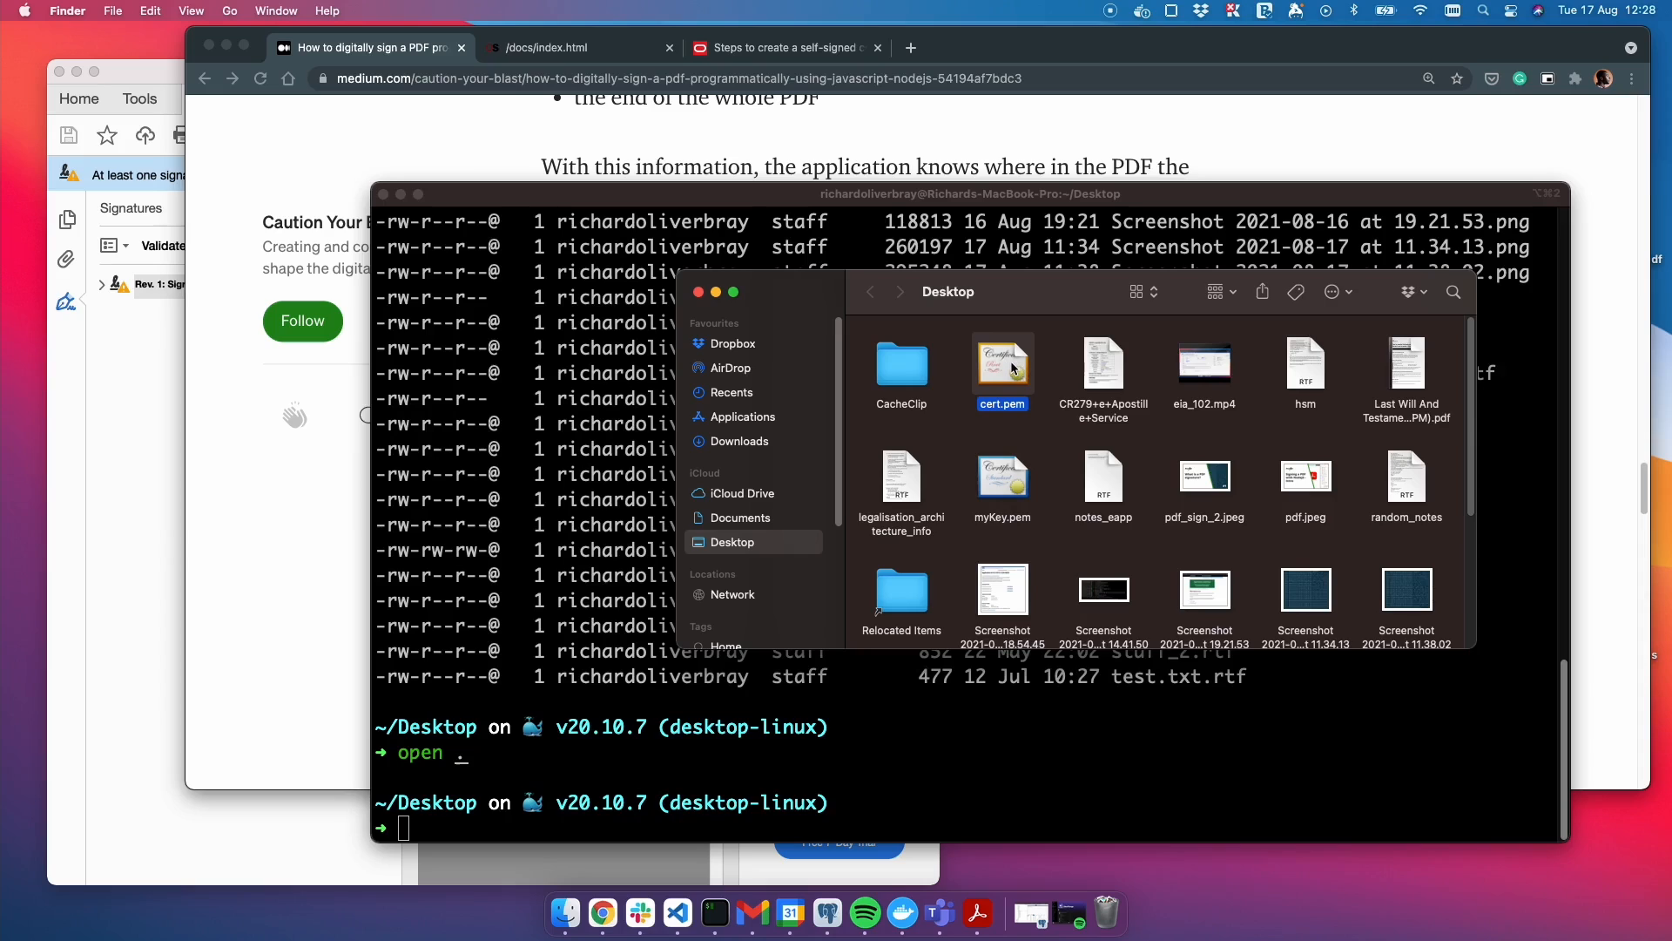
{"action": "right_click", "coordinate": [999, 362]}
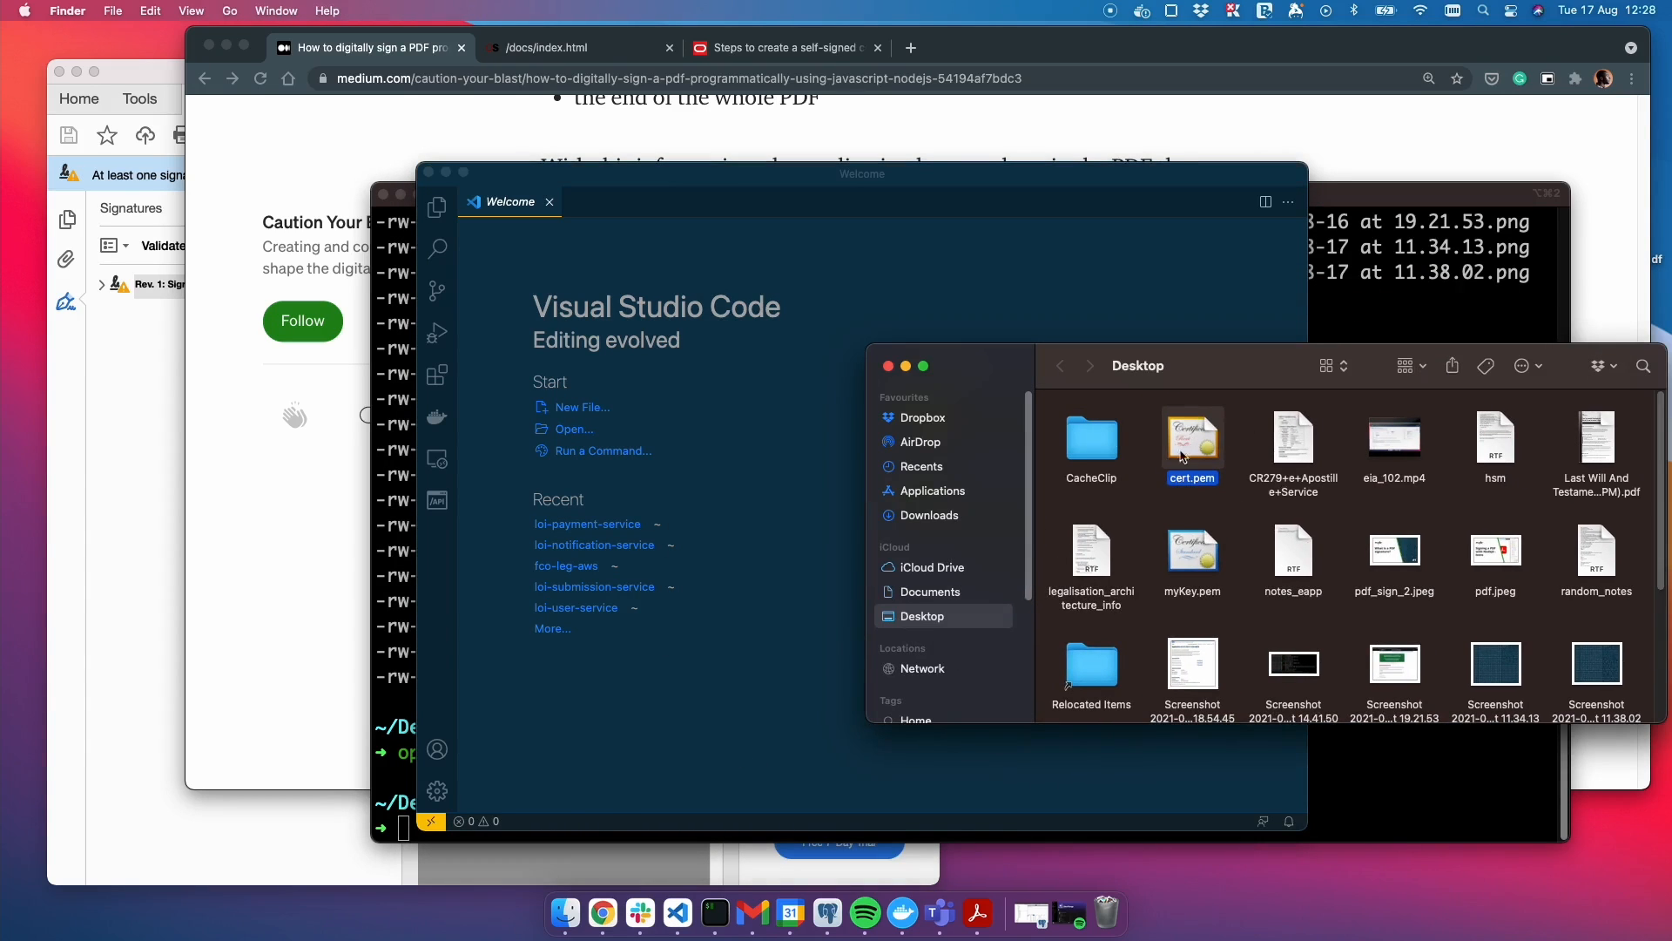
Load cert.pem and then myKey.pem into Visual Studio Code to view their encoded contents
{"action": "double_click", "coordinate": [1191, 437]}
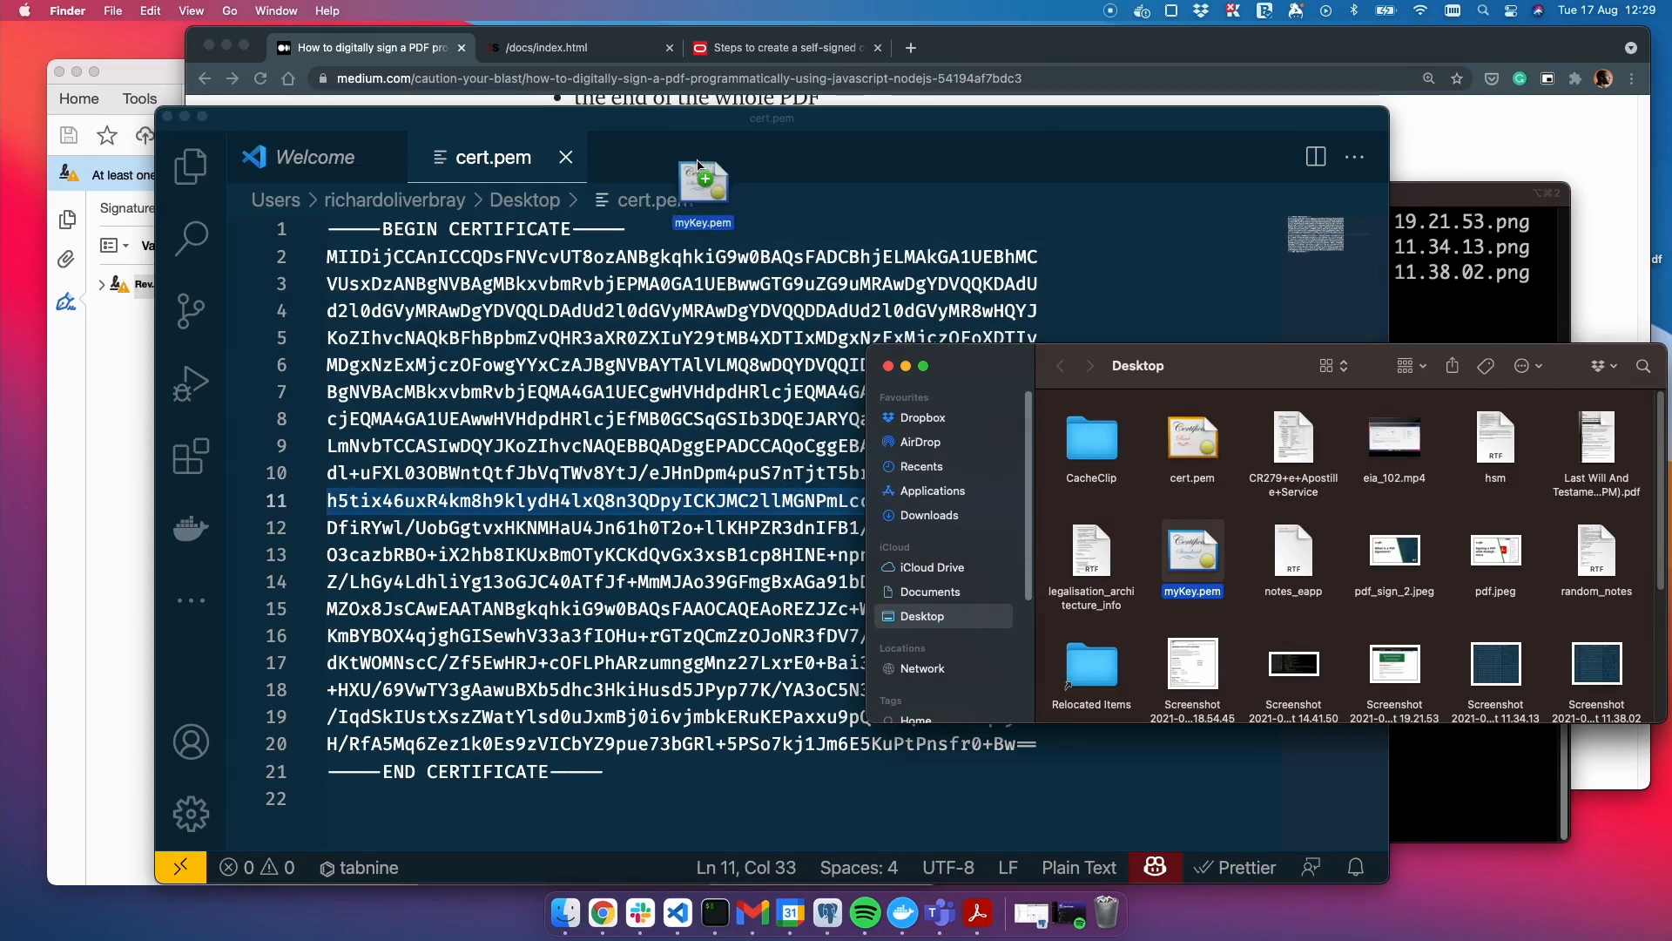
{"action": "double_click", "coordinate": [1191, 547]}
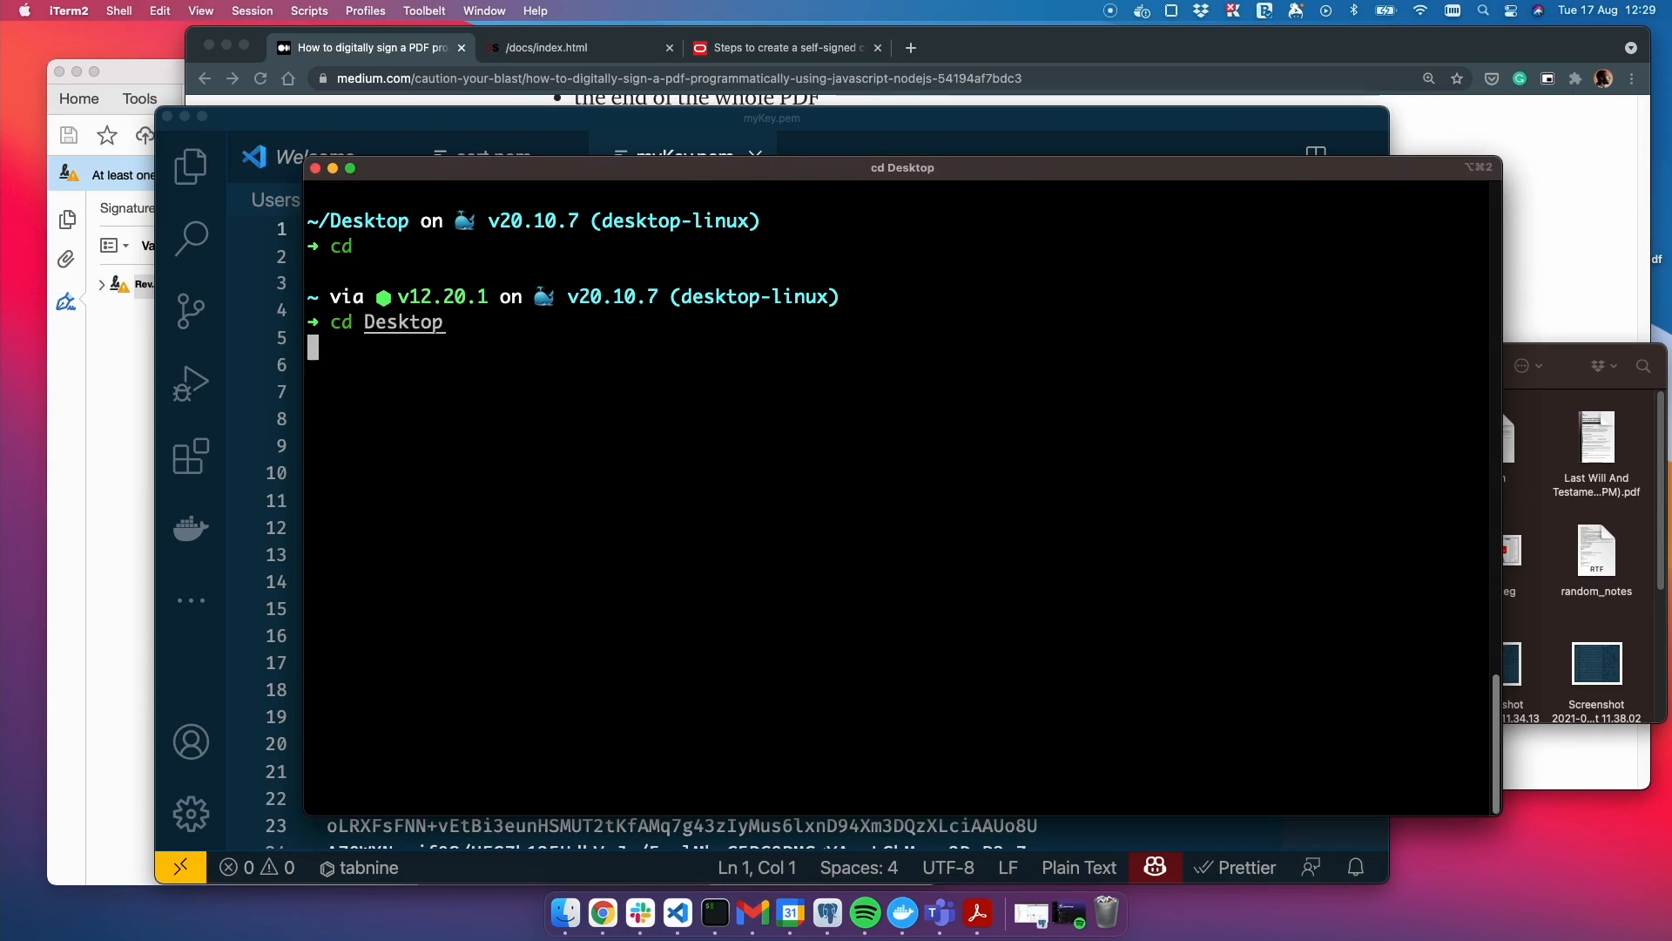
Run openssl pkcs12 -export -out keyStore.p12 -inkey myKey.pem -in cert.pem, explaining its options, and confirm the export password
{"action": "type", "text": "open ."}
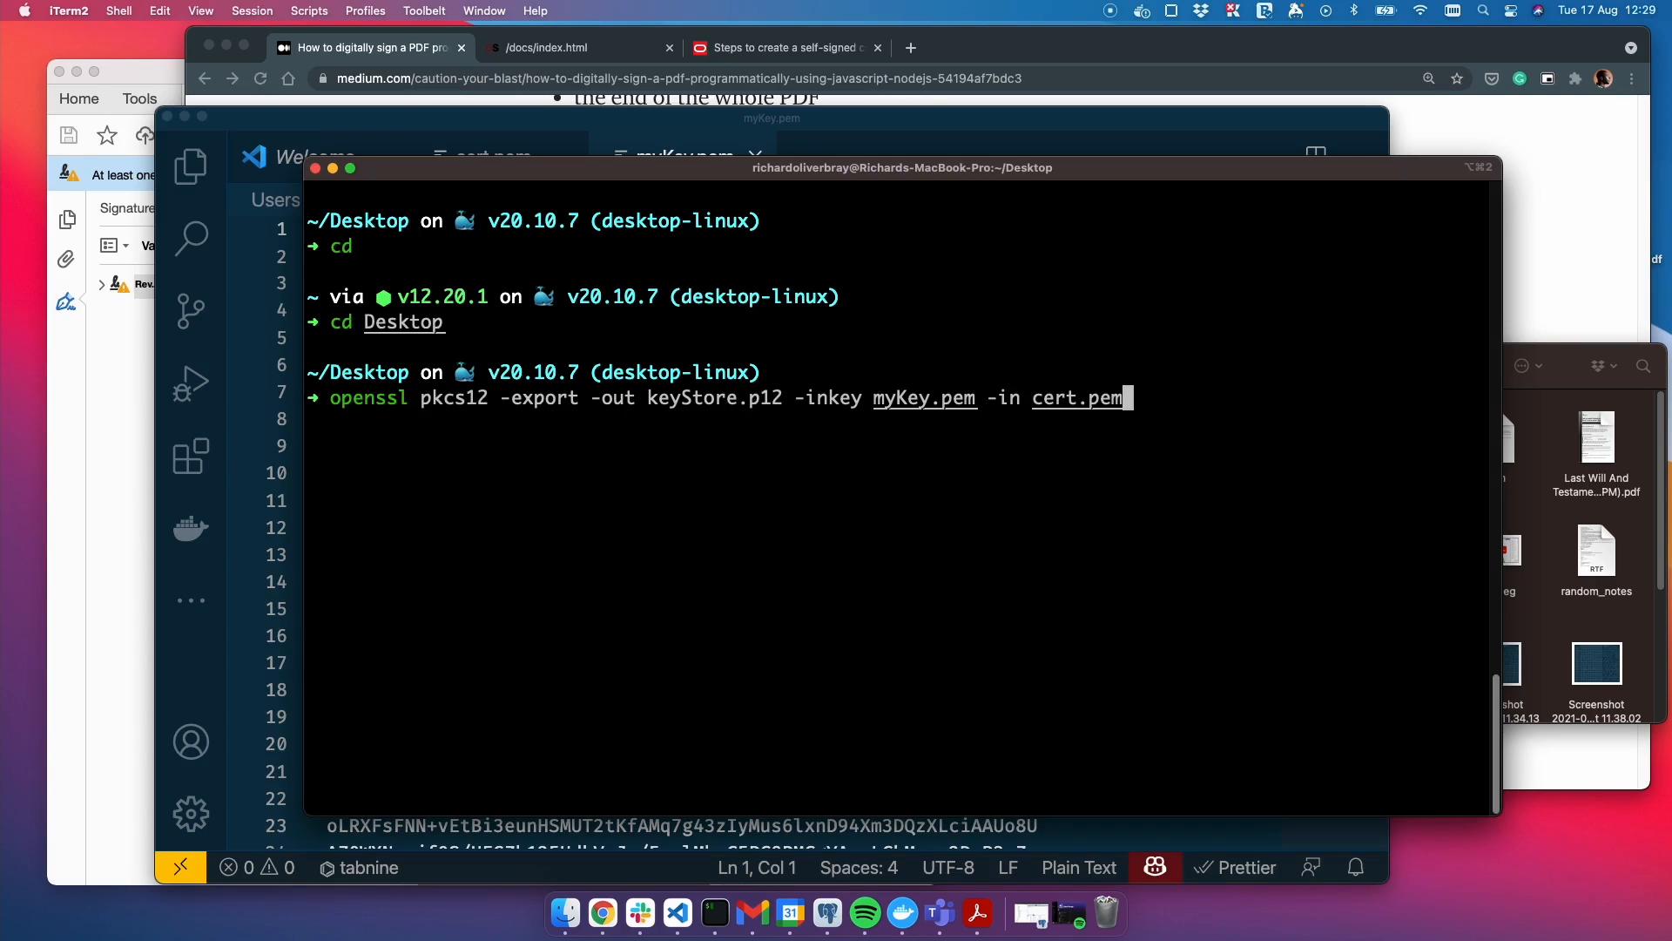
{"action": "mouse_move", "coordinate": [691, 402]}
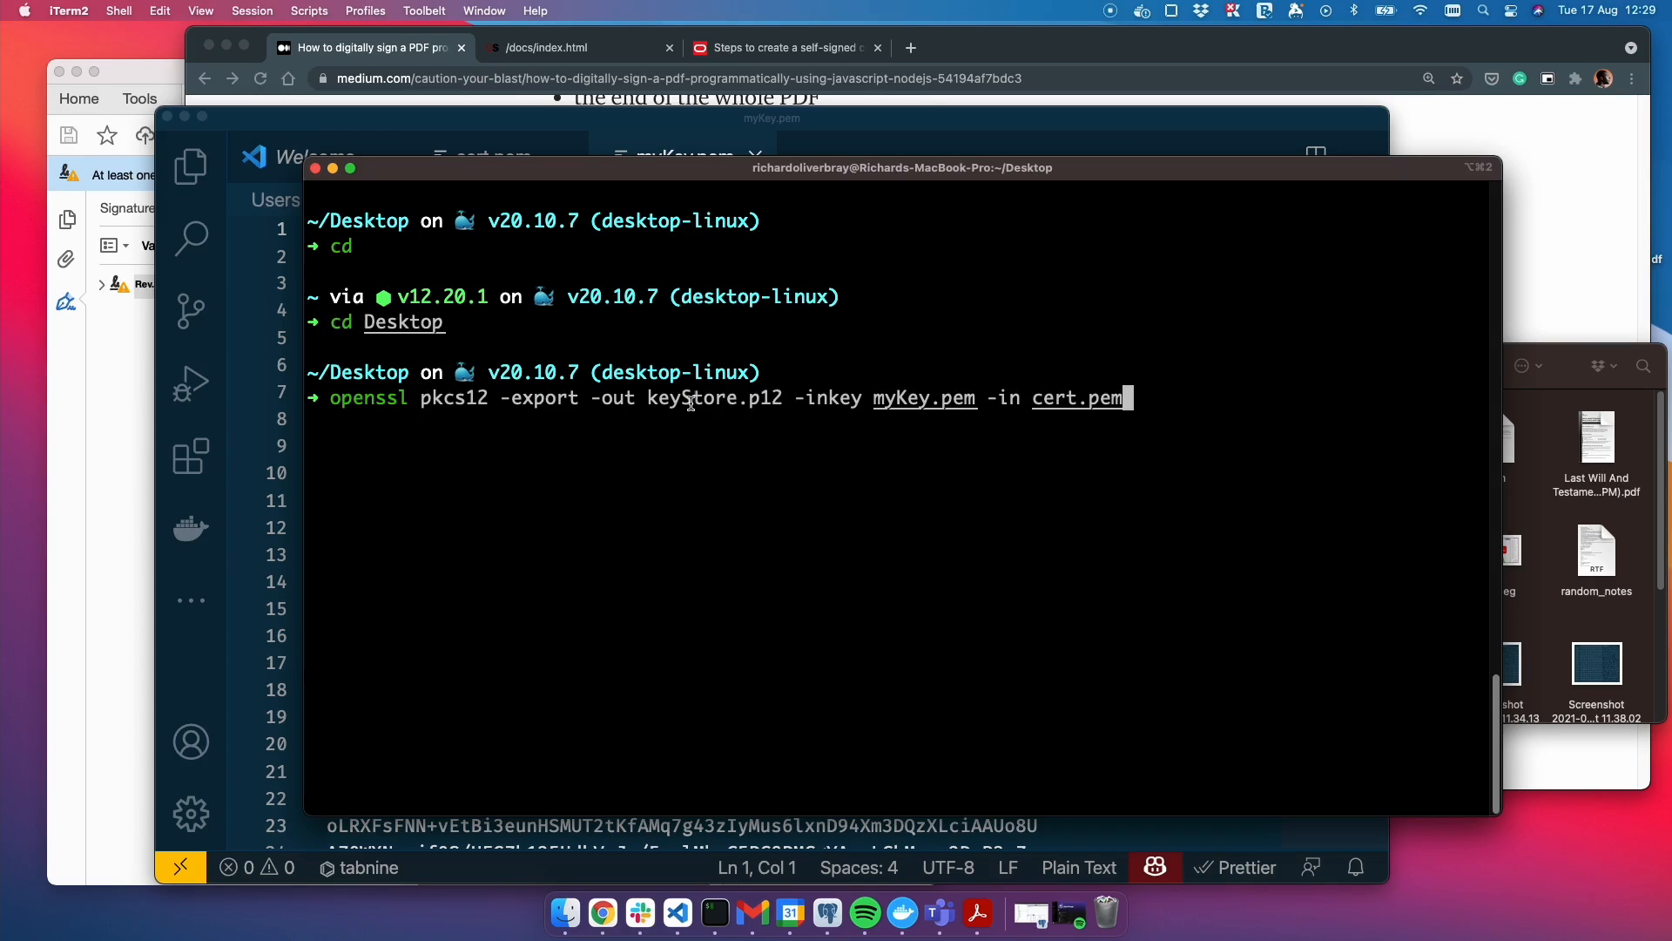
{"action": "double_click", "coordinate": [719, 397]}
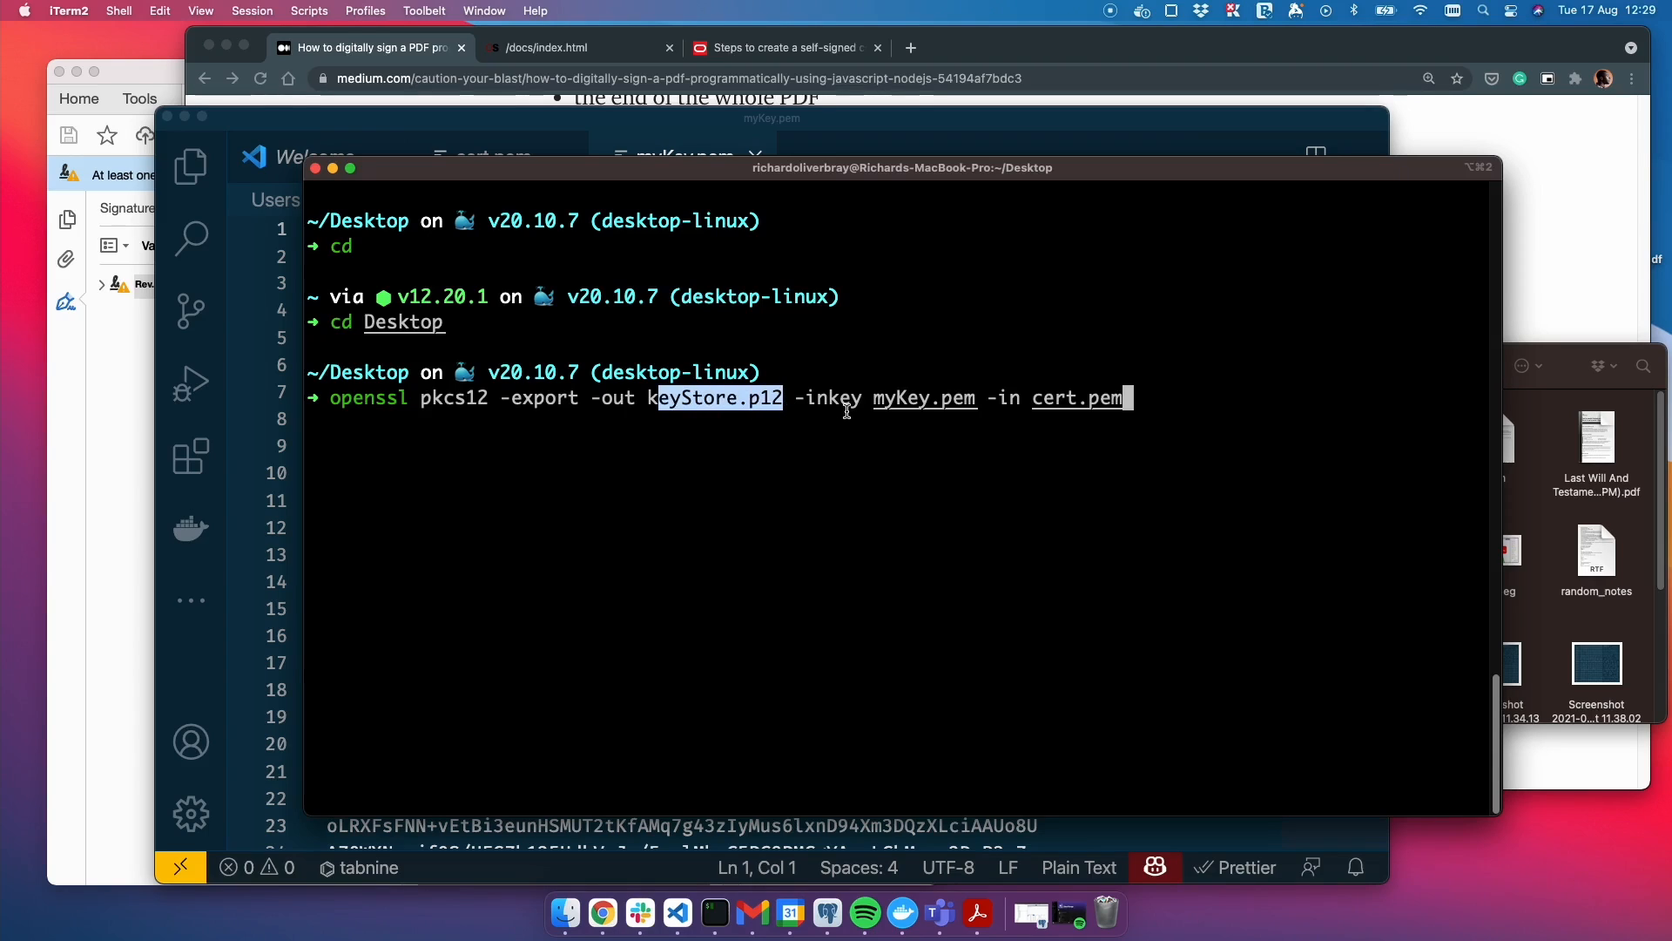
{"action": "double_click", "coordinate": [911, 397]}
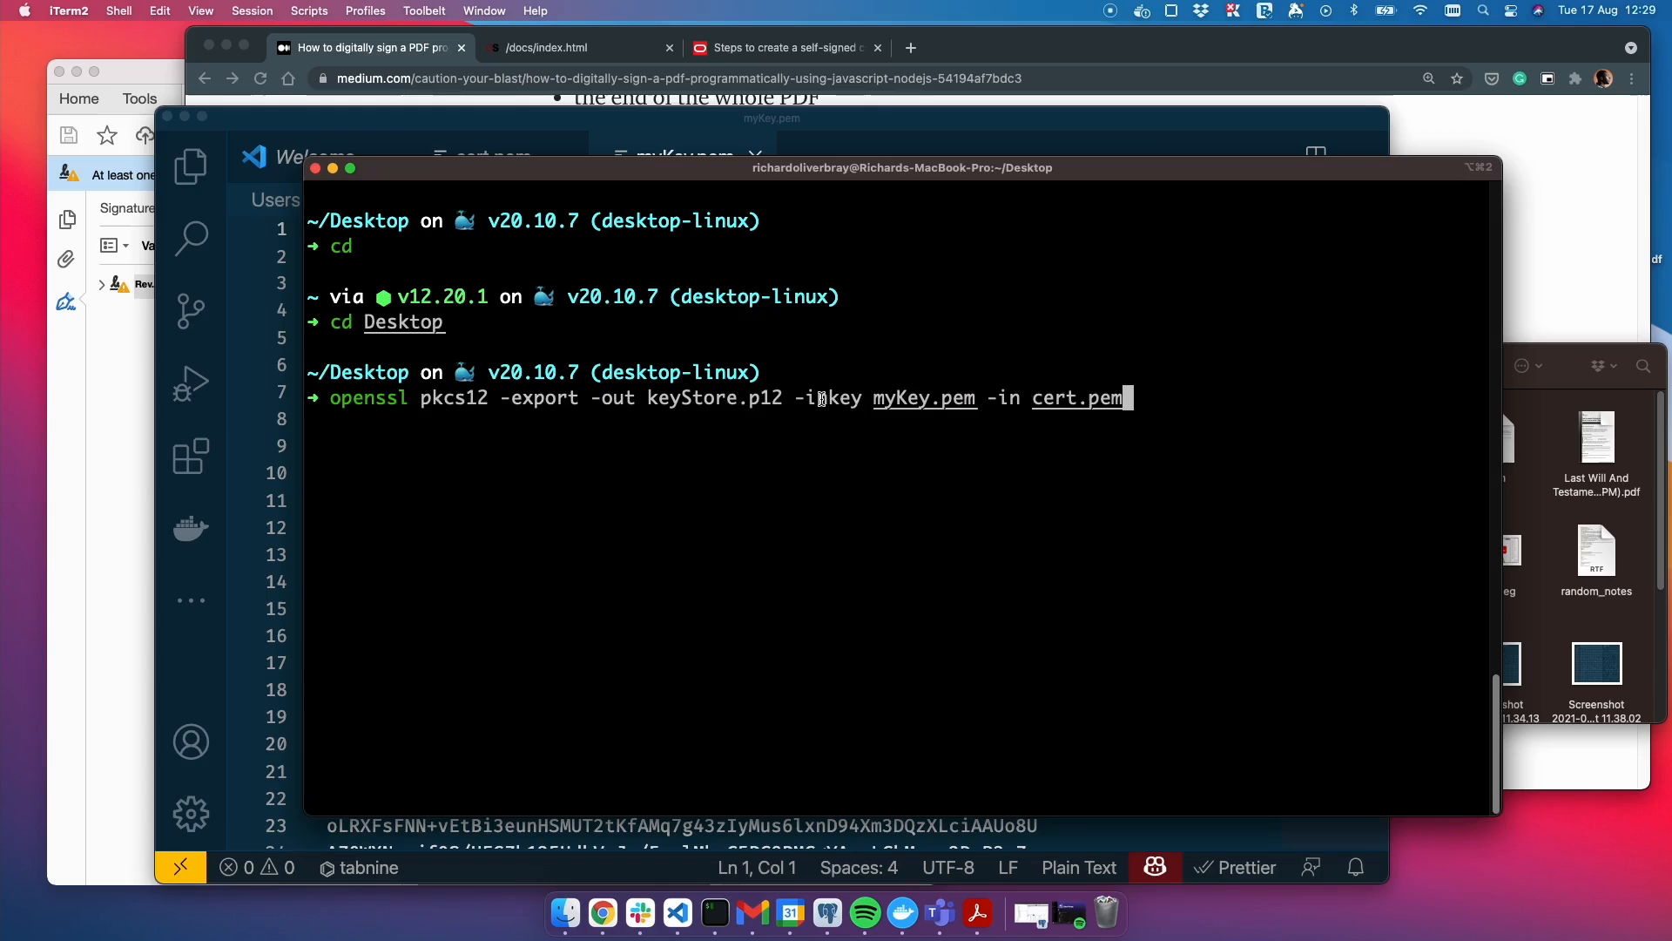
{"action": "double_click", "coordinate": [1076, 397]}
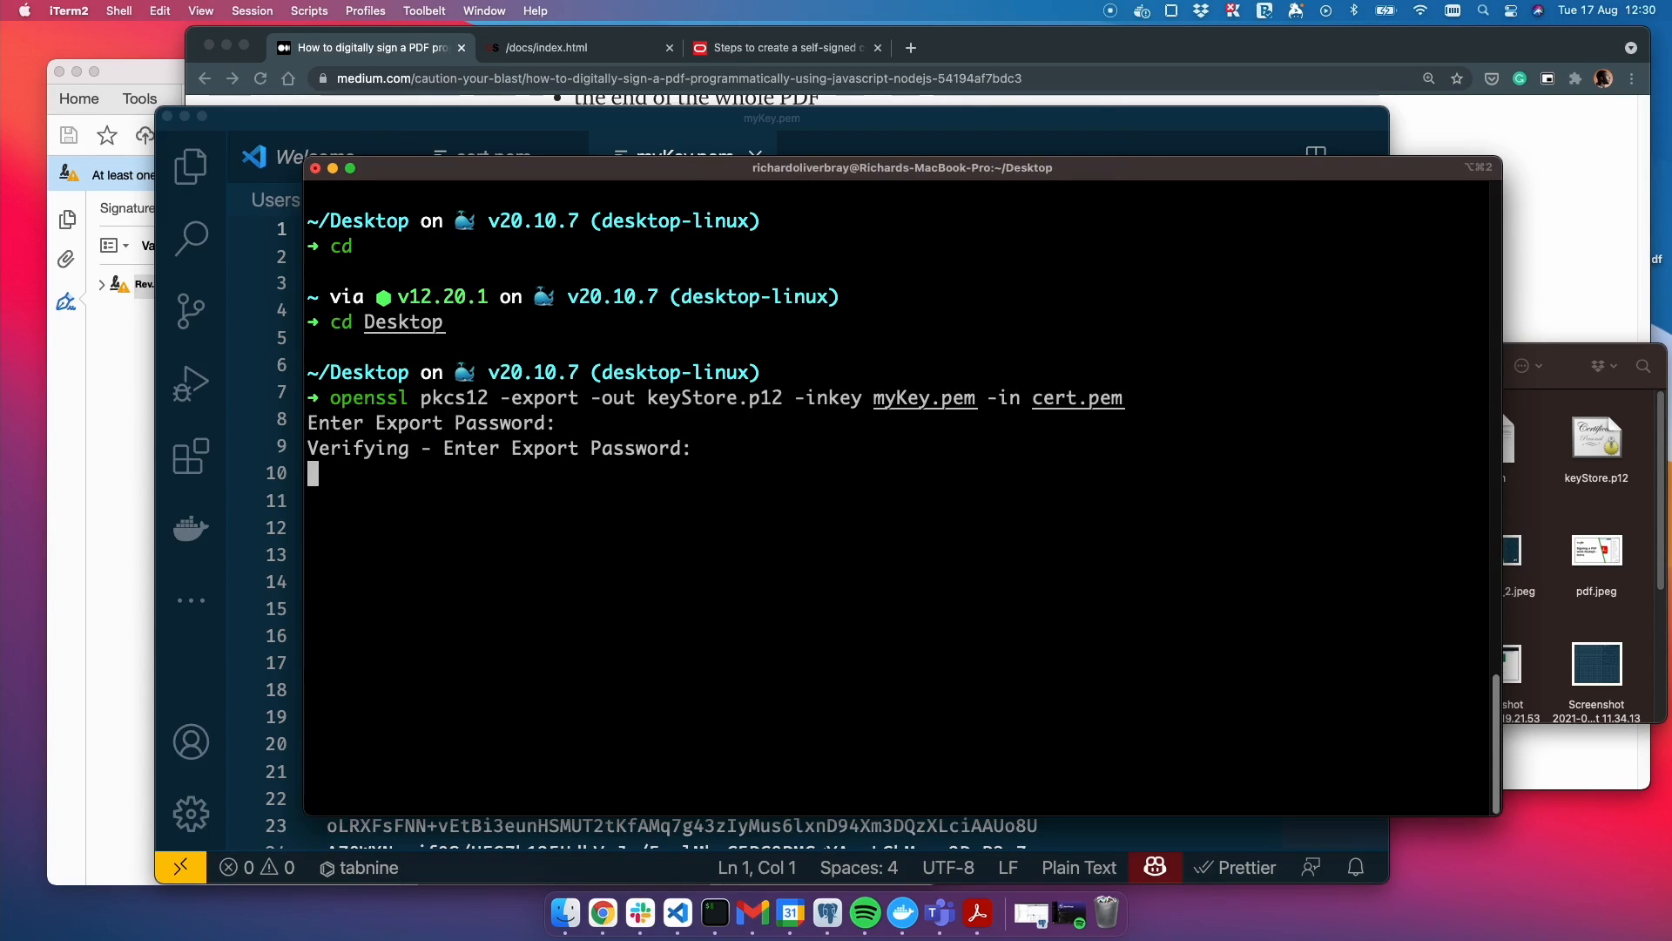
{"action": "key", "text": "Return"}
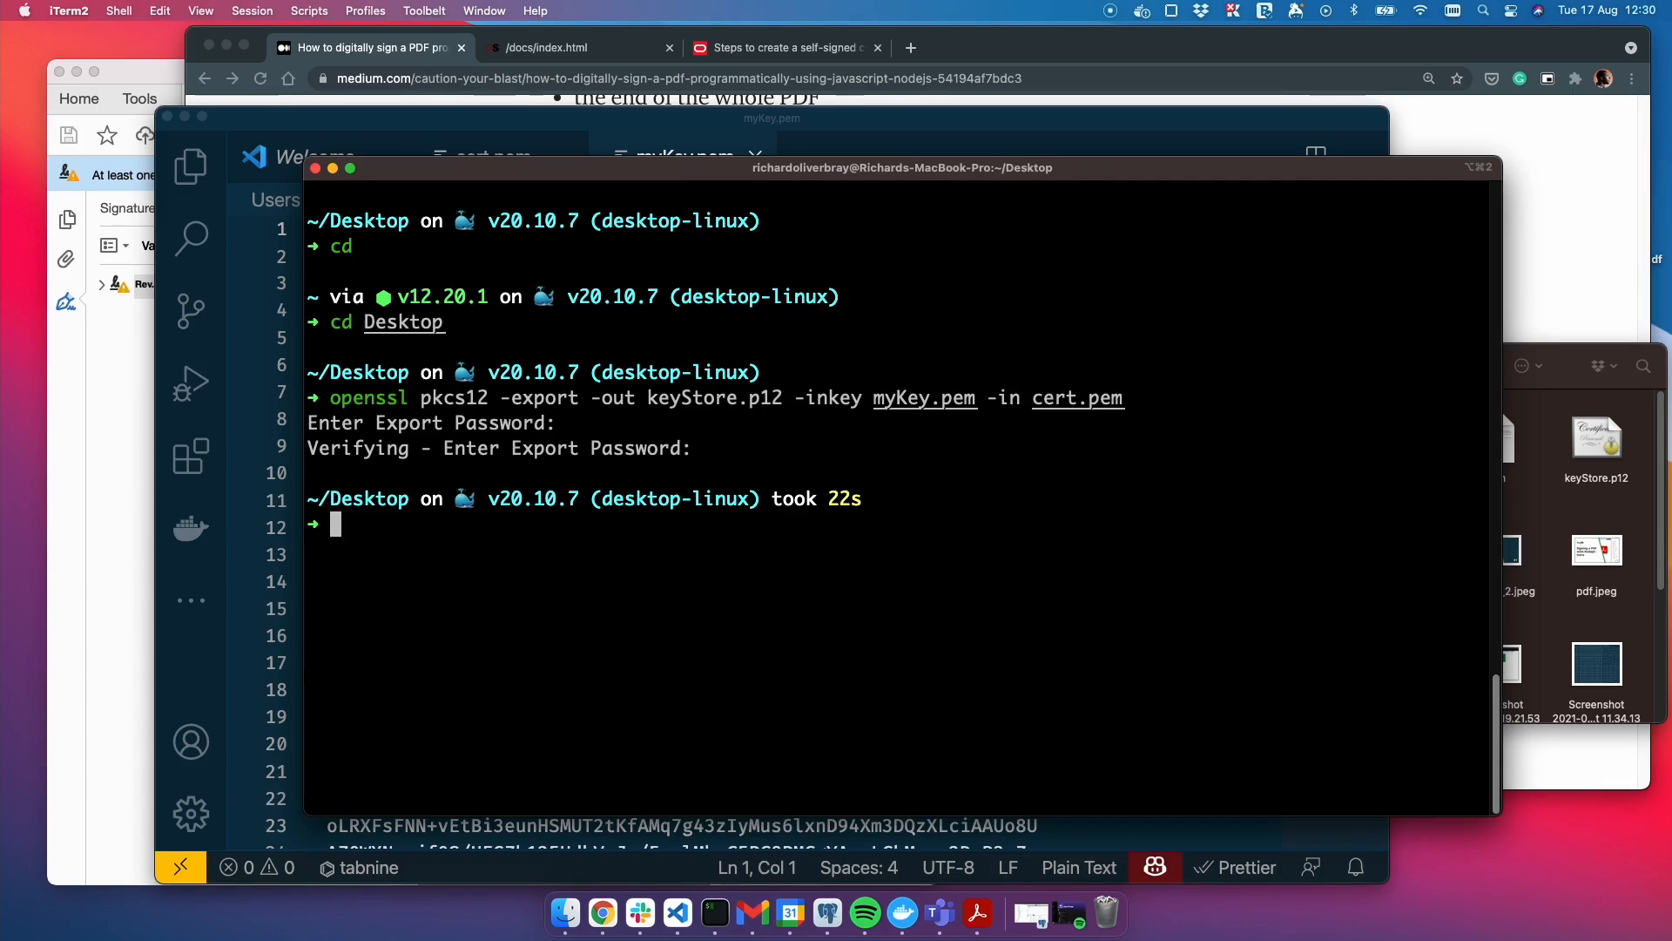
{"action": "mouse_move", "coordinate": [1251, 455]}
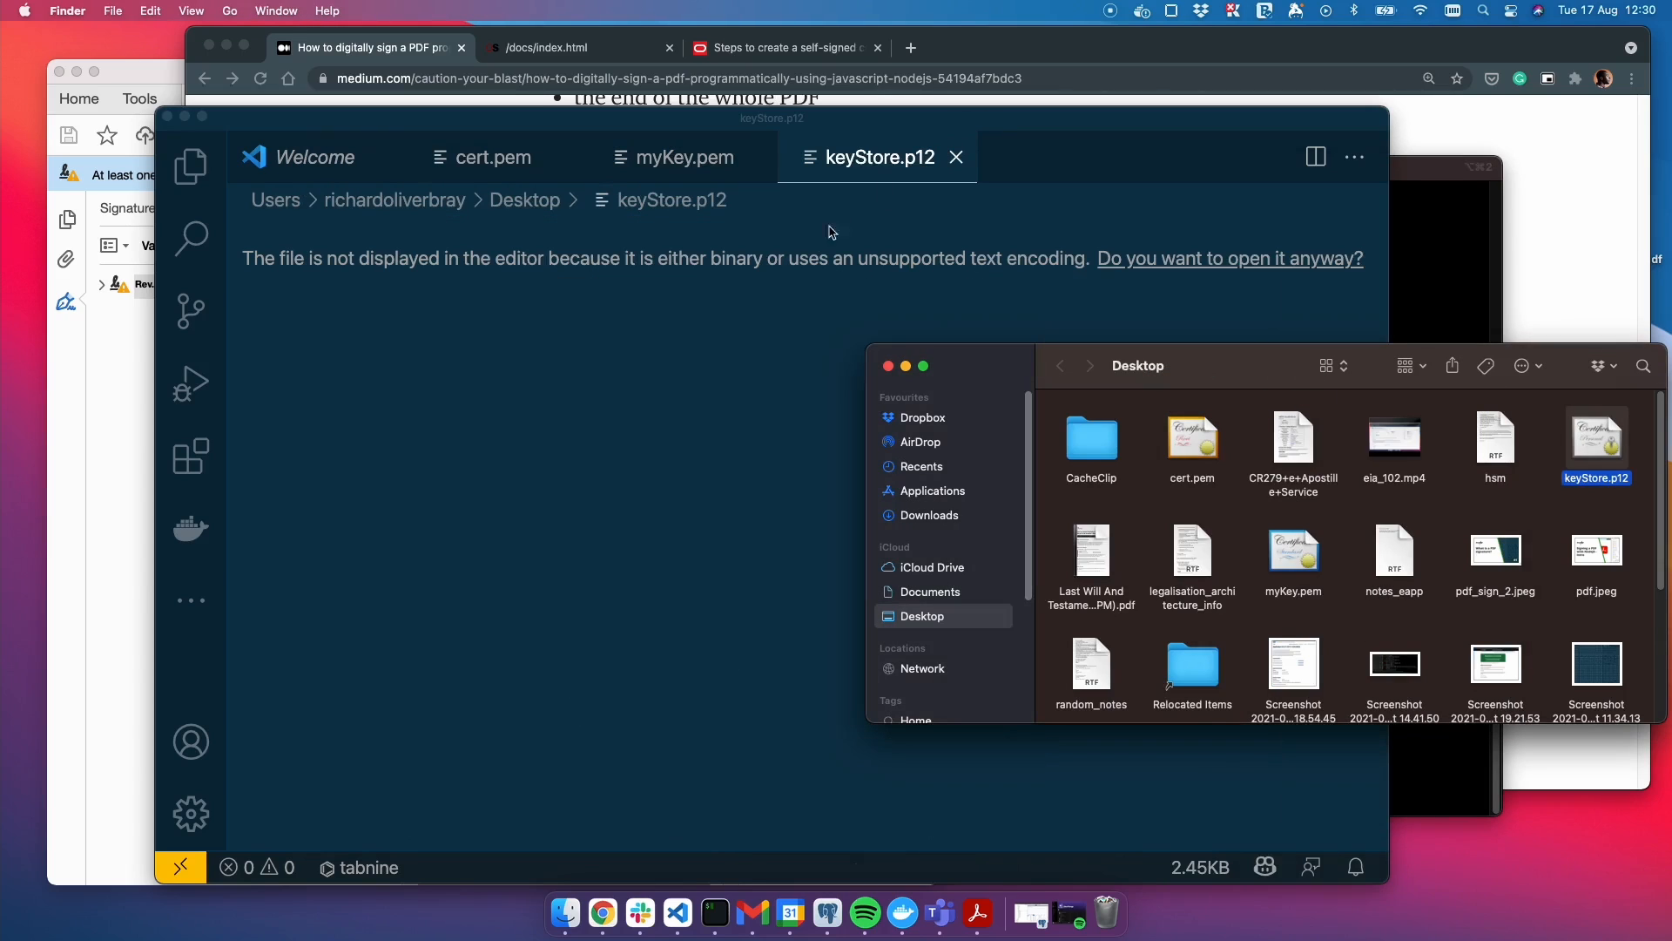
{"action": "mouse_move", "coordinate": [909, 281]}
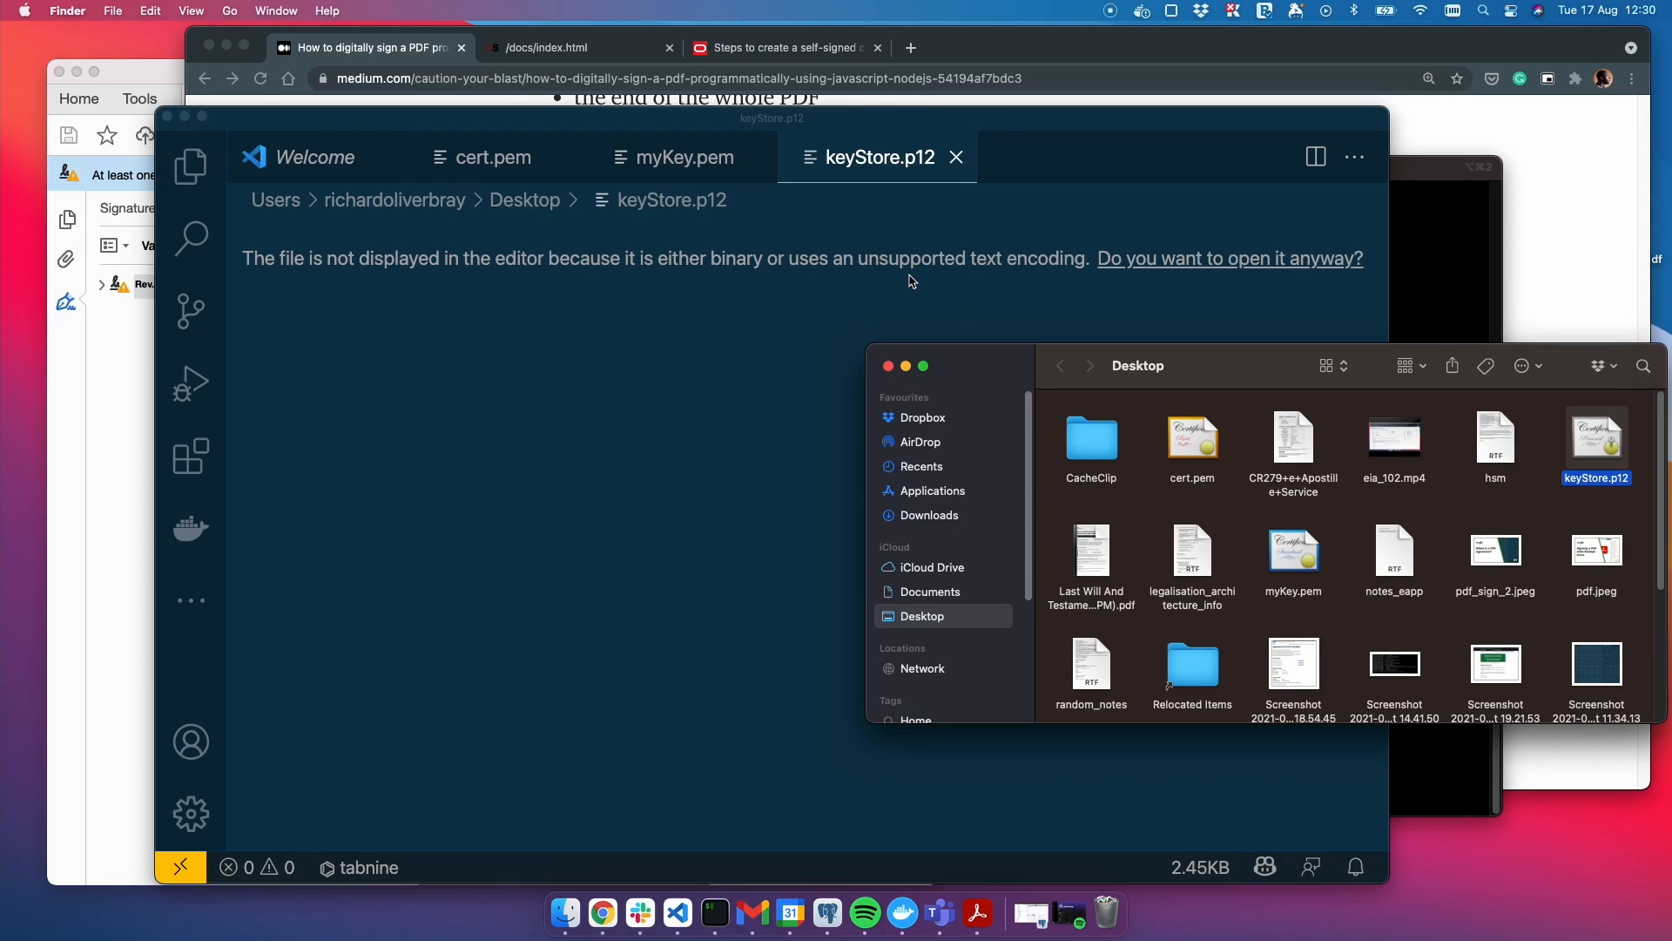
Close the unreadable binary keyStore.p12 tab so cert.pem shows again
{"action": "left_click", "coordinate": [492, 157]}
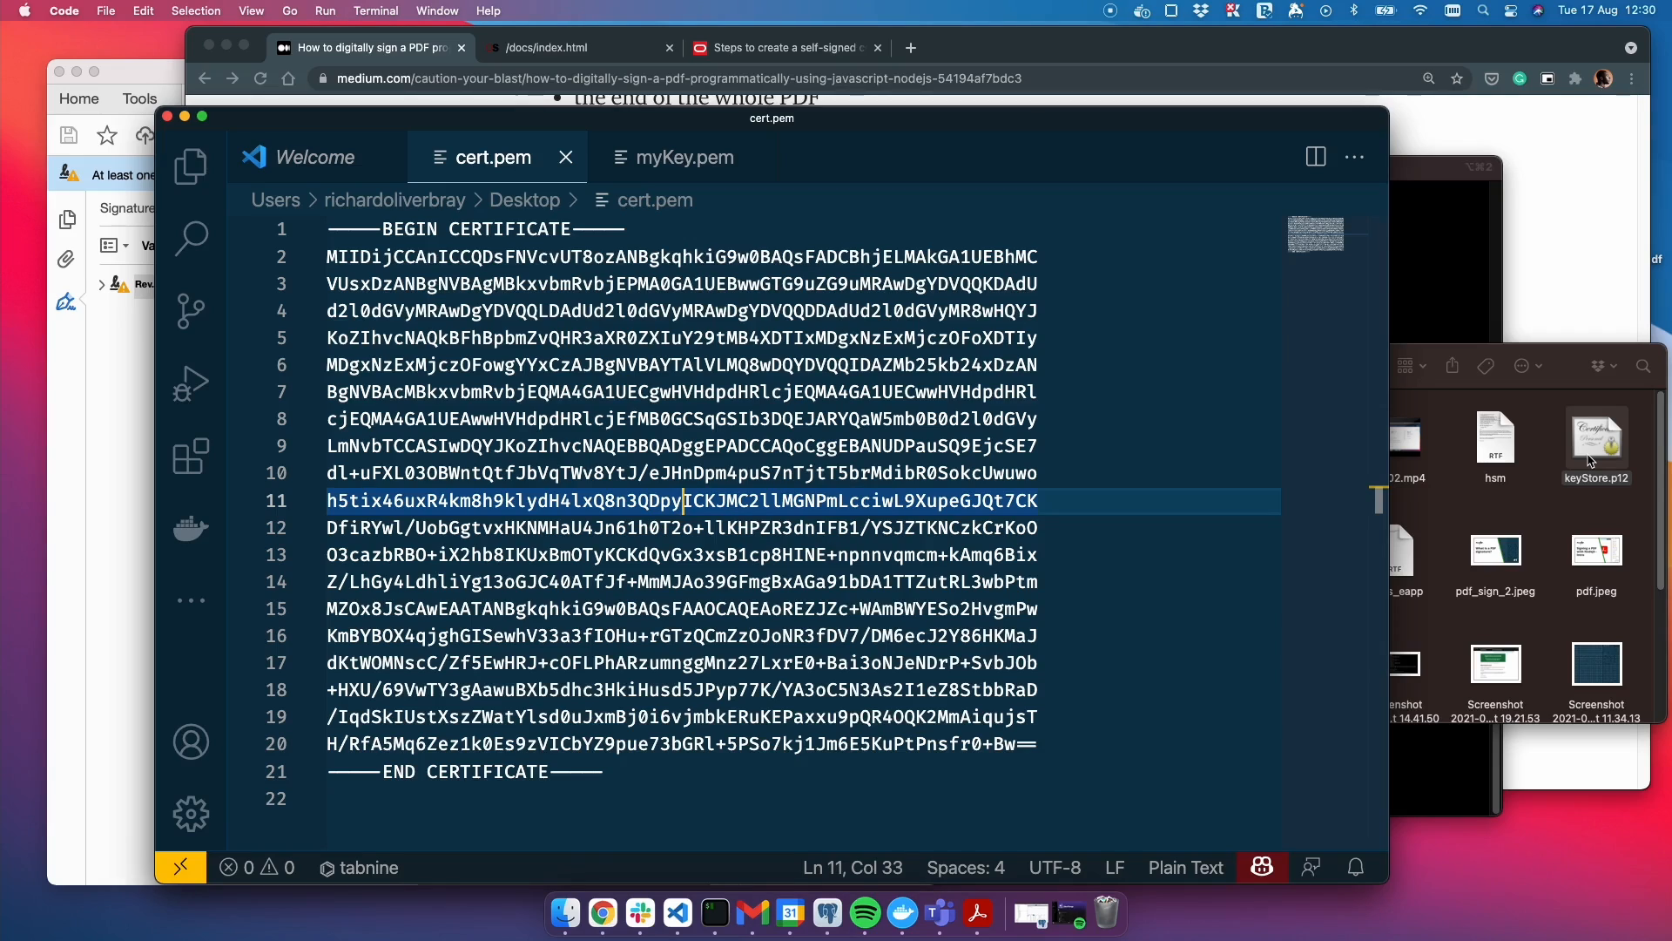